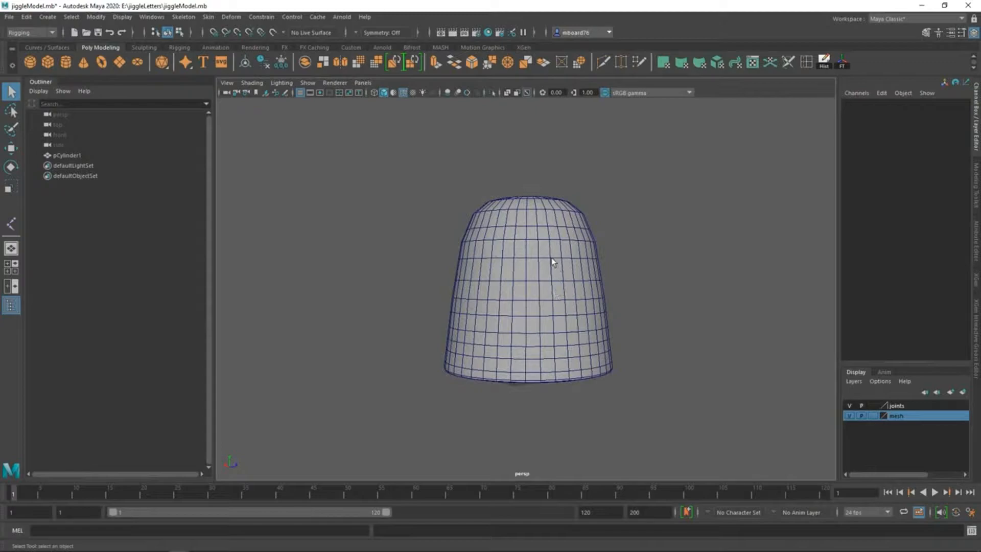
Orbit around the cylinder back toward the front, then bring up the menu set list with Rigging active.
left_click_drag(553, 261, 601, 296)
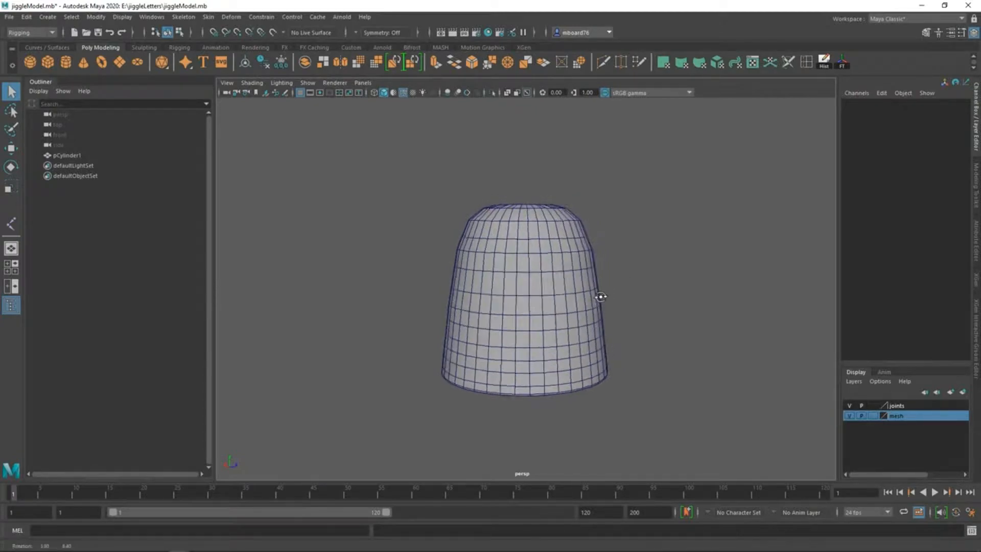
left_click_drag(601, 296, 512, 296)
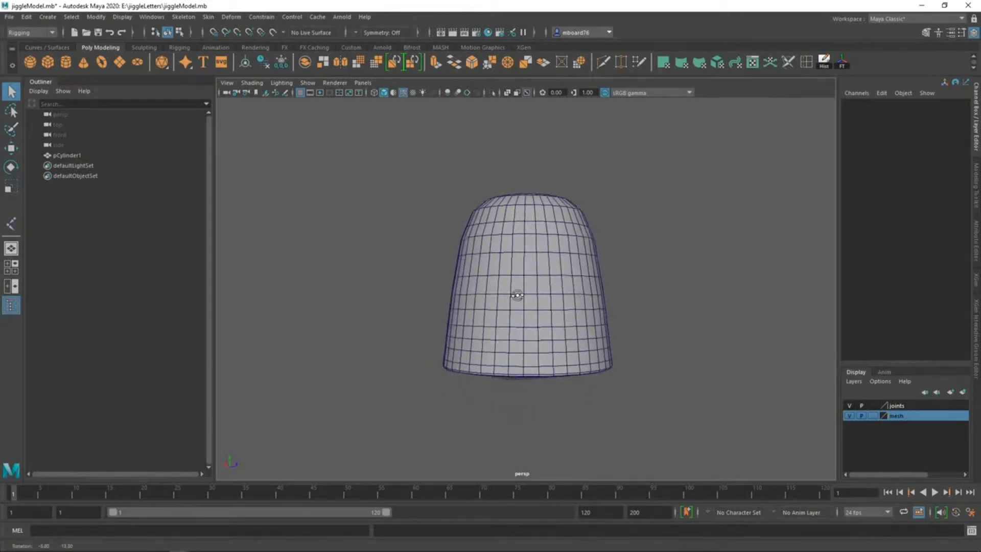
left_click_drag(517, 295, 547, 293)
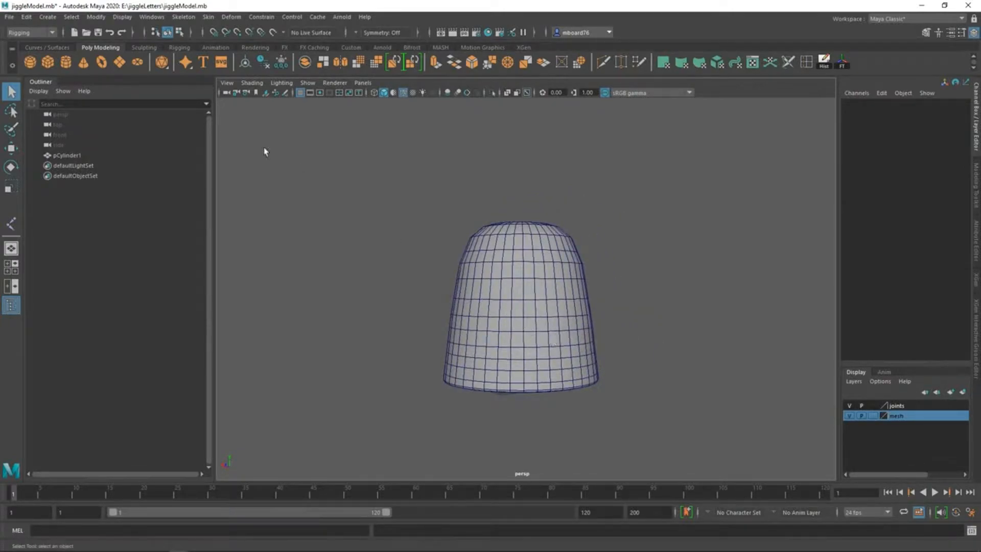
left_click(28, 33)
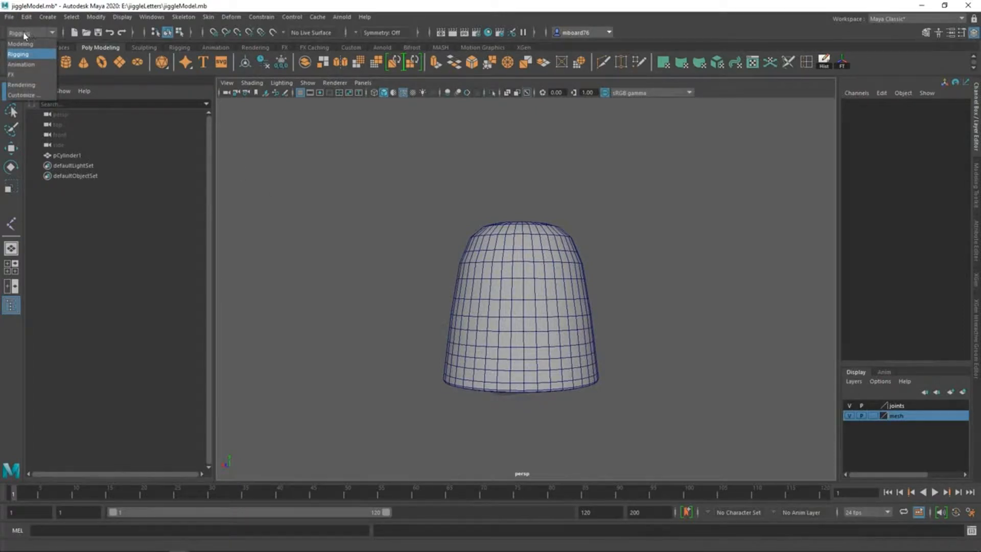
mouse_move(20, 44)
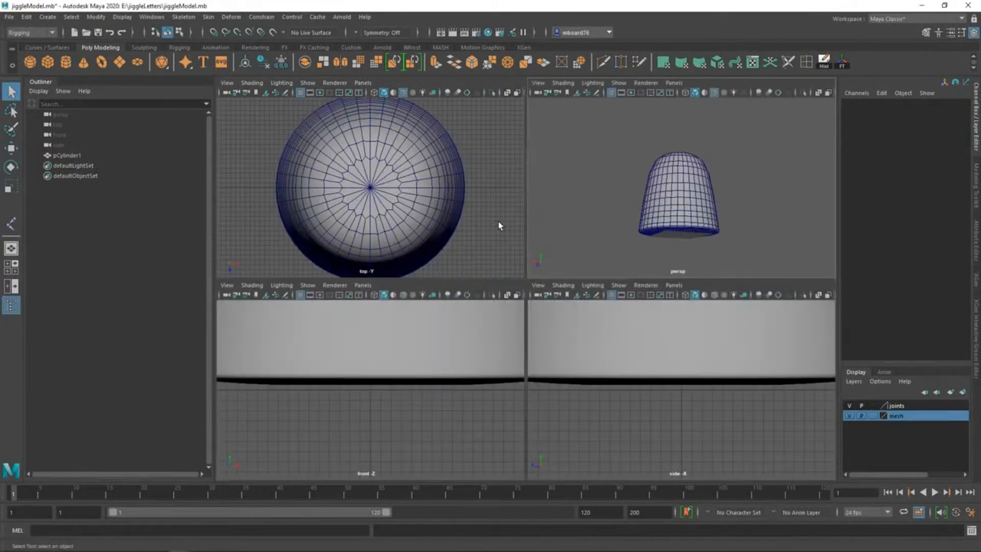
mouse_move(381, 343)
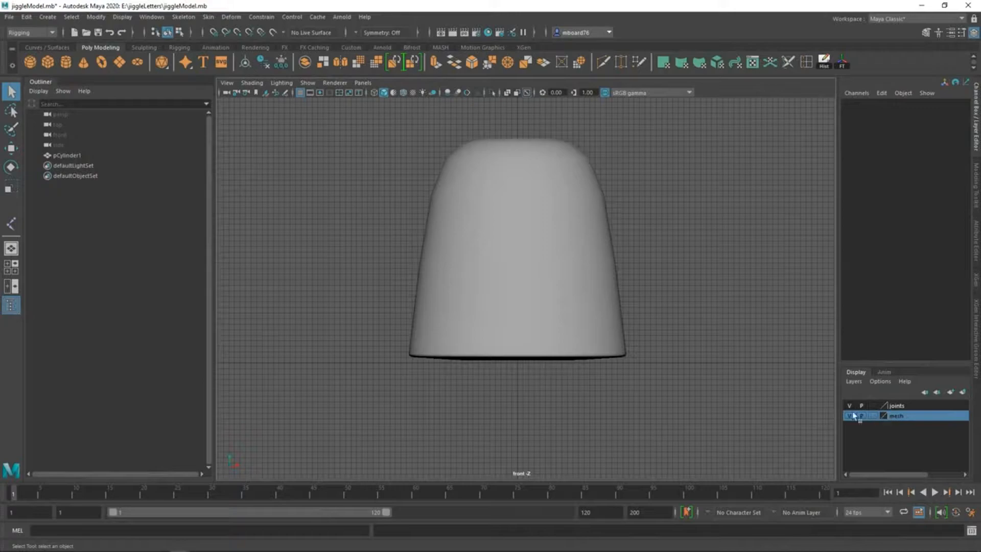
Display the cylinder as a wireframe in the front view.
key("4")
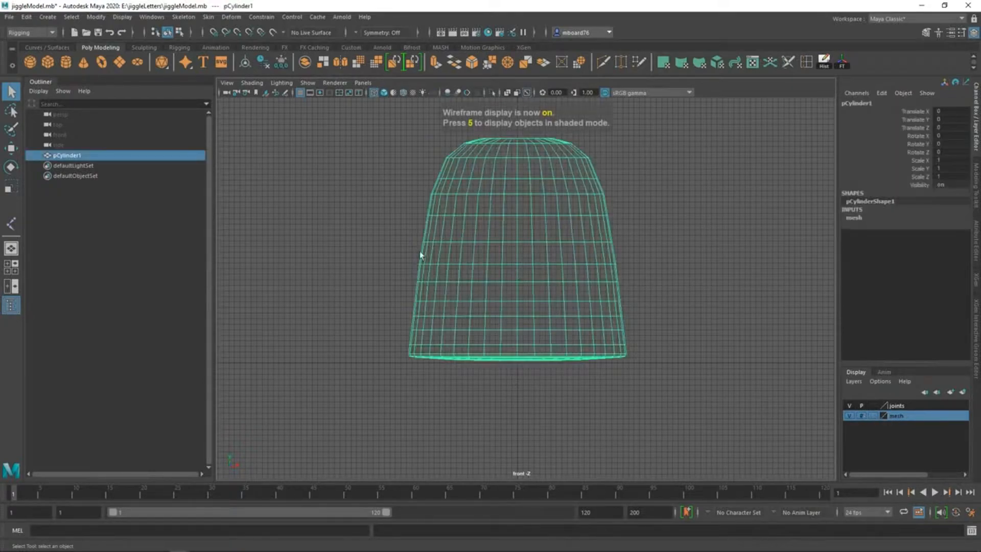
mouse_move(689, 293)
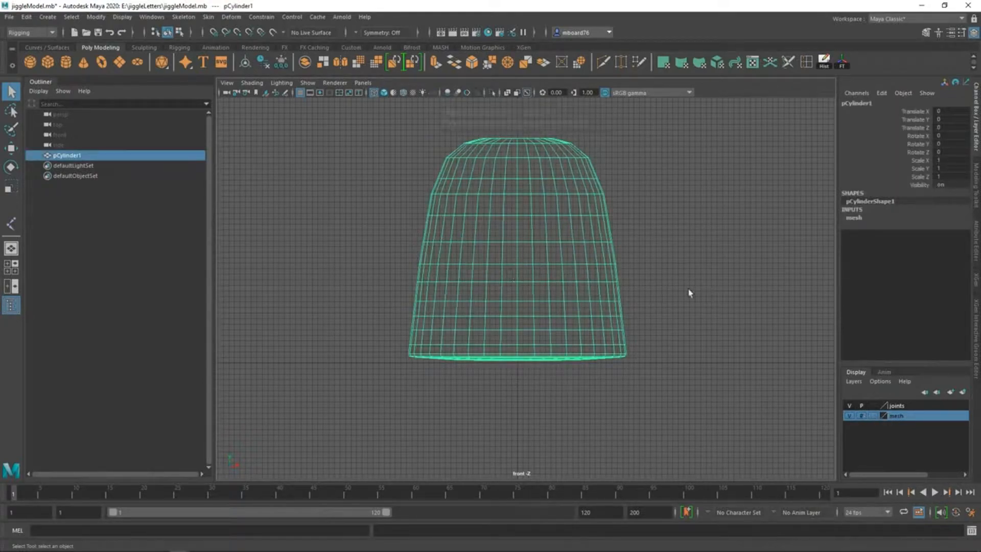
mouse_move(586, 278)
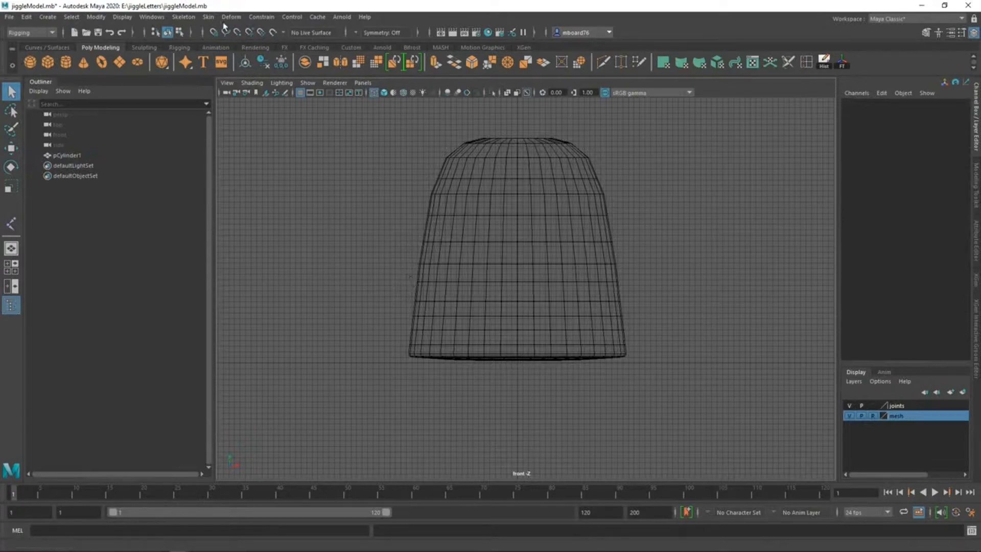
Place joints at the cylinder's base, middle and top with Create Joints.
left_click(183, 17)
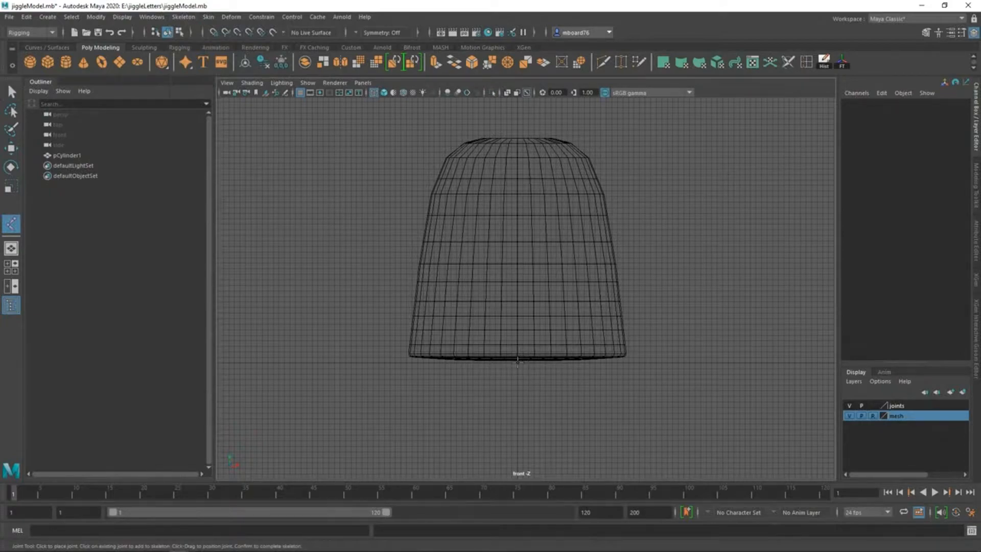
left_click(517, 361)
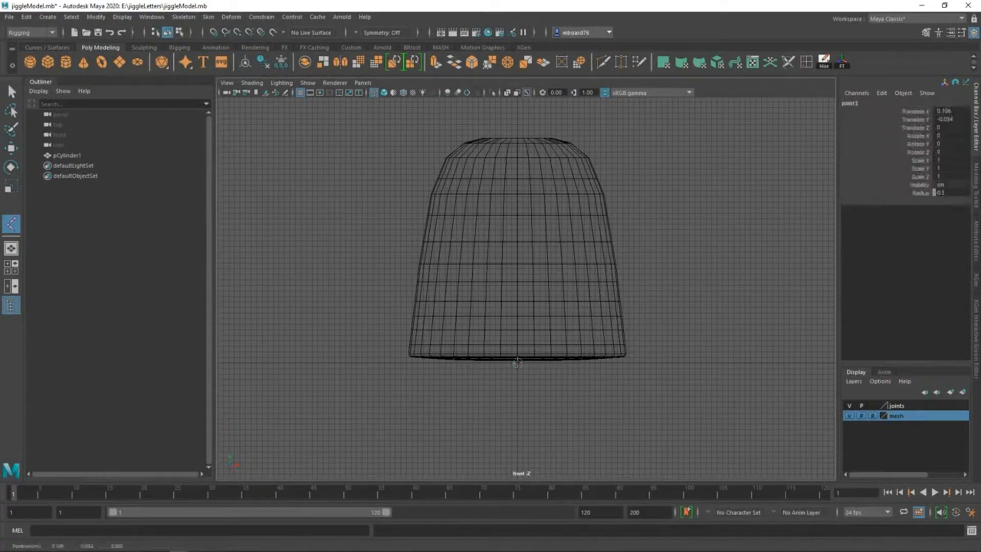
left_click(518, 362)
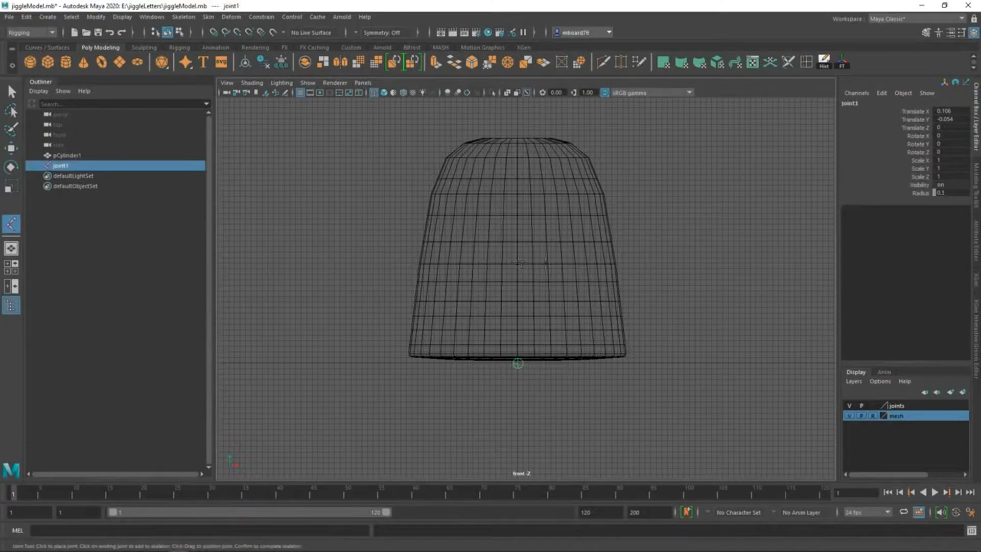
mouse_move(506, 239)
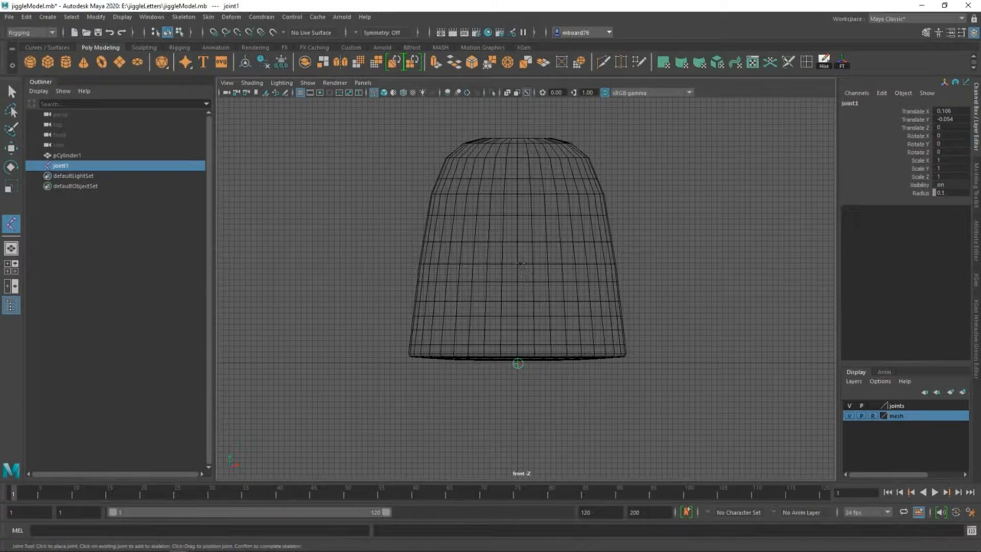
mouse_move(517, 263)
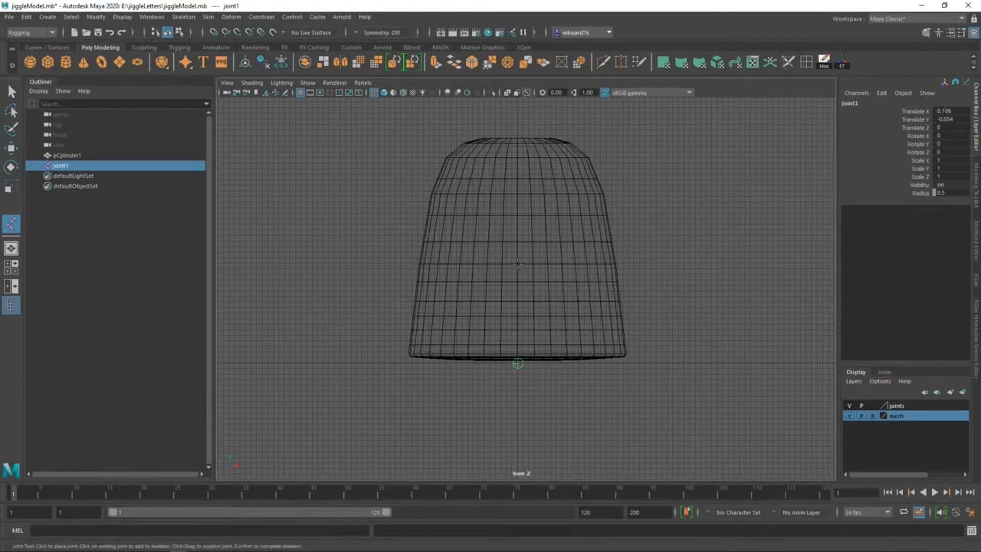
left_click(517, 262)
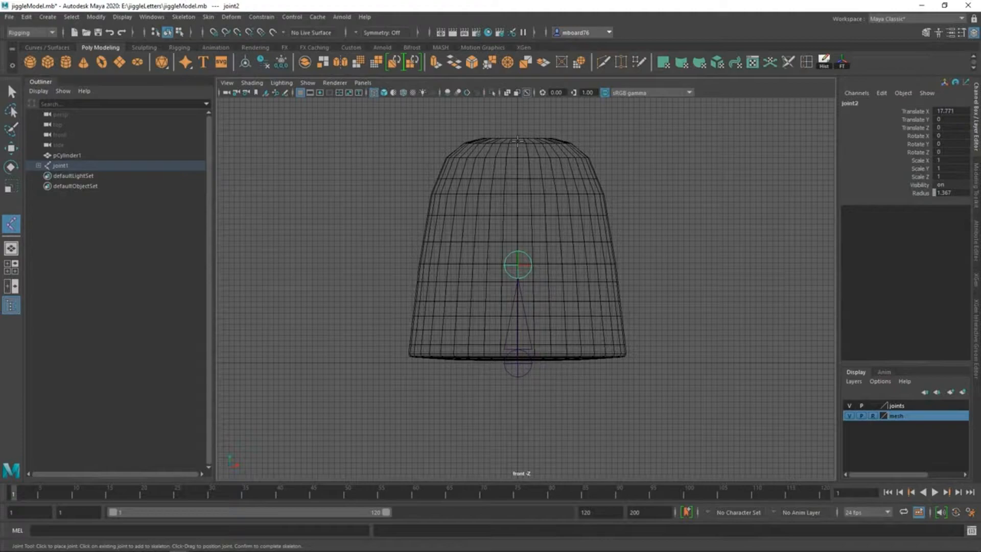
left_click(518, 139)
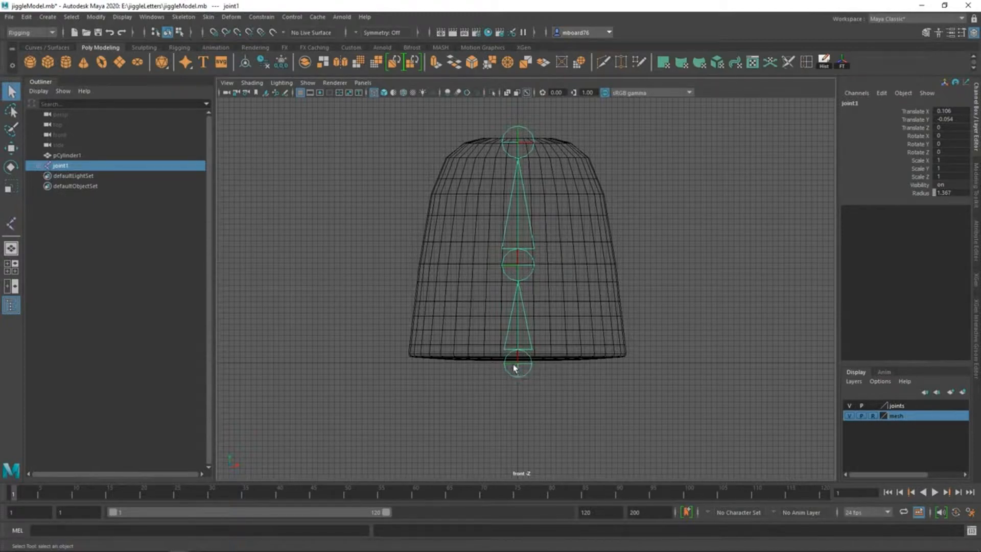
Expand joint1 and joint2 in the Outliner to reveal the joint3 chain.
left_click(40, 166)
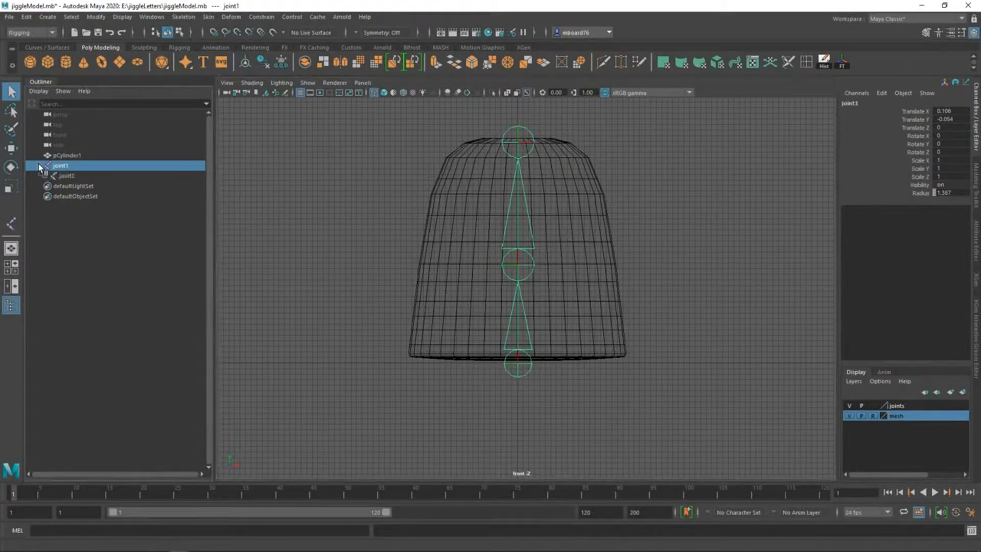
left_click(47, 165)
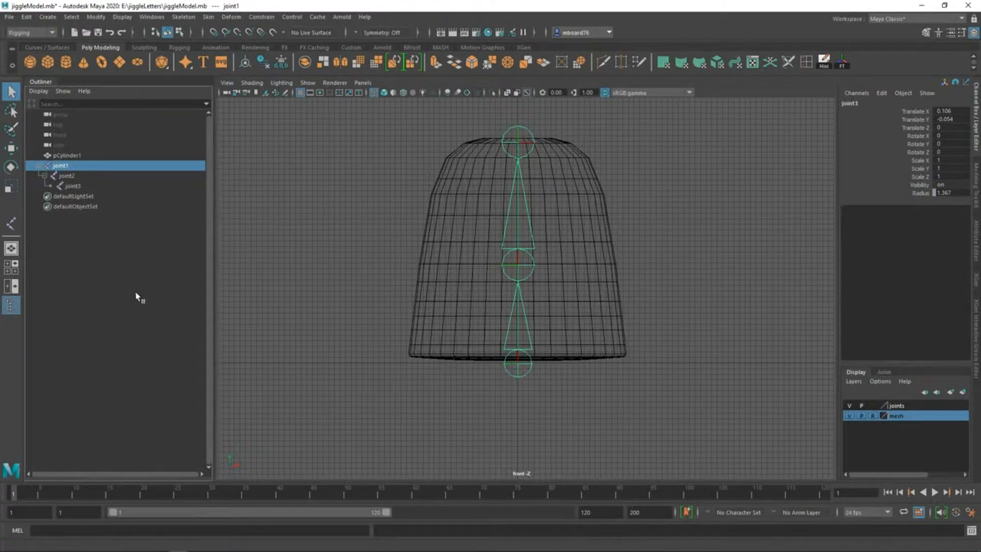
mouse_move(114, 261)
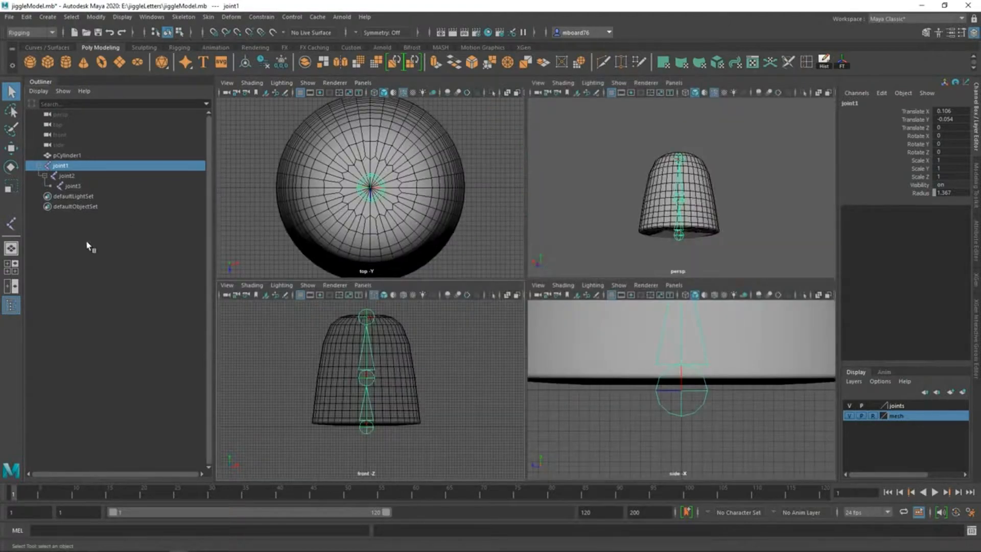
Rename the three joints to root, middle and head in the Outliner.
left_click(151, 17)
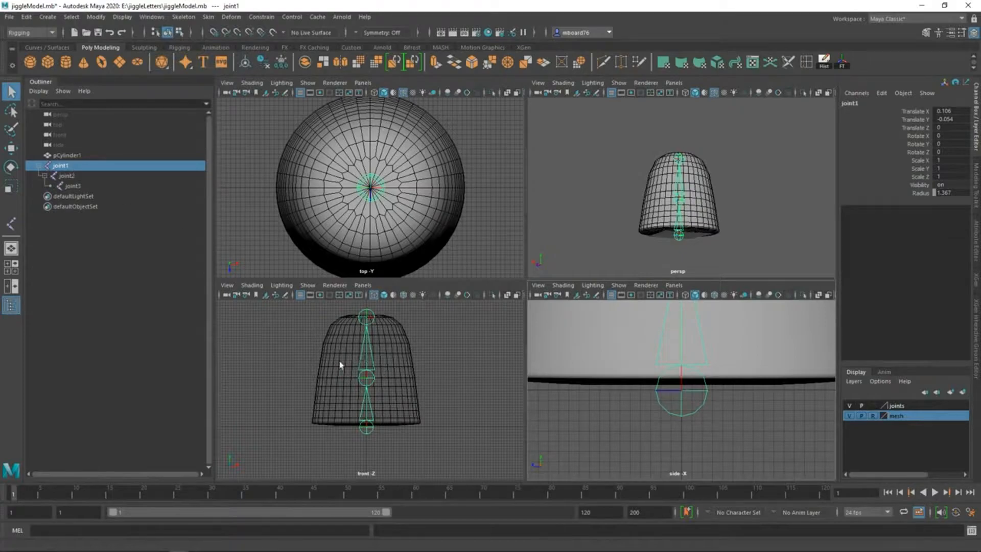
mouse_move(113, 244)
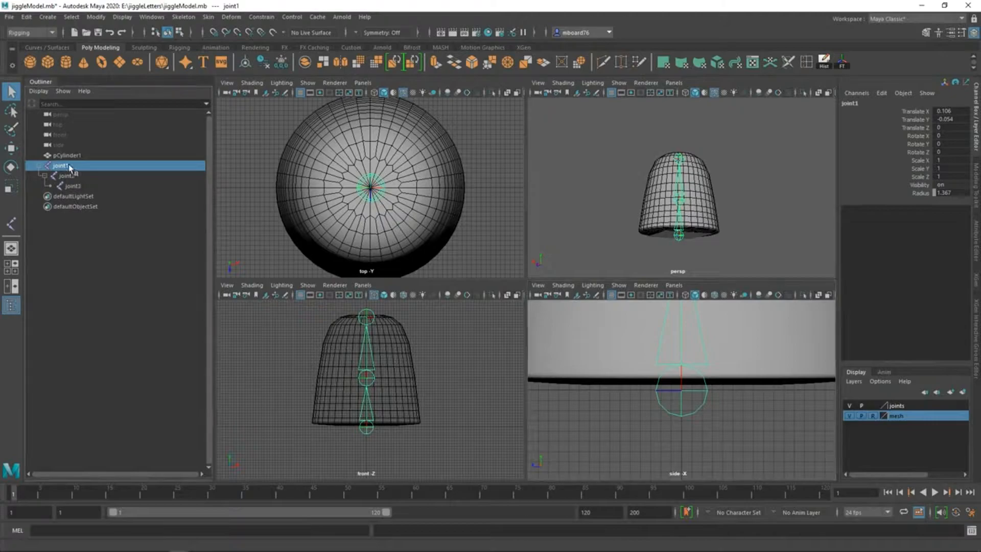
double_click(61, 165)
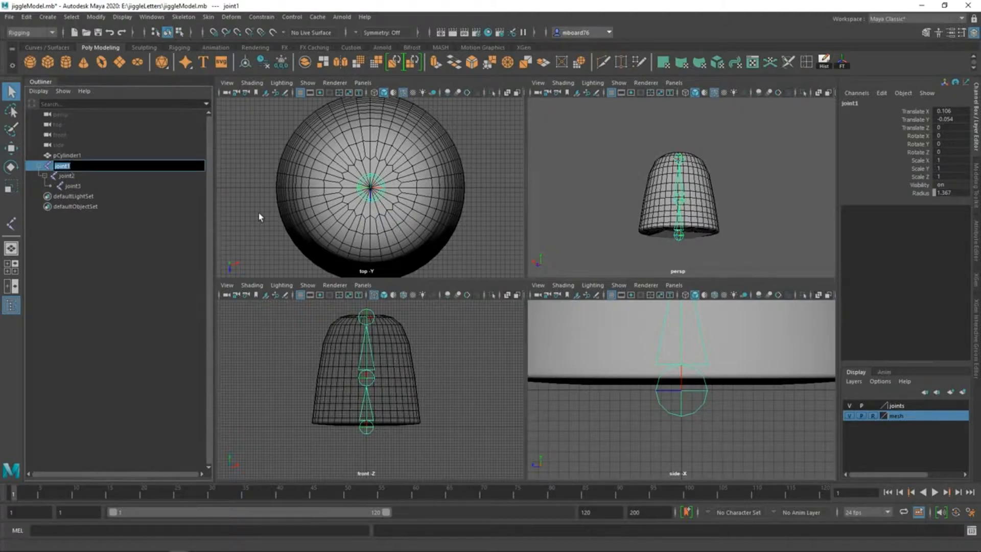
type("root")
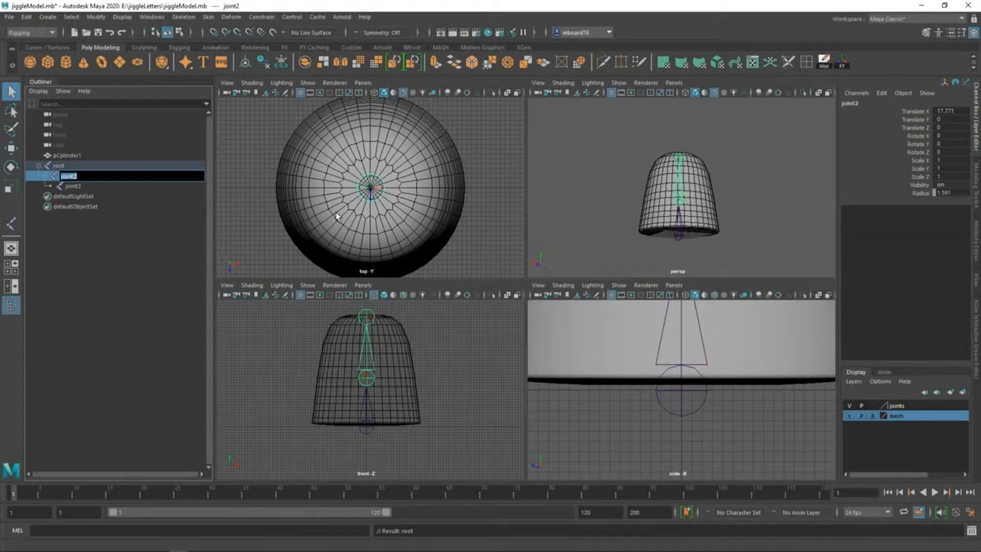
type("middle")
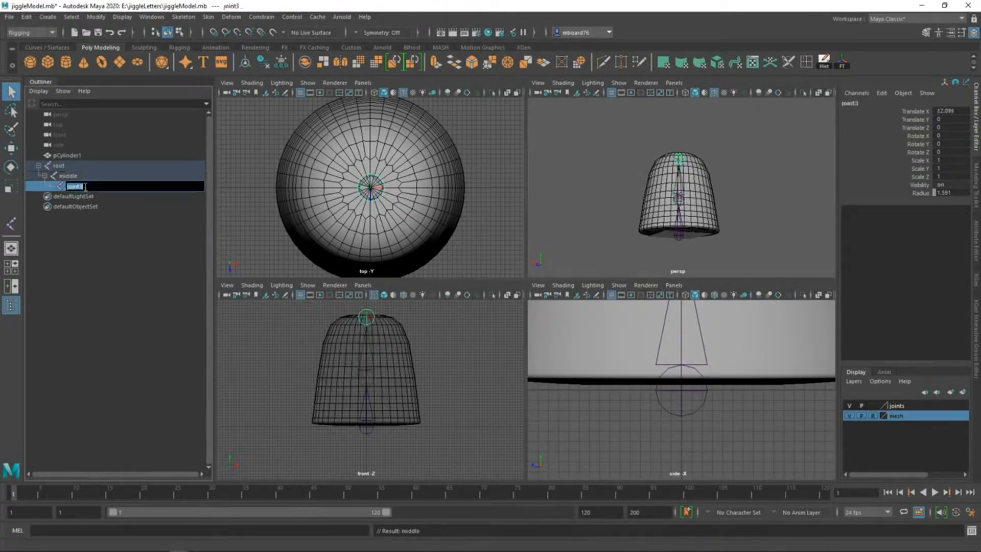
type("head")
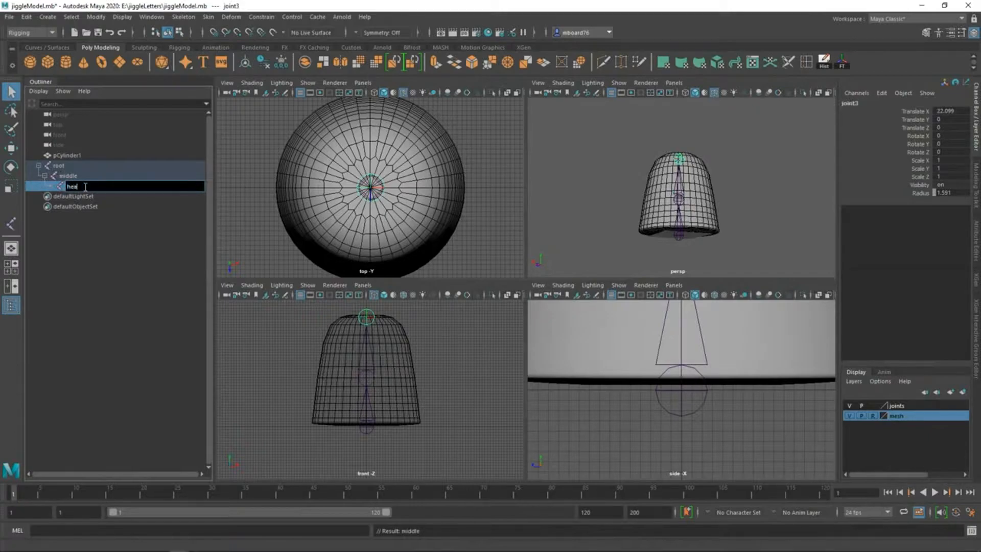
key("enter")
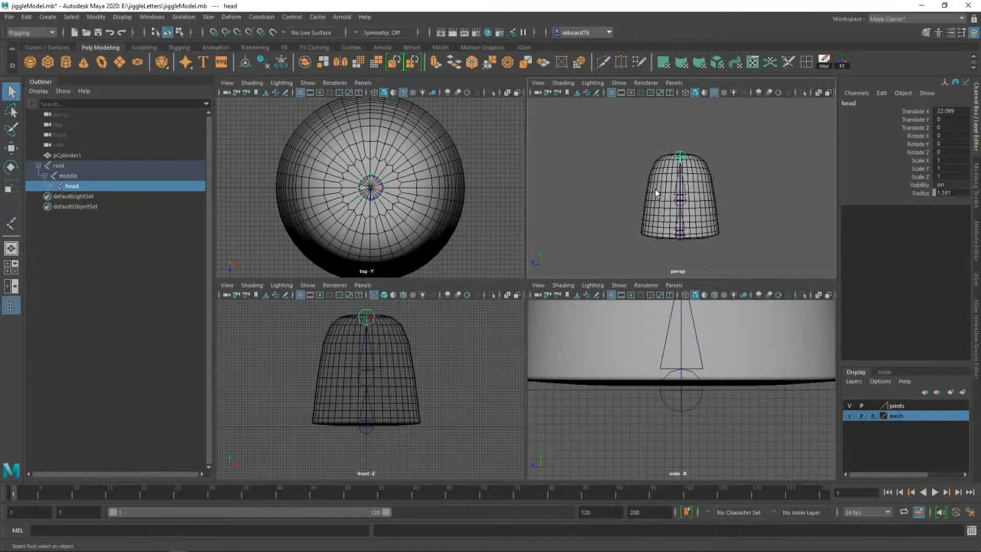
mouse_move(600, 213)
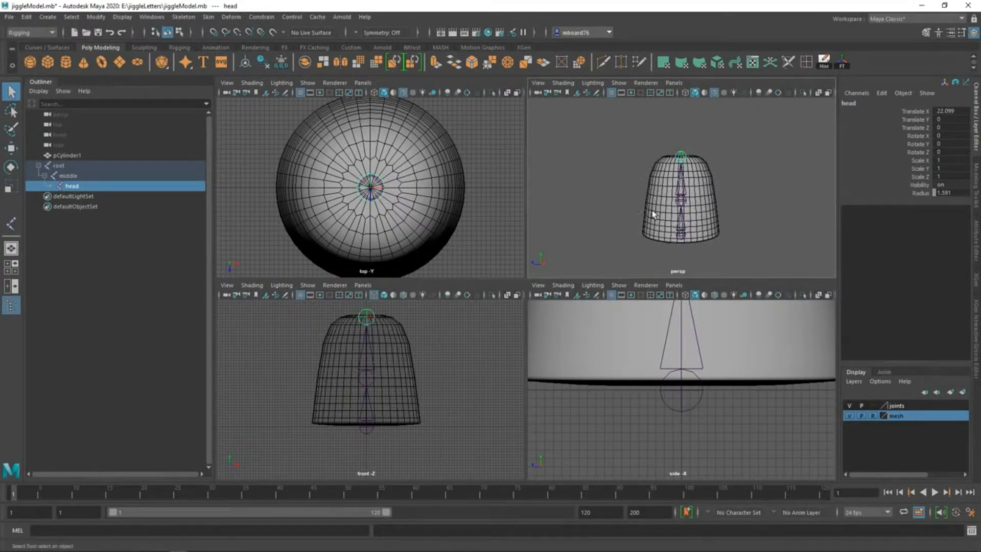
mouse_move(541, 381)
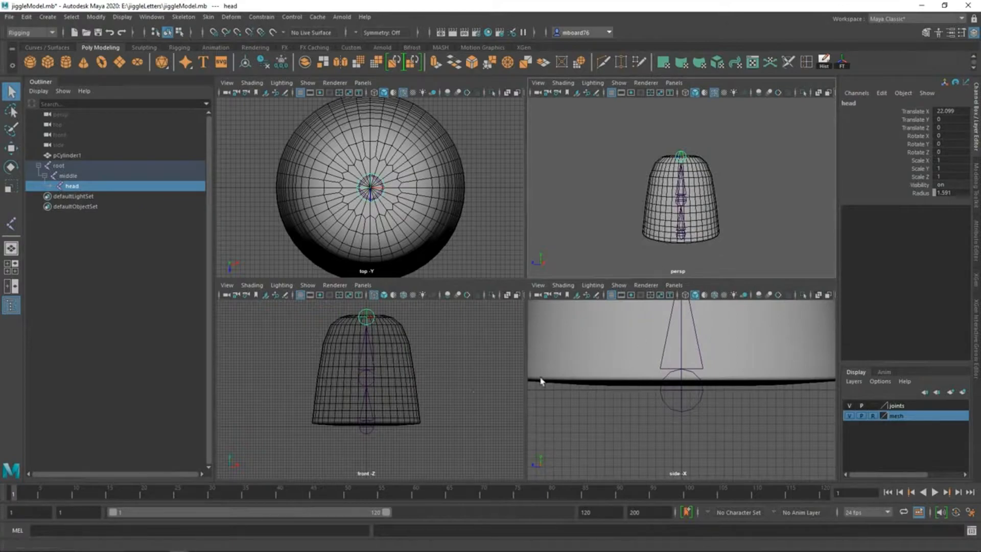
mouse_move(392, 405)
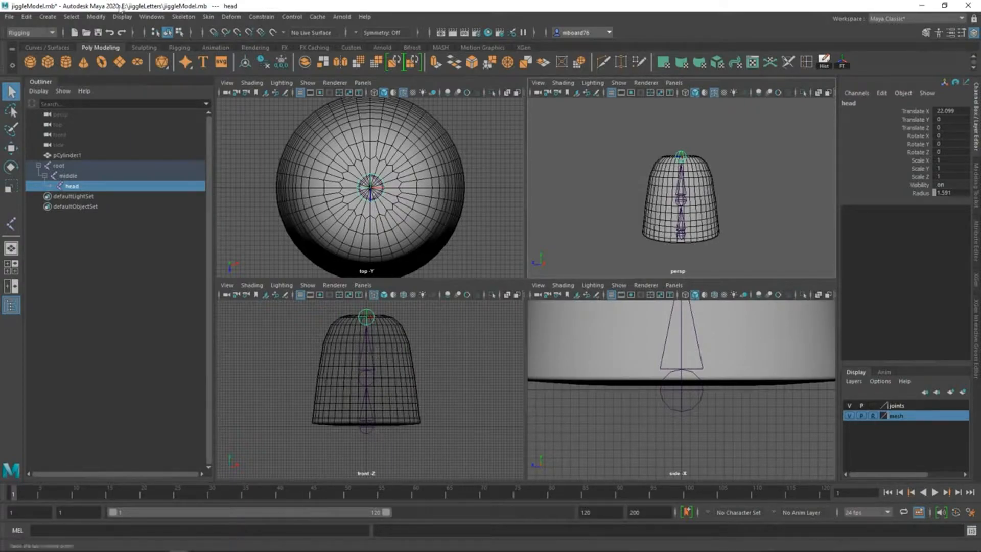
Lower the joint display size from 3.66 to about 2 via Display > Animation > Joint Size.
left_click(121, 18)
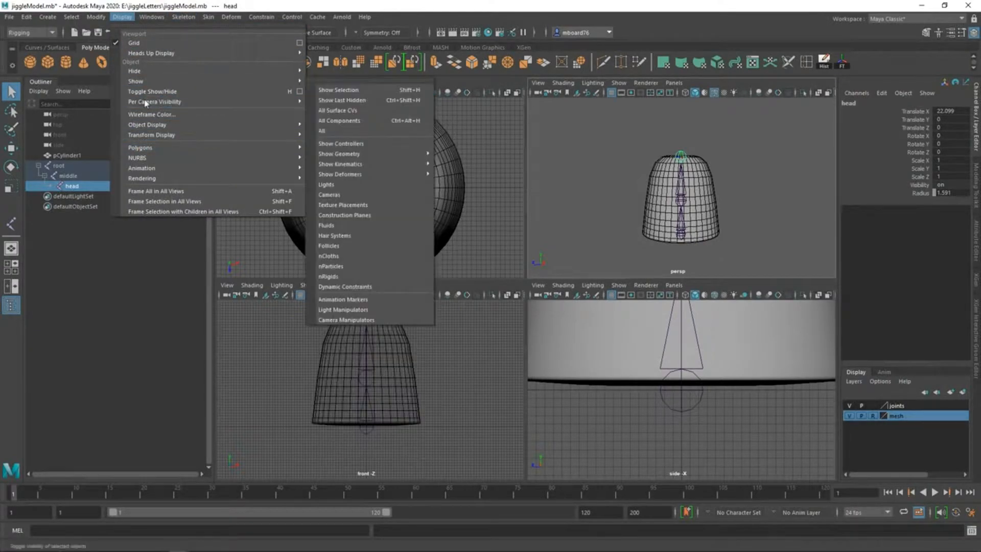
mouse_move(141, 168)
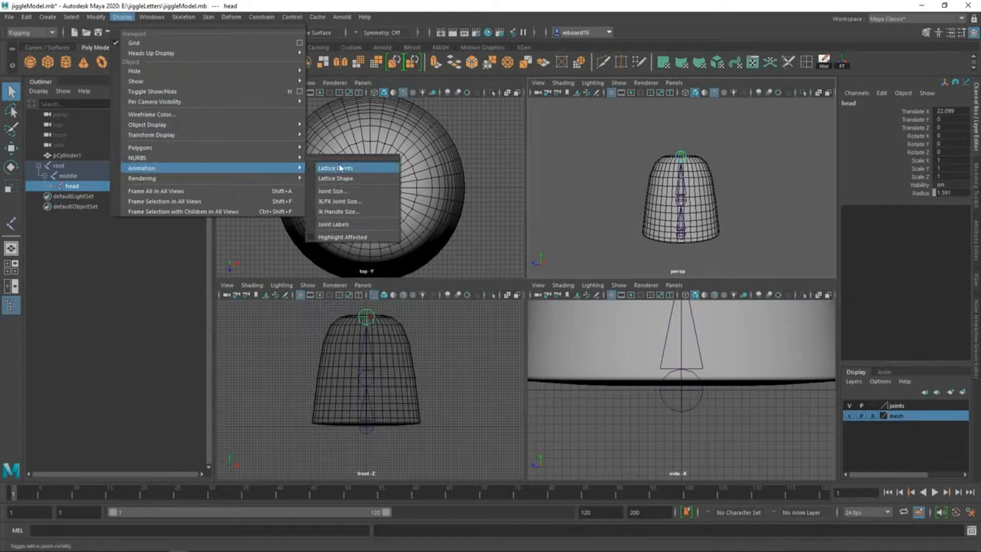
left_click(332, 191)
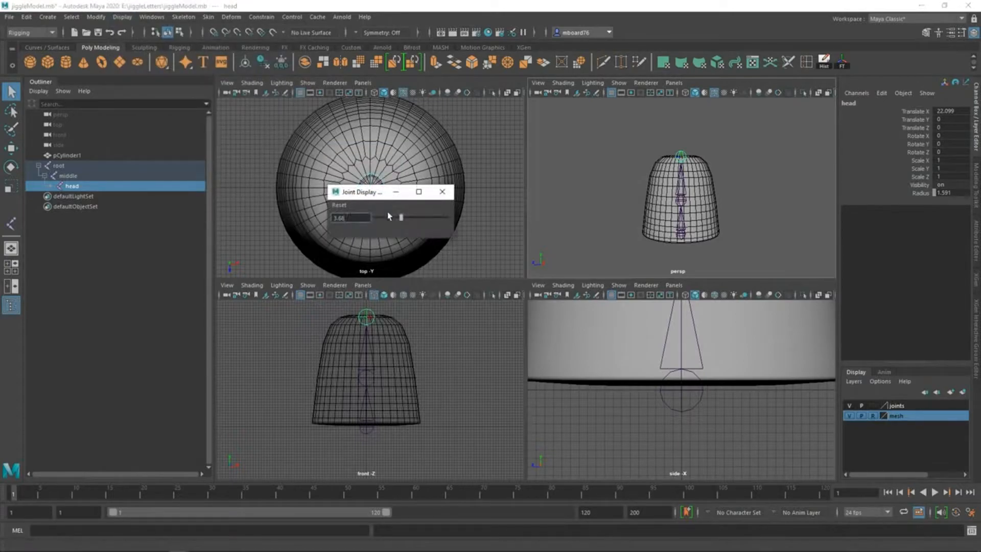
left_click_drag(400, 216, 392, 218)
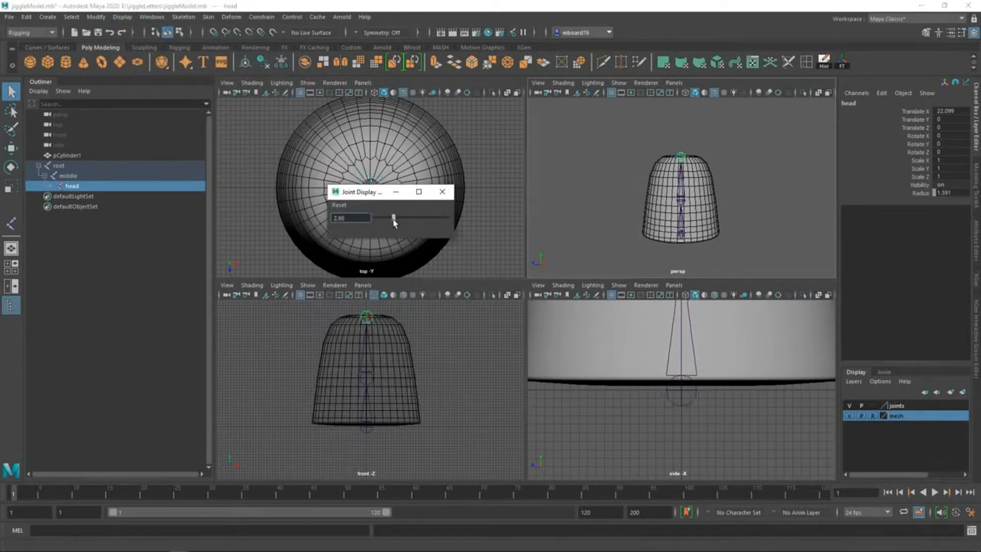
left_click_drag(392, 218, 386, 220)
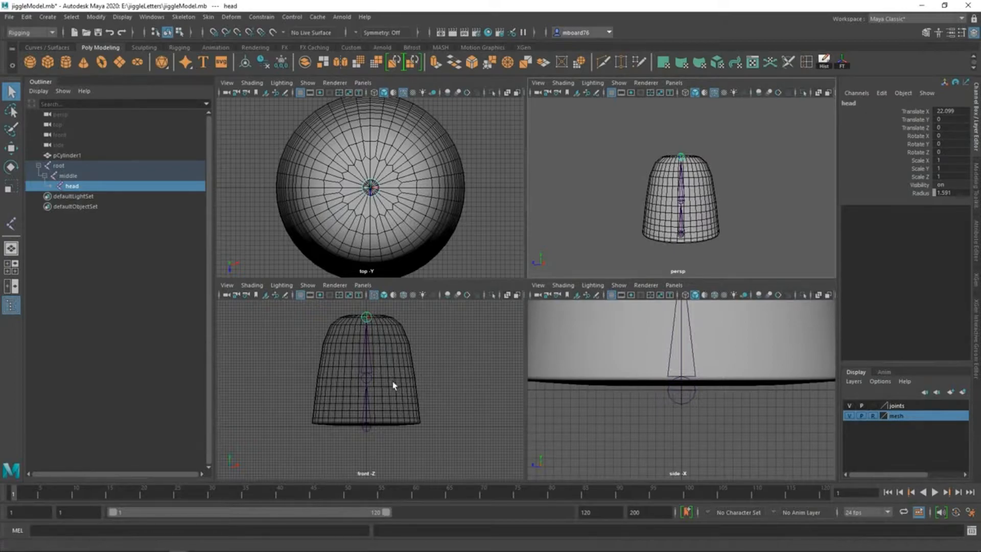
mouse_move(411, 372)
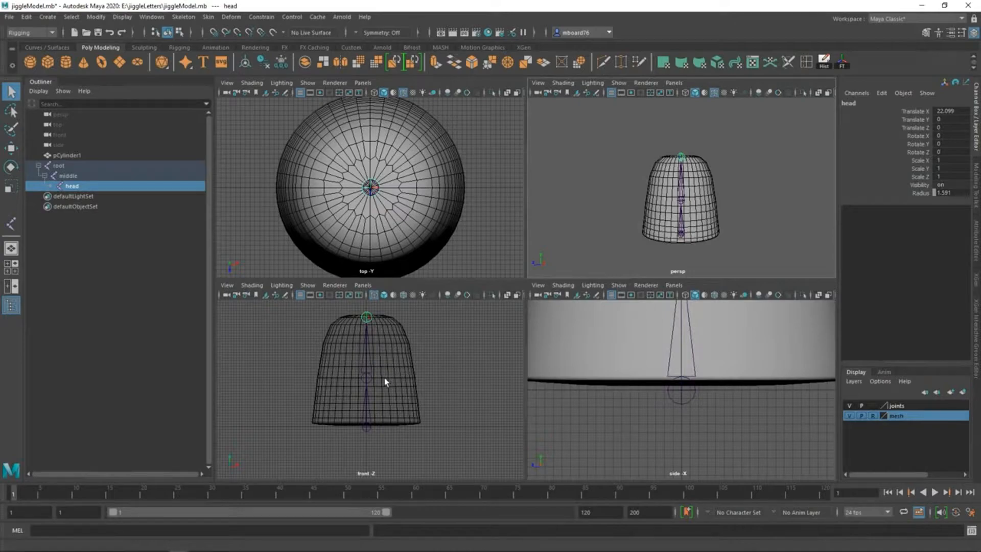
mouse_move(685, 236)
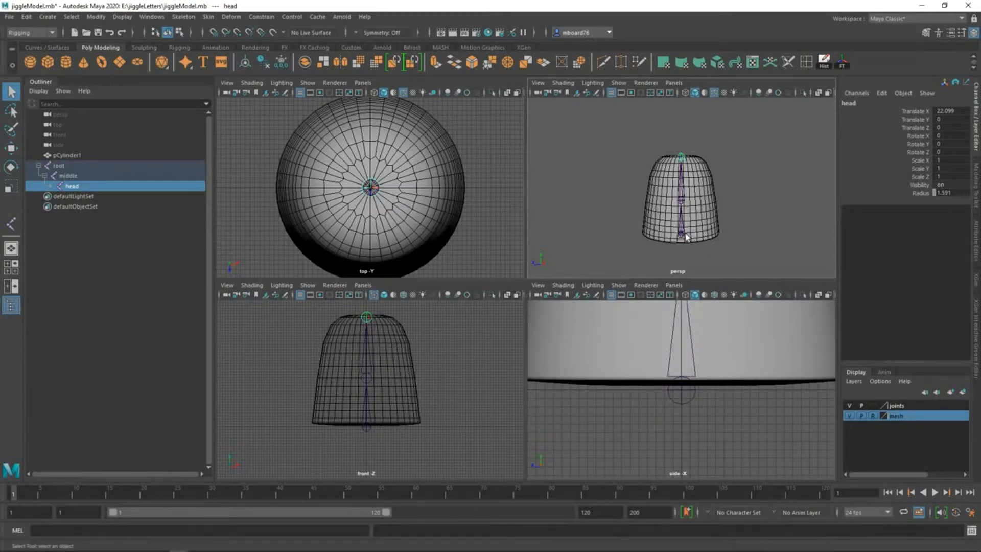
mouse_move(386, 380)
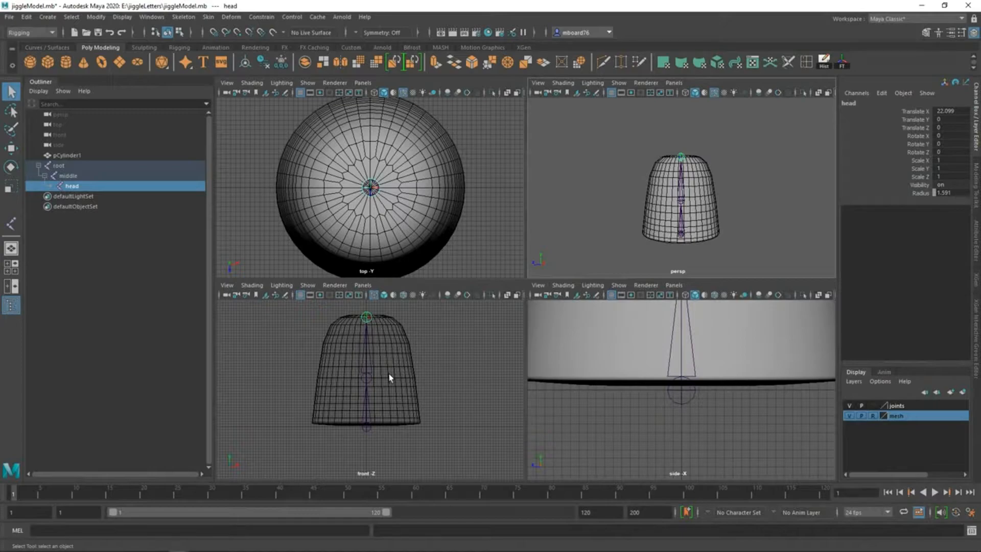
mouse_move(381, 380)
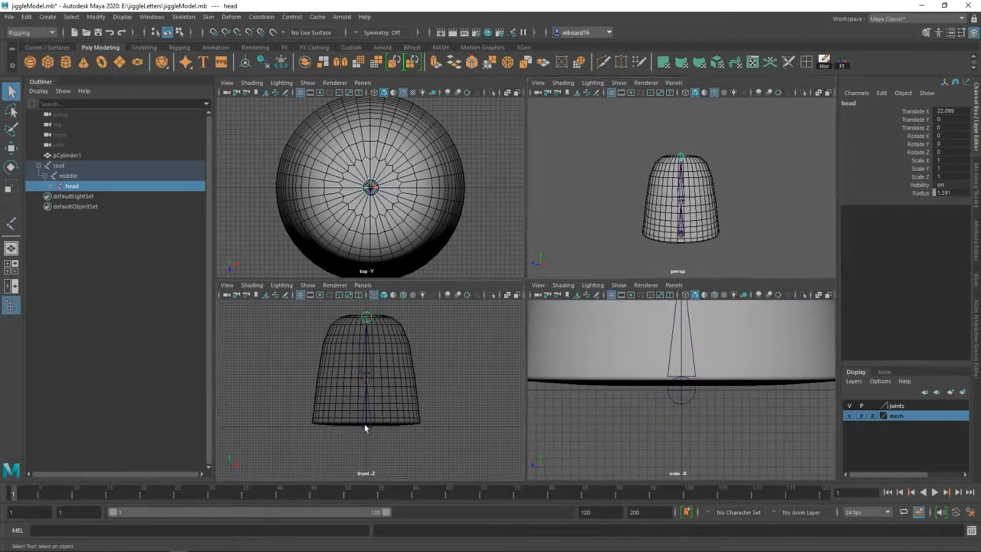
Draw a two-joint chain low on the cylinder's right side and nudge its end joint higher.
left_click(60, 166)
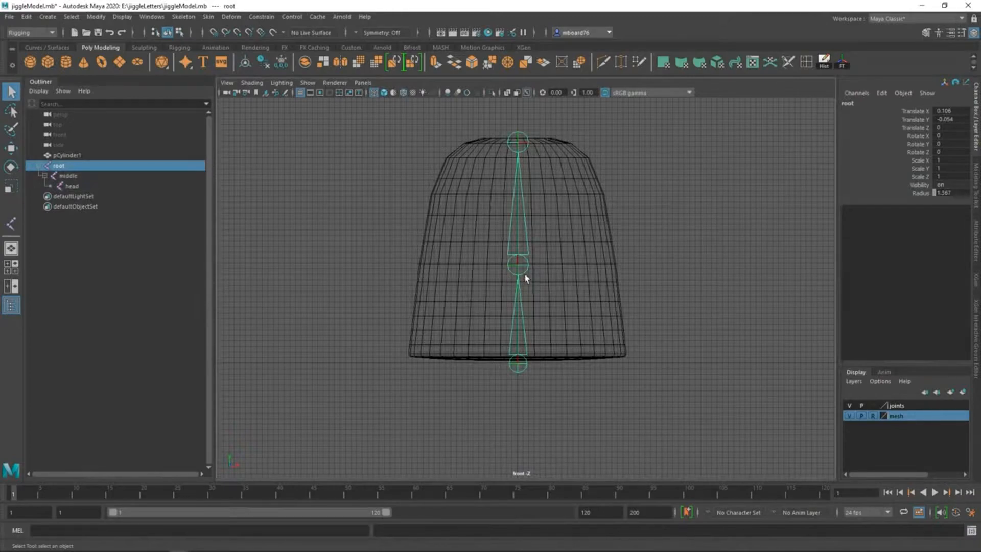
mouse_move(51, 207)
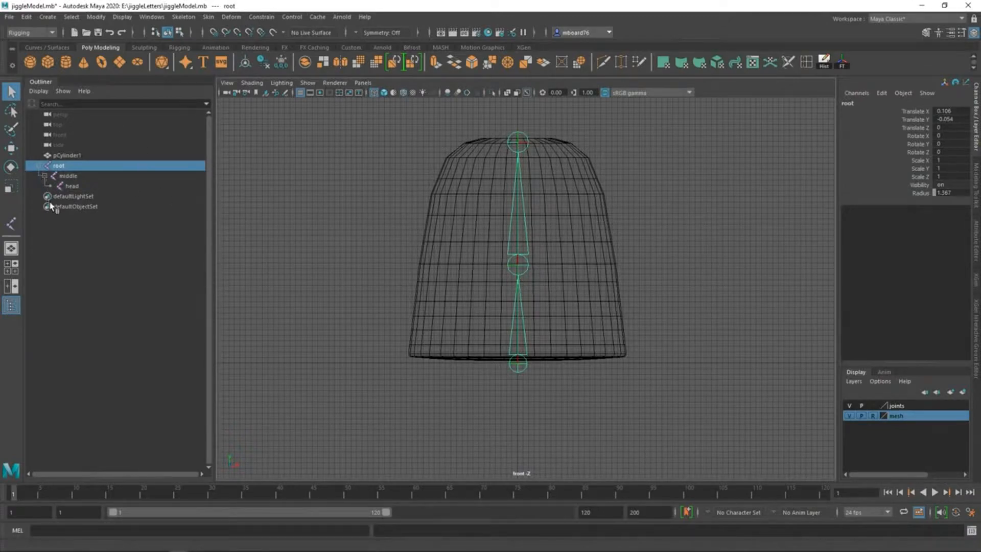
left_click(183, 18)
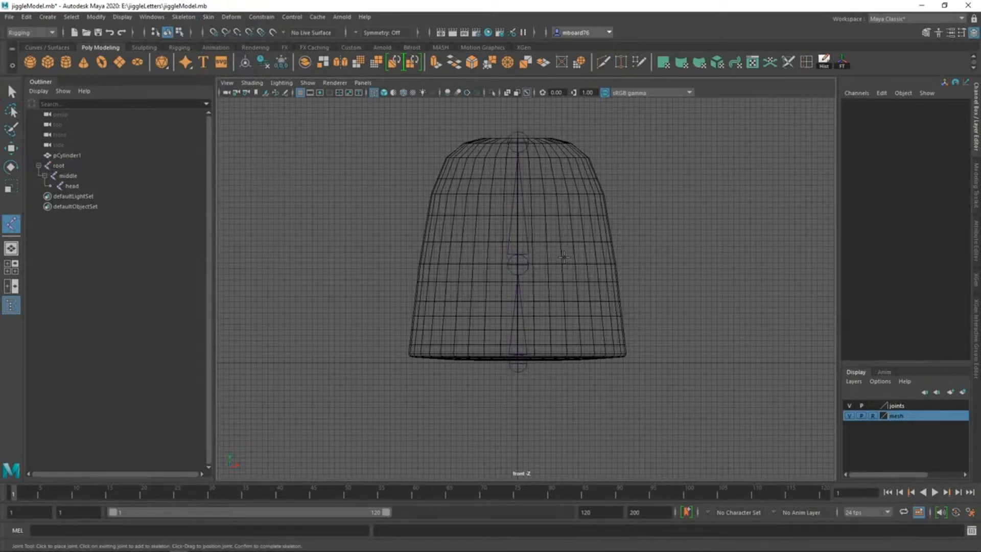
mouse_move(563, 259)
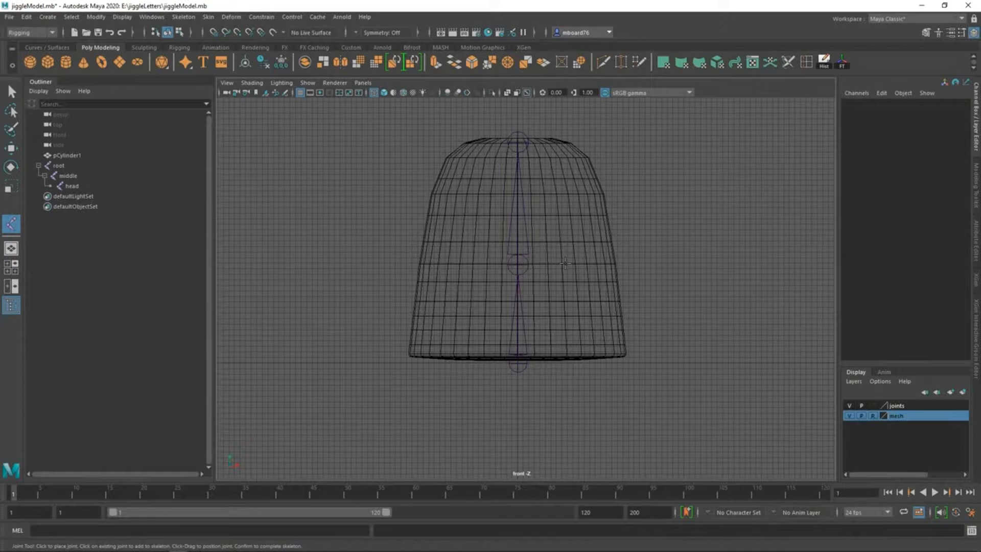
mouse_move(610, 341)
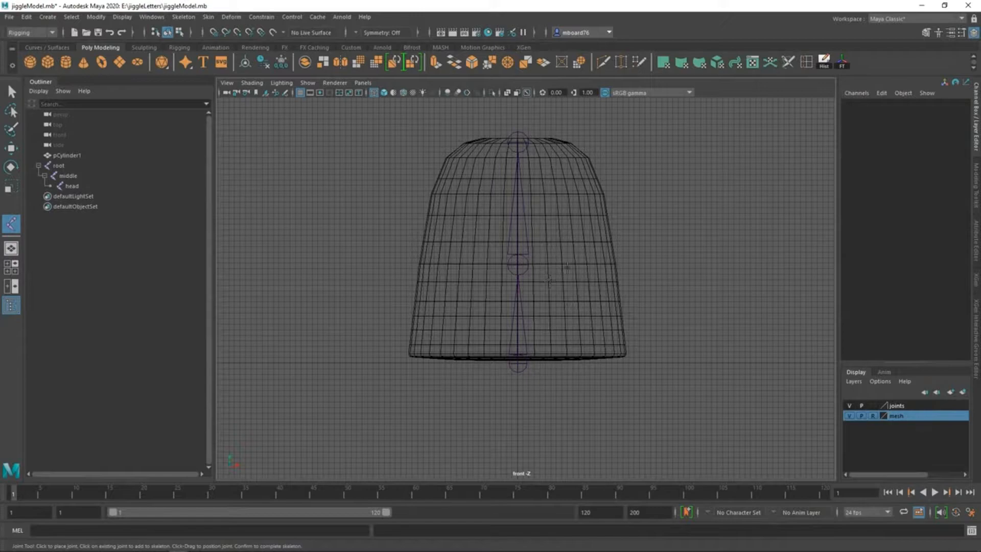
mouse_move(598, 311)
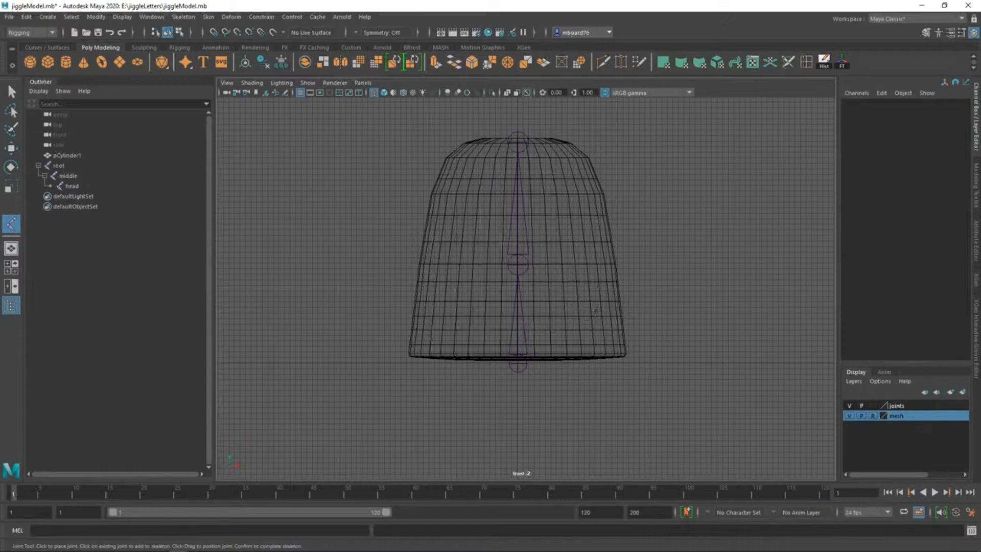
mouse_move(541, 338)
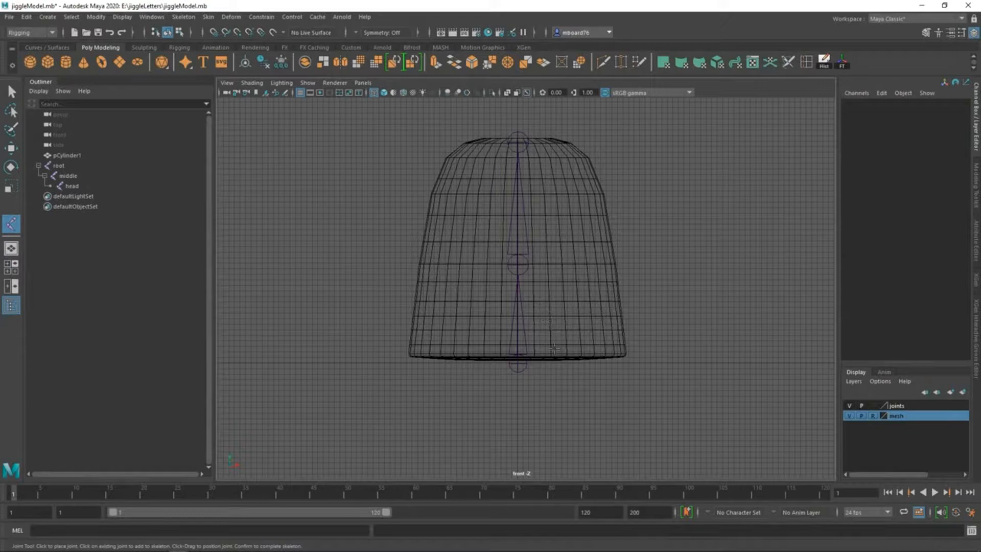
mouse_move(557, 331)
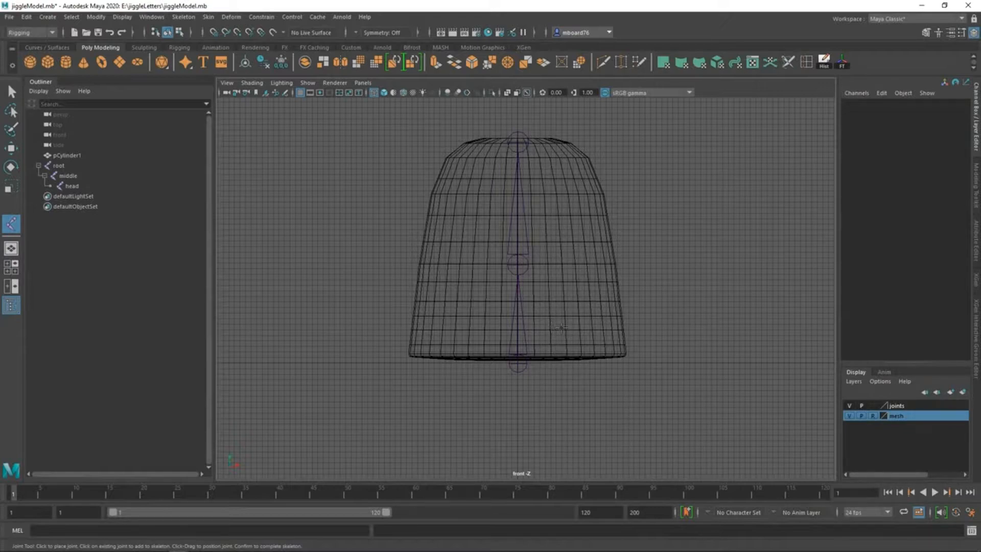
left_click(558, 324)
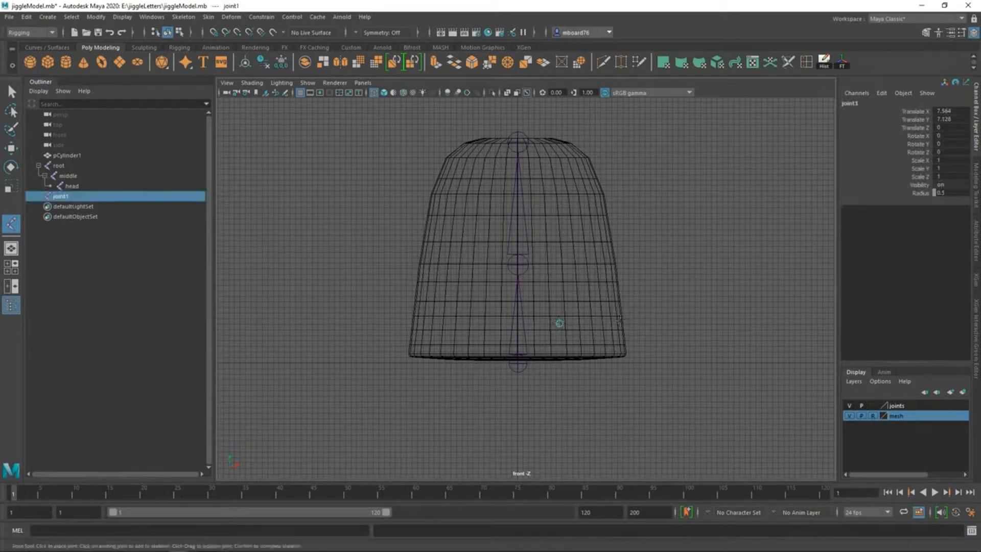
left_click(619, 319)
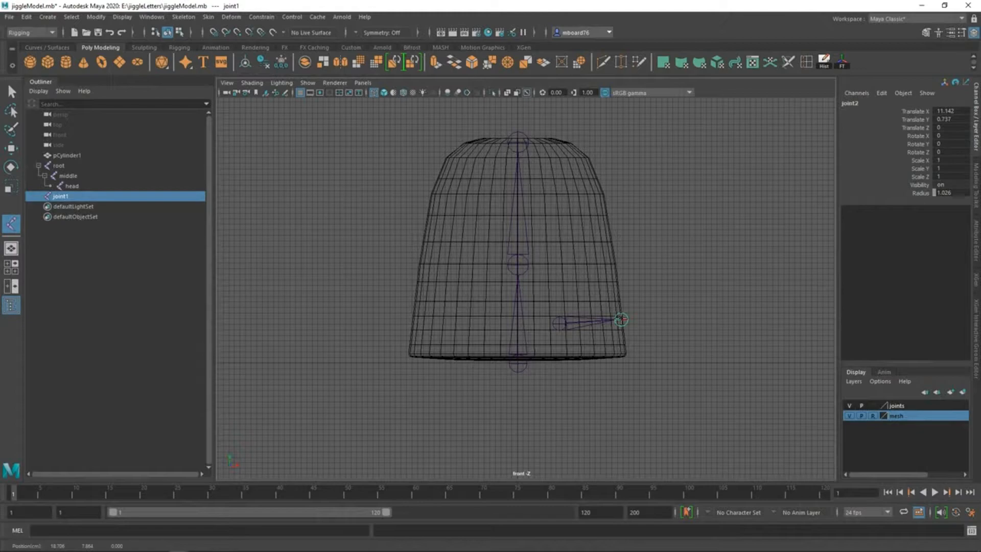
left_click_drag(618, 319, 616, 300)
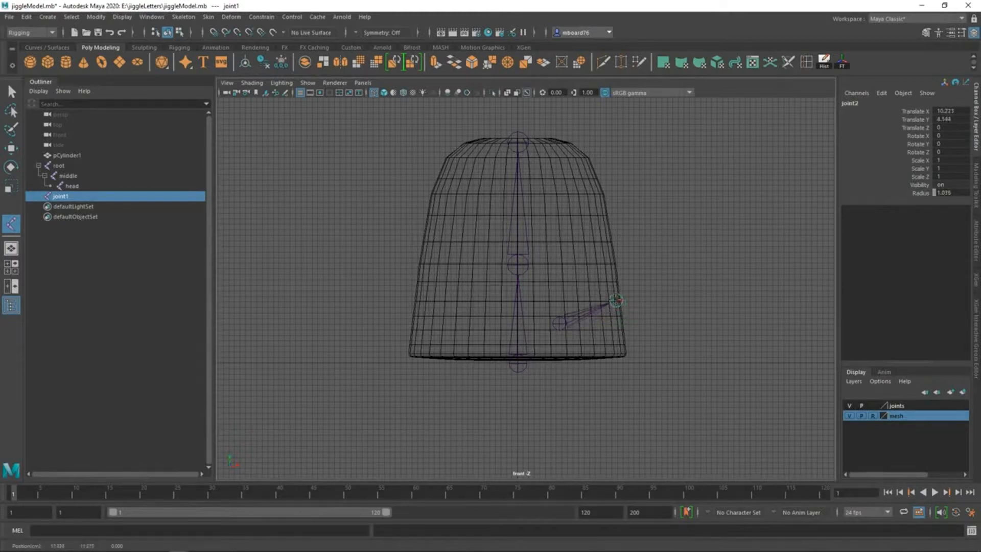
left_click_drag(617, 301, 614, 303)
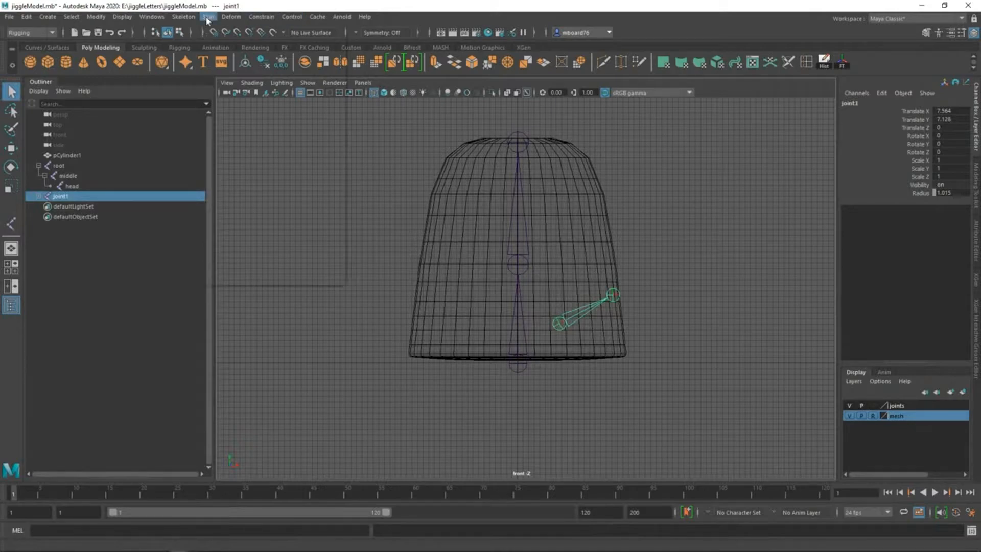
Start a second joint chain higher up on the cylinder's right side.
left_click(183, 17)
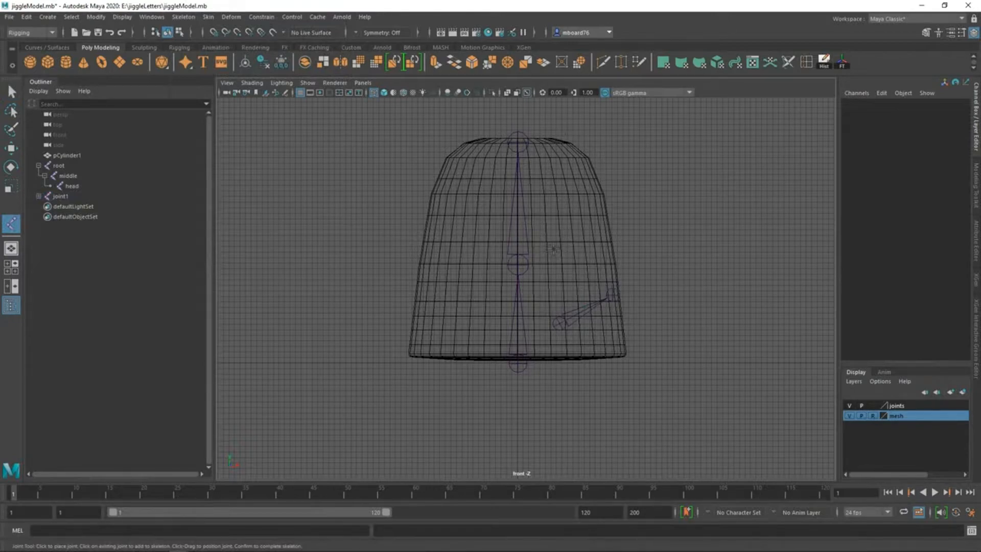
mouse_move(548, 224)
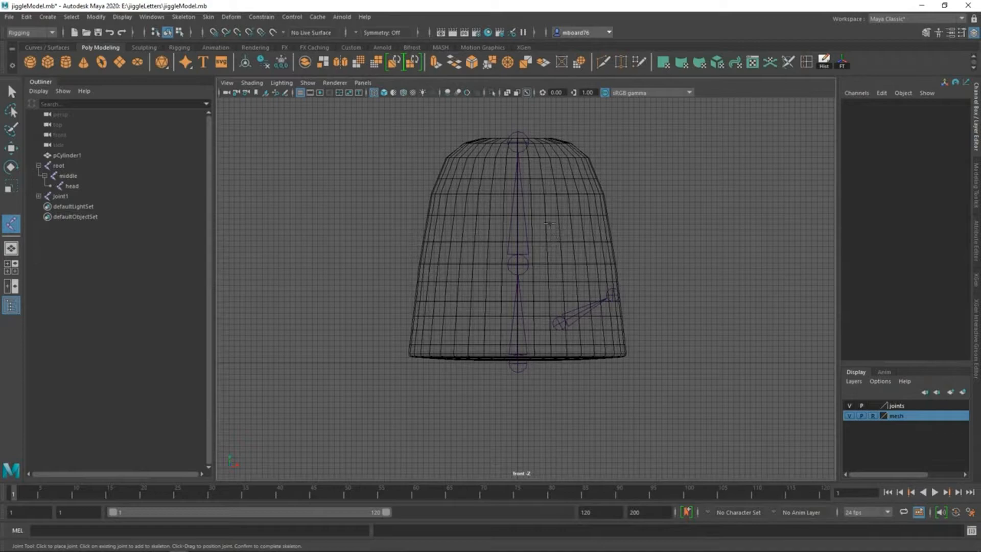
mouse_move(556, 222)
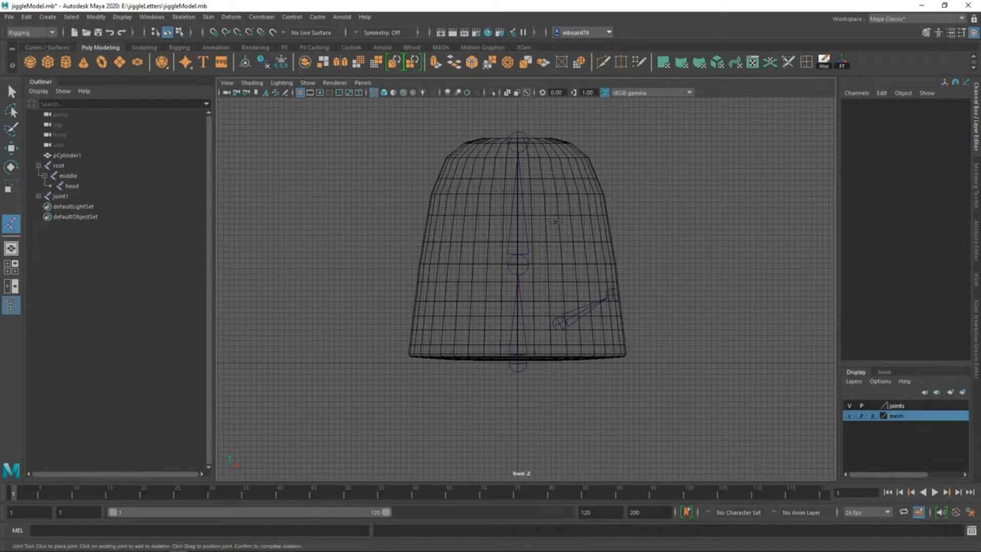
left_click(556, 223)
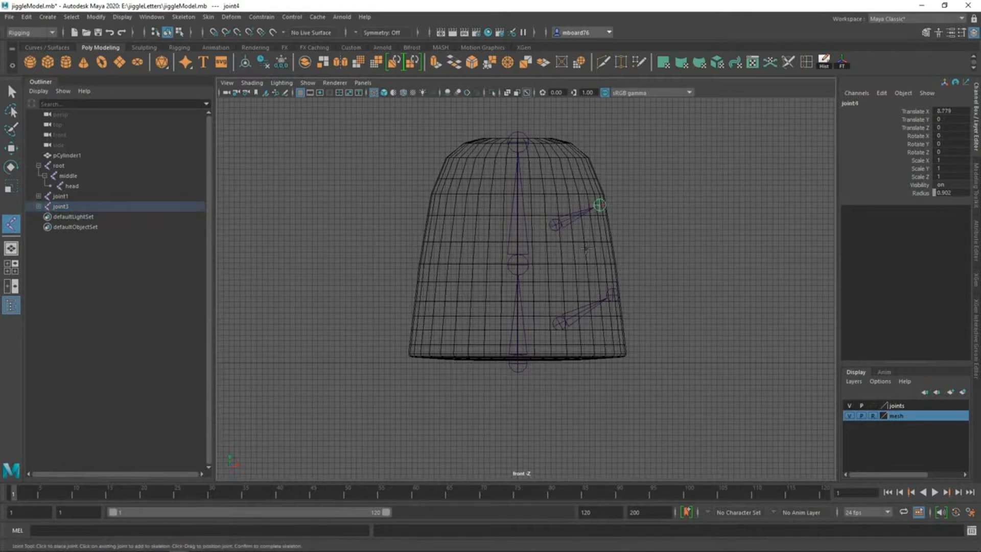
mouse_move(585, 250)
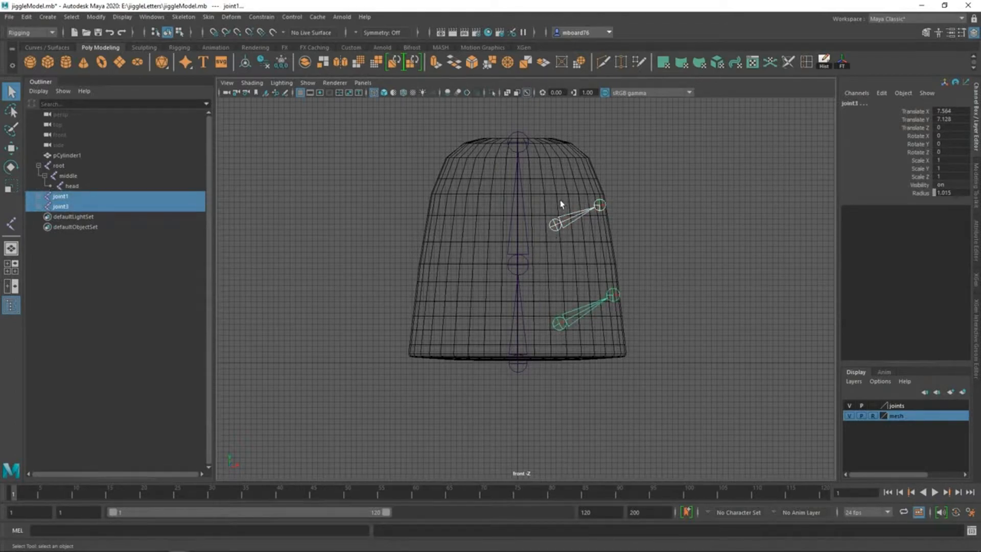
mouse_move(531, 209)
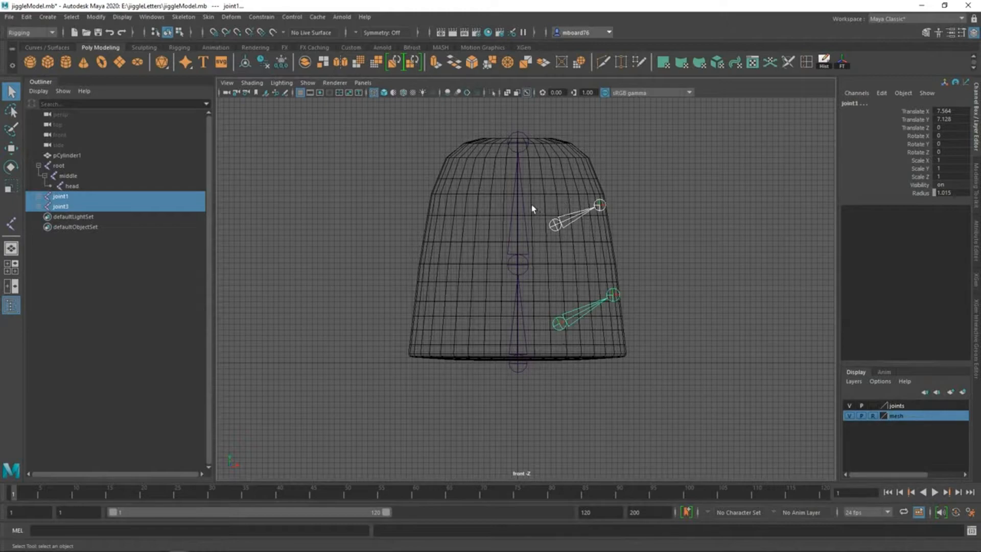
Rename the lower side chain's joints to jt_l_lowA and jt_l_lowB.
left_click(60, 206)
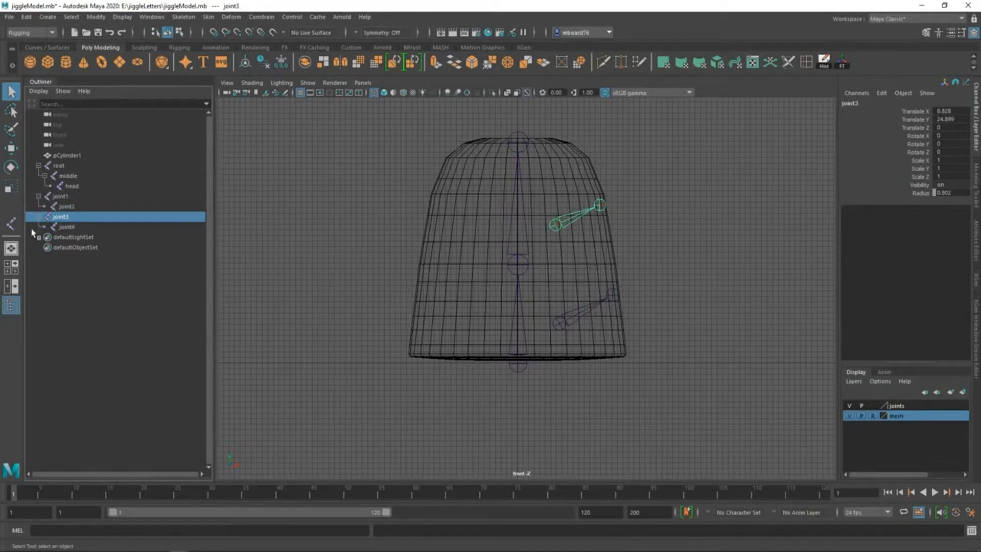
mouse_move(498, 220)
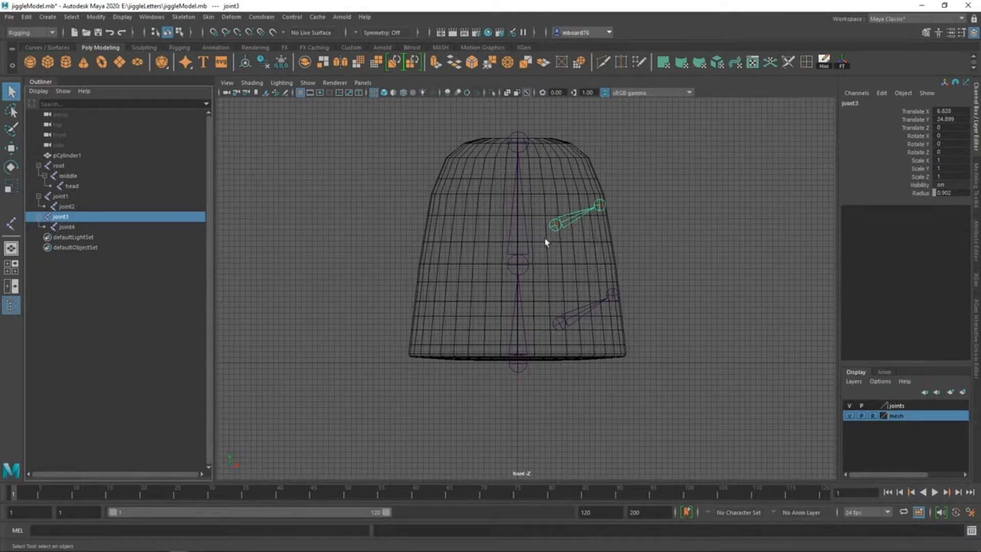
mouse_move(541, 294)
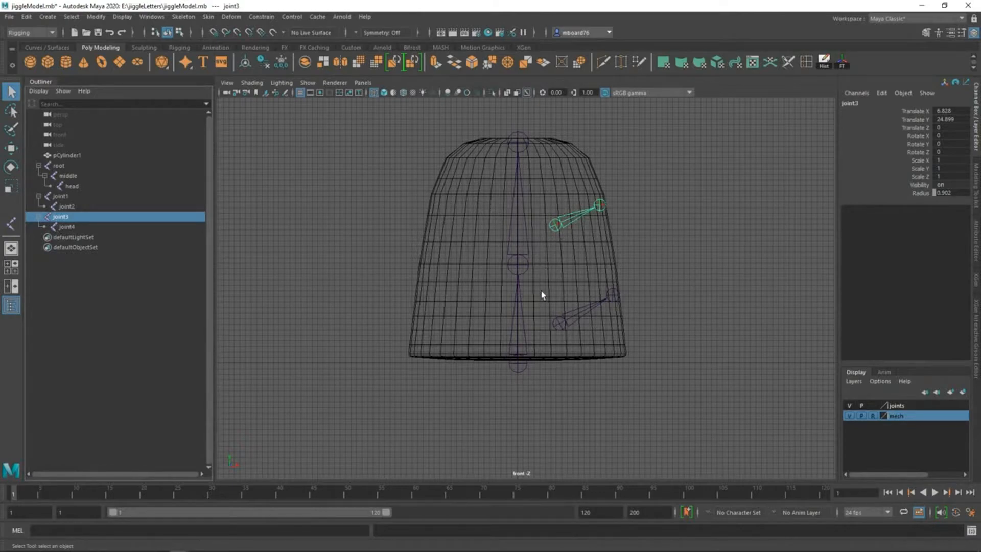
mouse_move(88, 227)
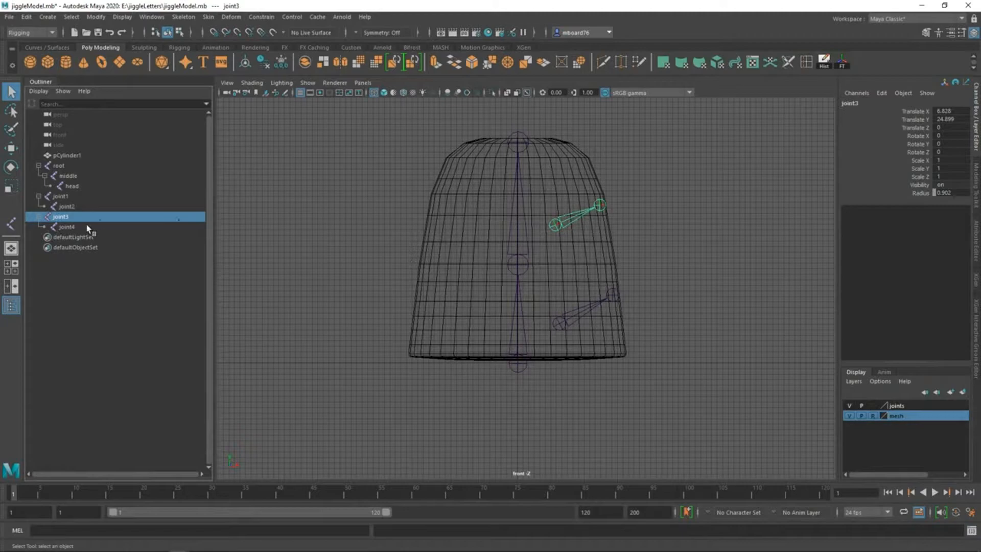
mouse_move(569, 227)
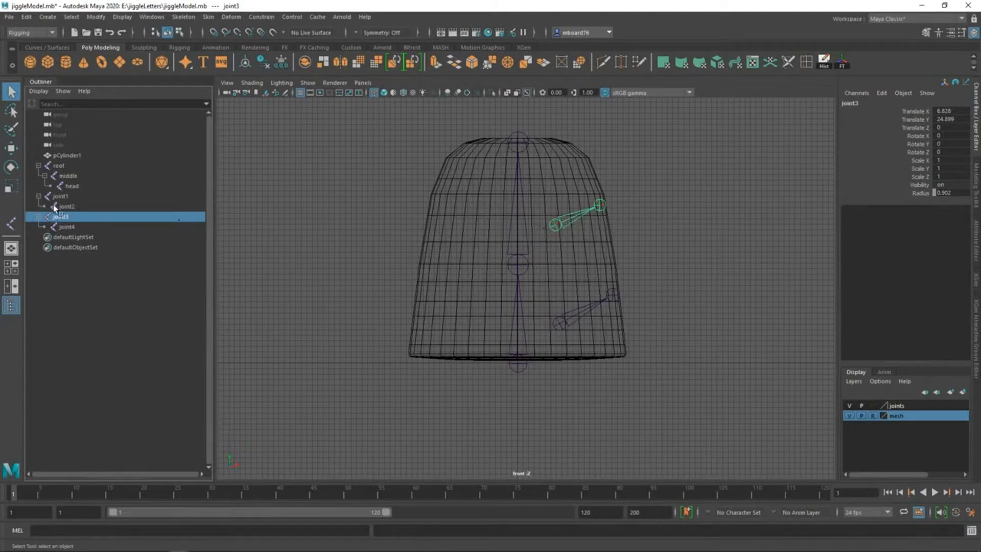
left_click(60, 196)
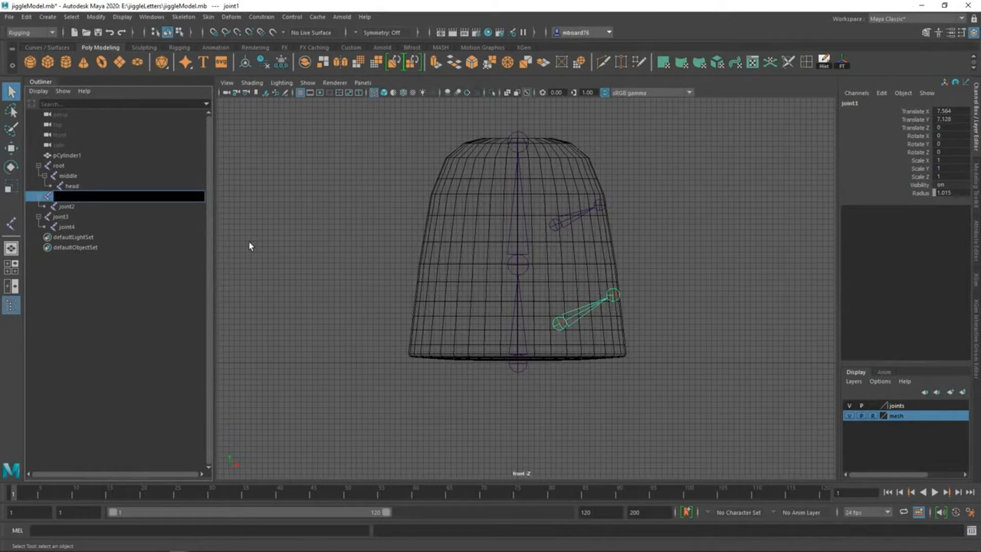
type("bn_")
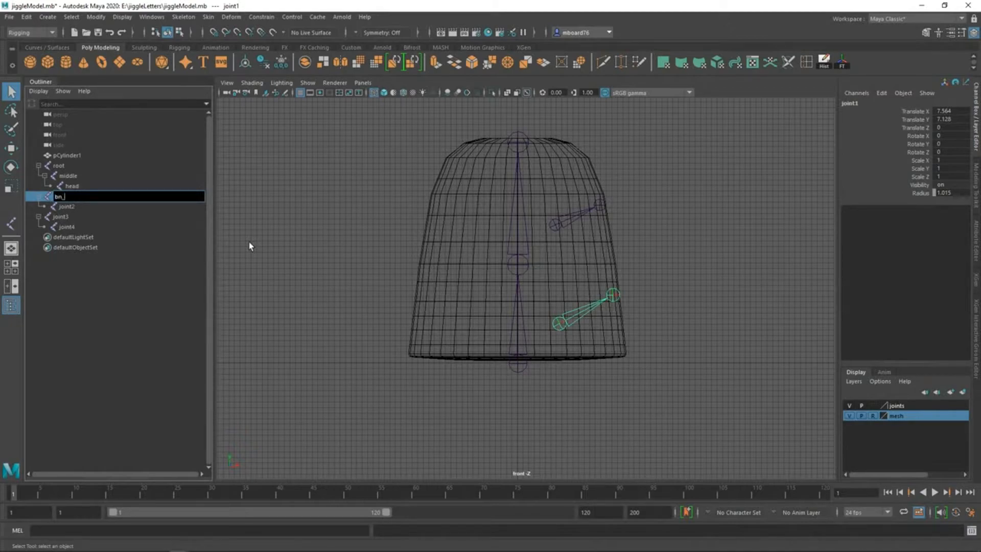
type("L")
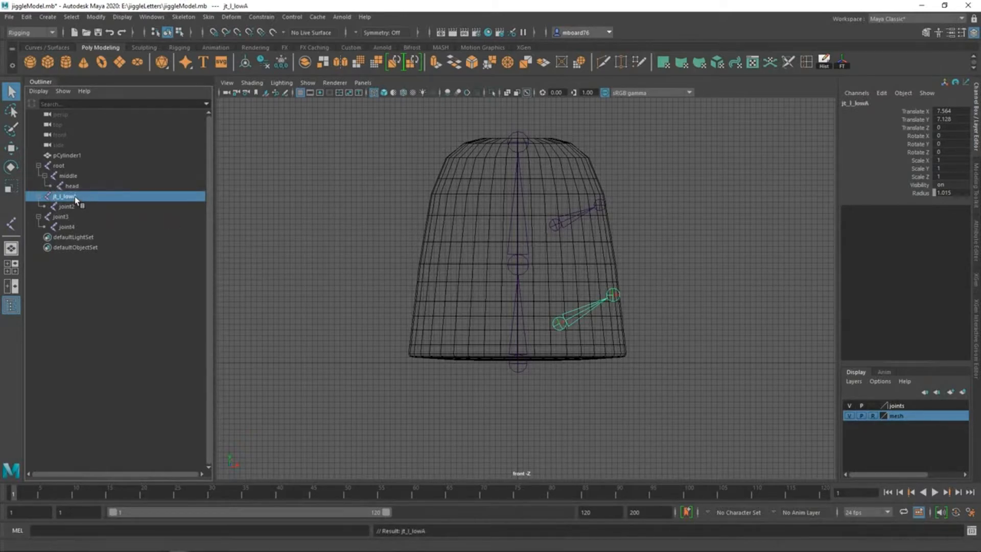
left_click(66, 206)
type("jt_l_lowB")
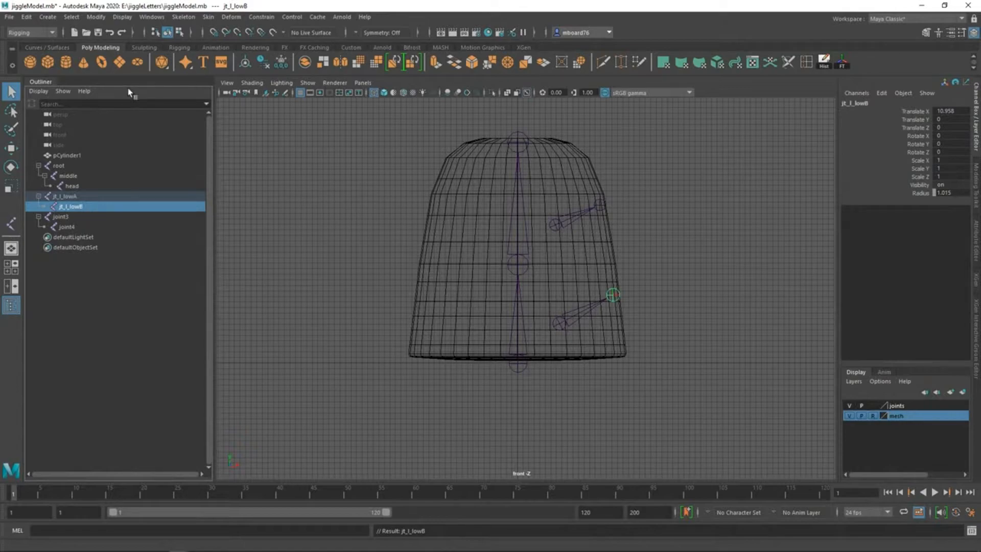
Rename the upper side chain's base joint to jt_l_highA.
left_click(59, 216)
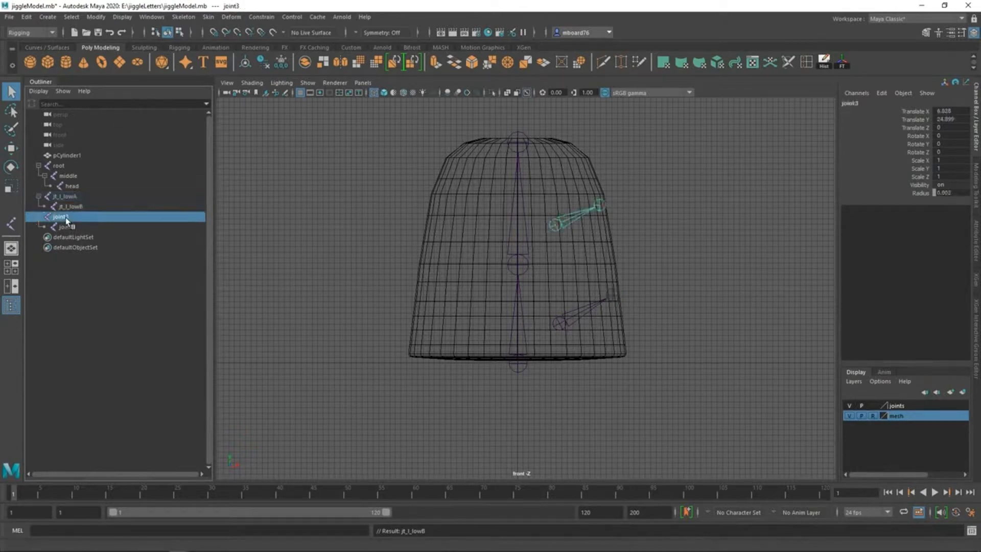
double_click(59, 216)
type("jt_l_highA")
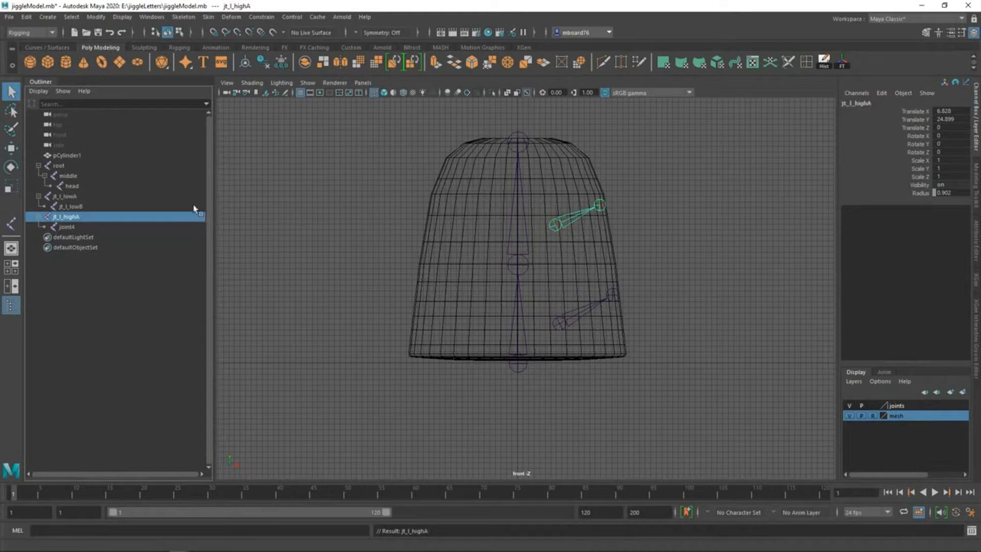
double_click(65, 217)
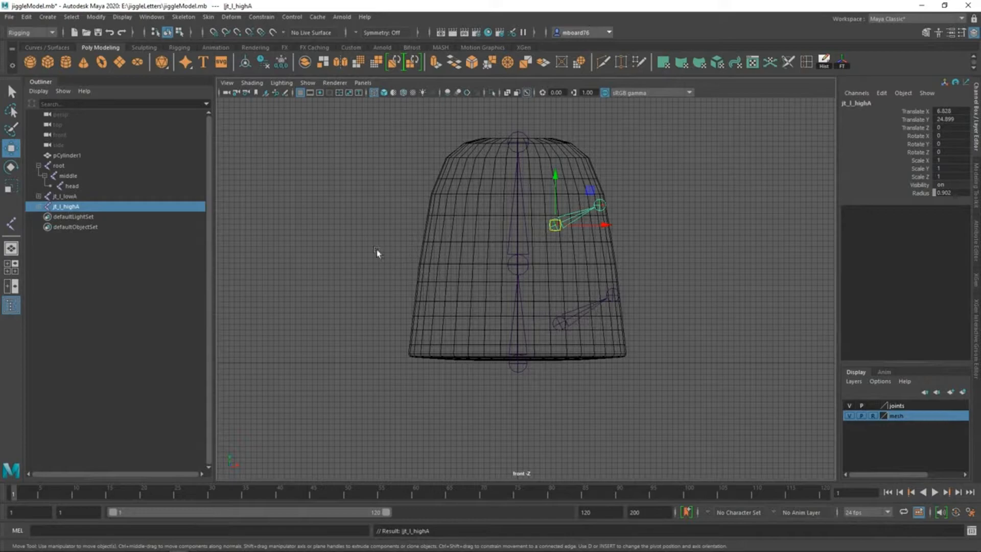
mouse_move(490, 323)
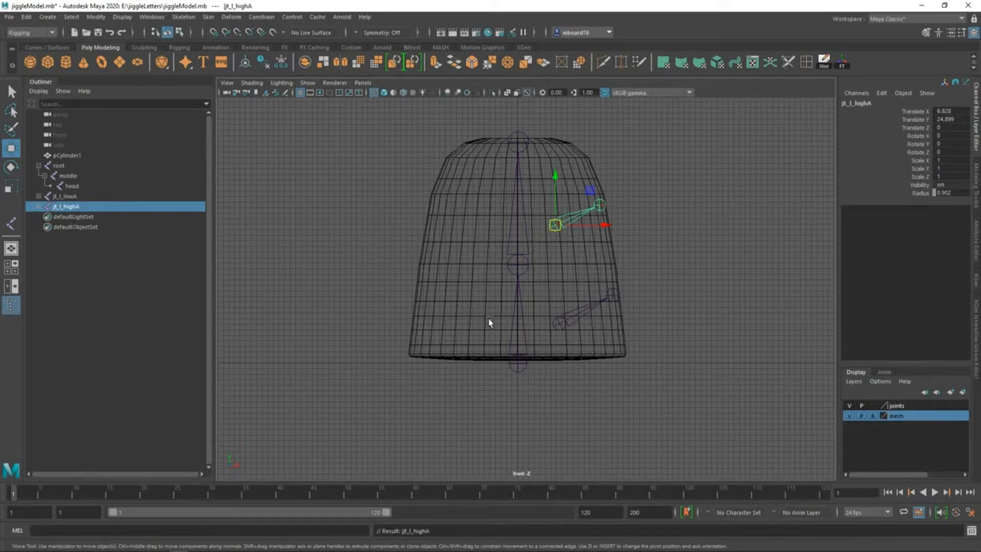
Parent jt_l_lowA under root and jt_l_highA under middle.
left_click(66, 196)
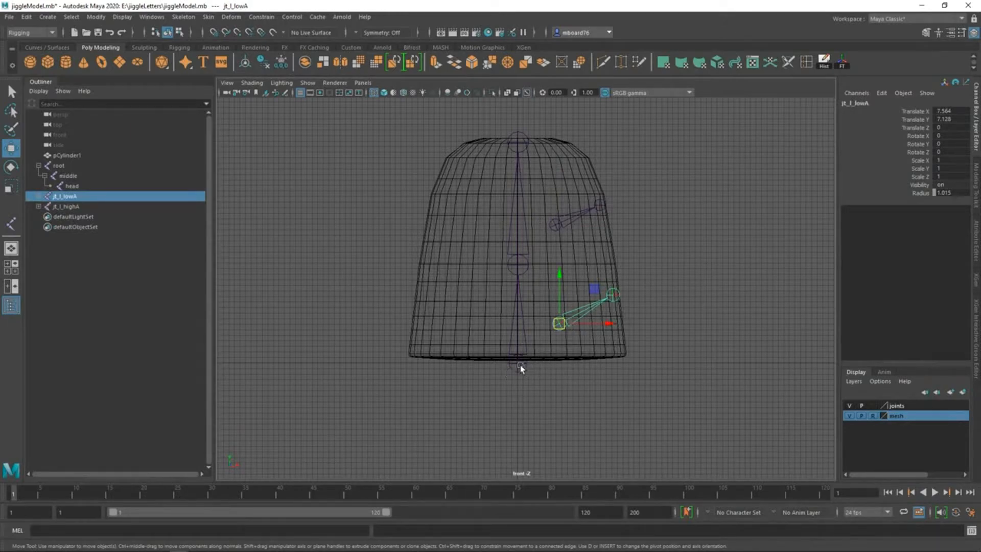
left_click(58, 165)
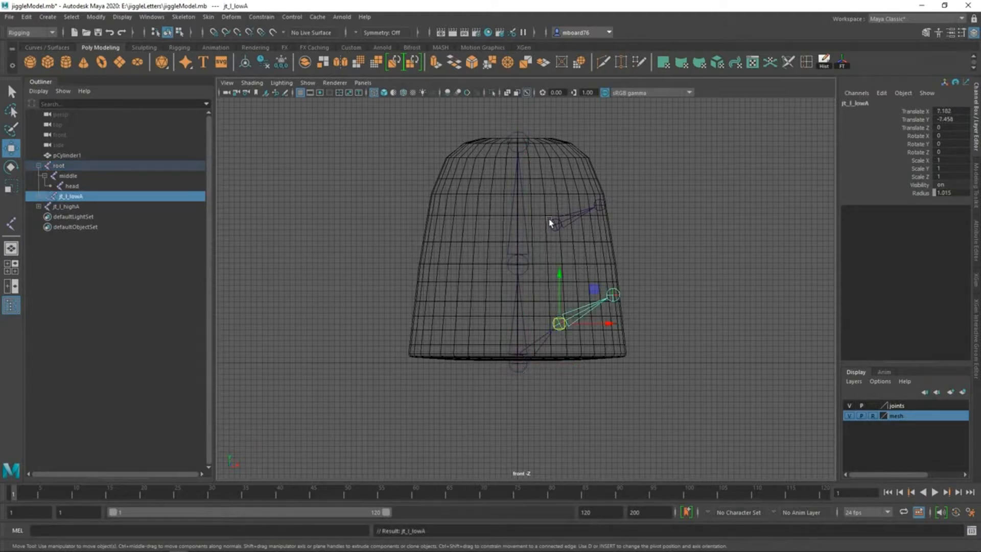
left_click(65, 207)
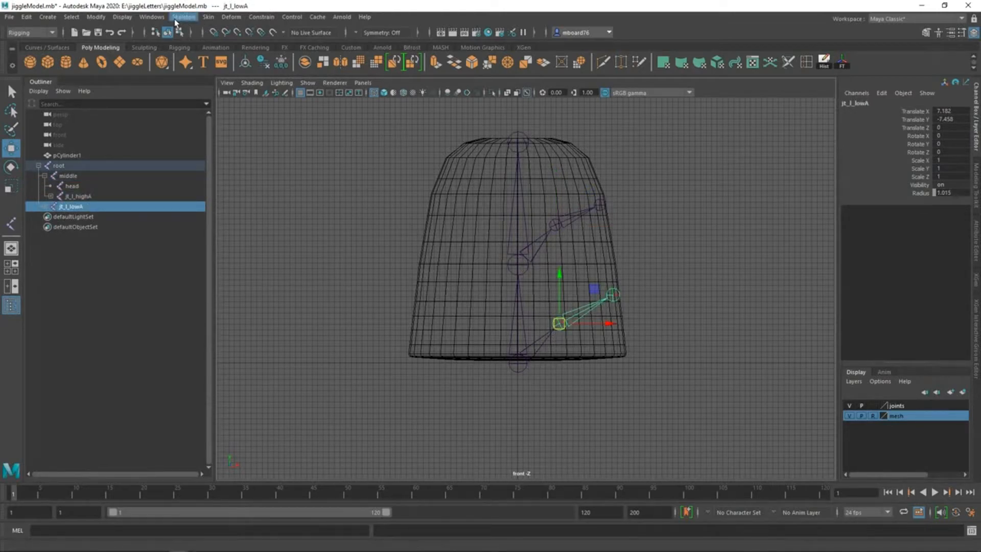
Mirror the left chains across YZ, replacing _l_ with _r_, to create jt_r_lowA and jt_r_highA.
left_click(183, 18)
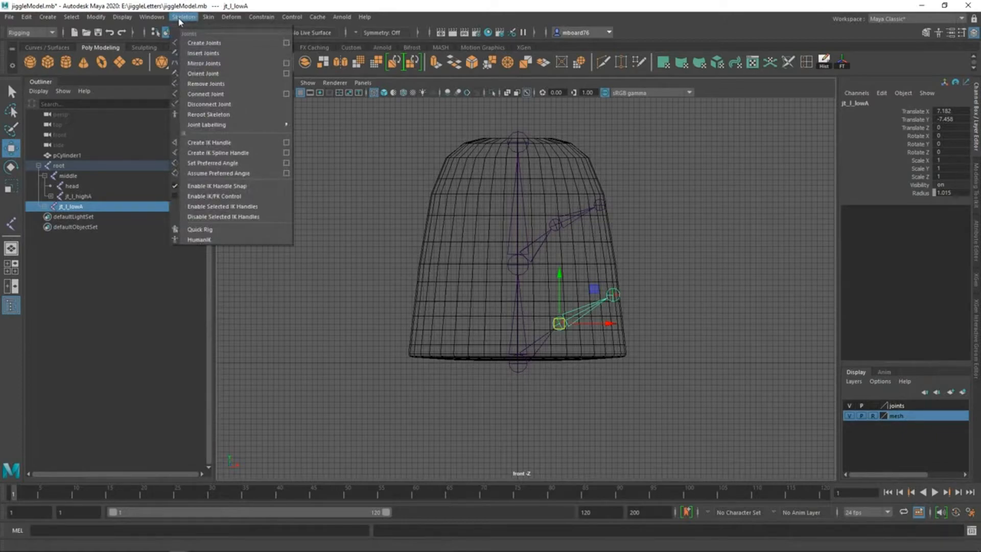
mouse_move(306, 66)
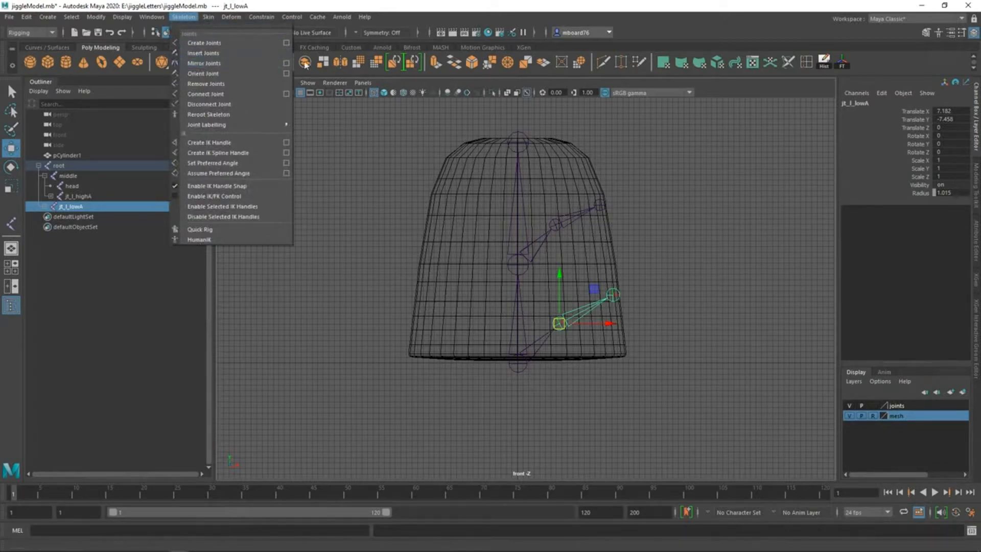
left_click(286, 64)
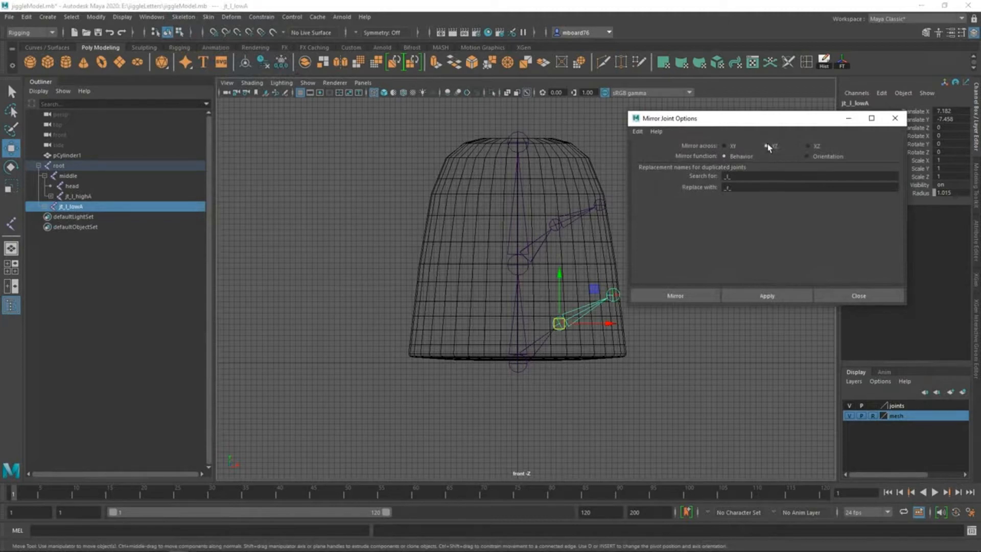
left_click(768, 145)
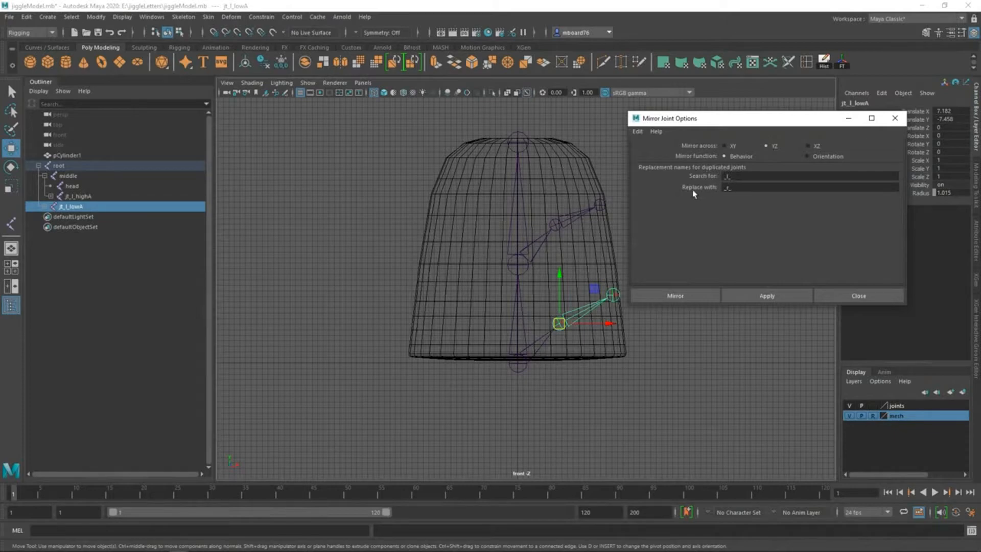
mouse_move(645, 289)
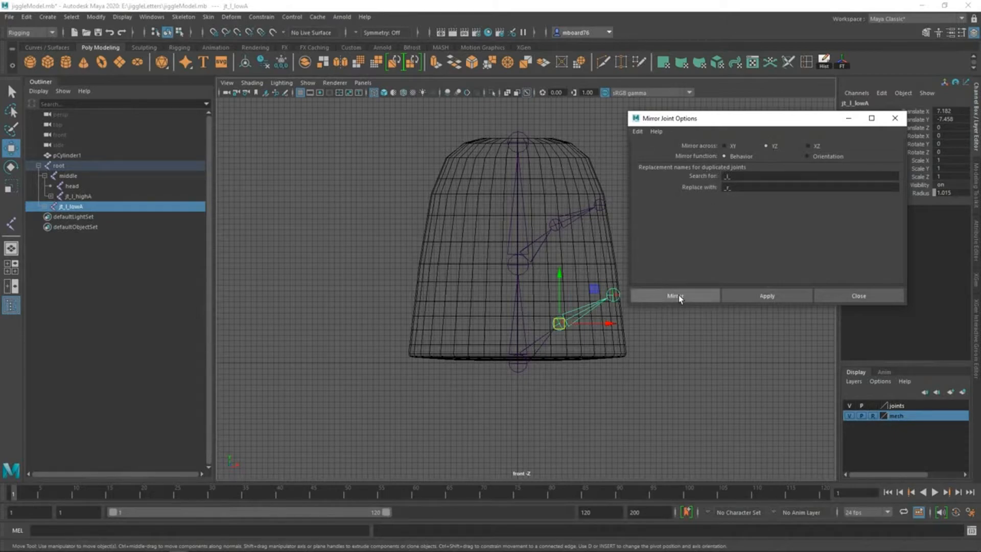
left_click(674, 296)
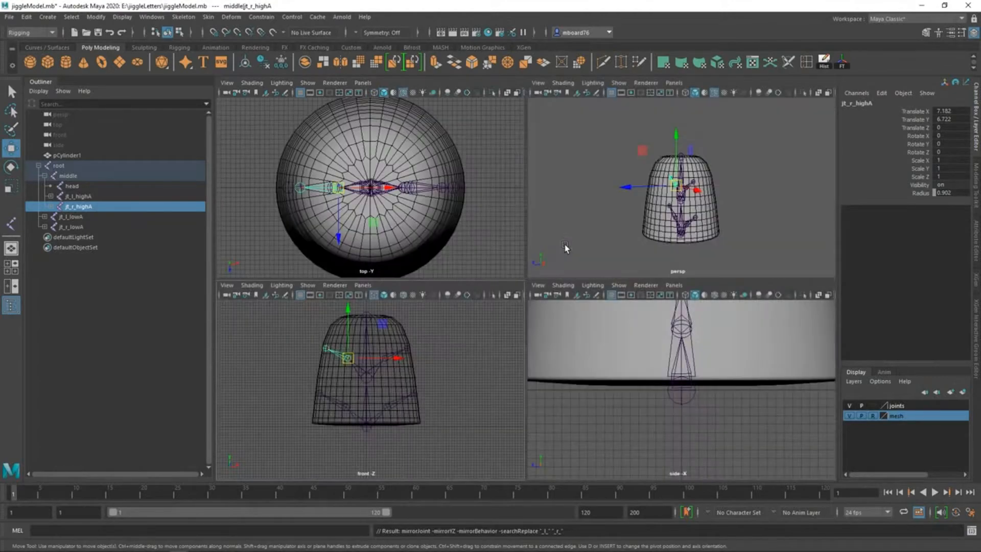
mouse_move(656, 343)
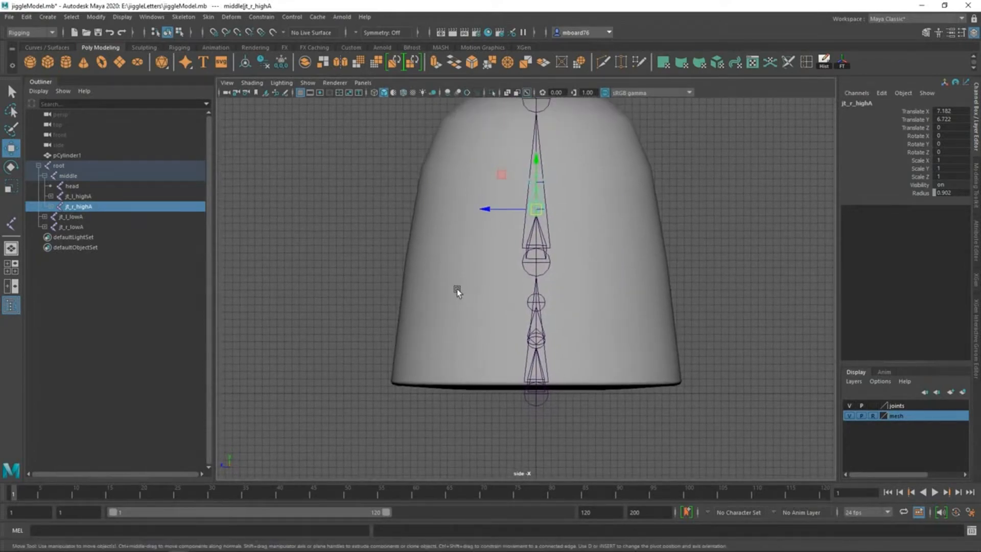
In the wireframe side view, place a new front-back joint chain with Create Joints.
key("4")
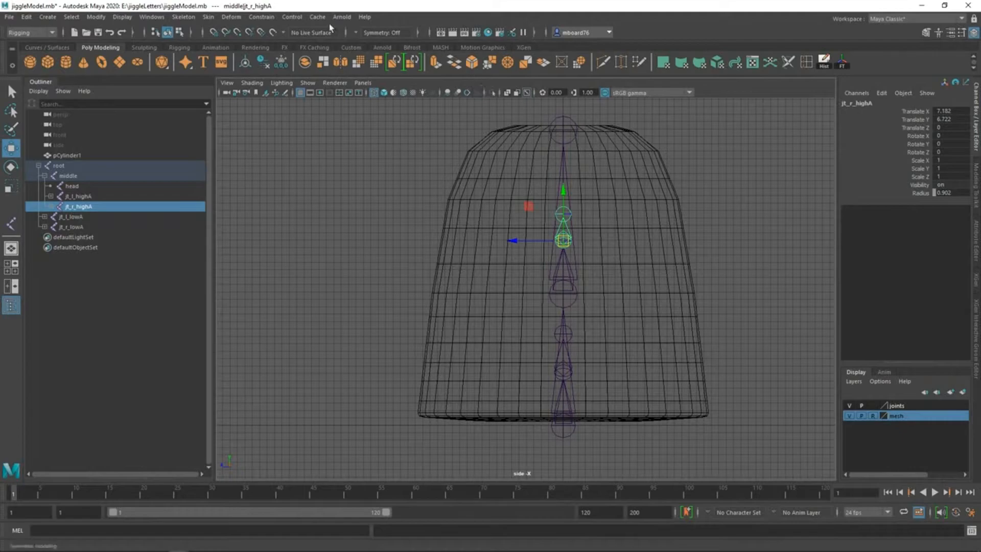
left_click(183, 17)
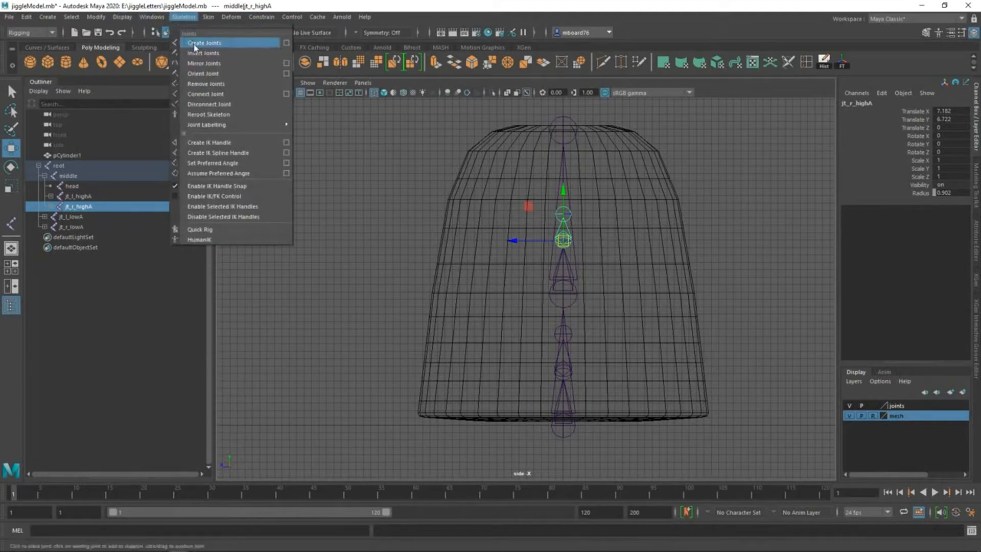
left_click(204, 43)
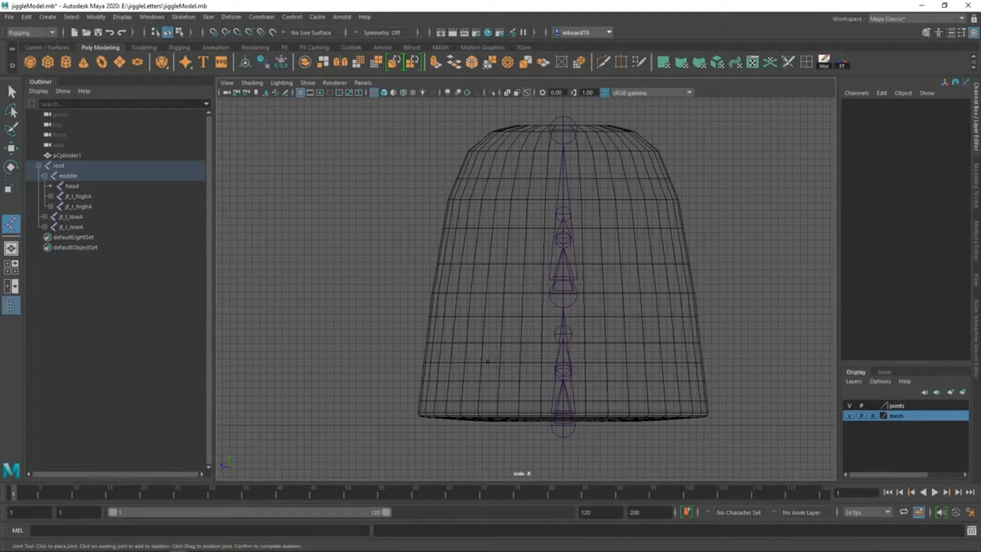
left_click(495, 362)
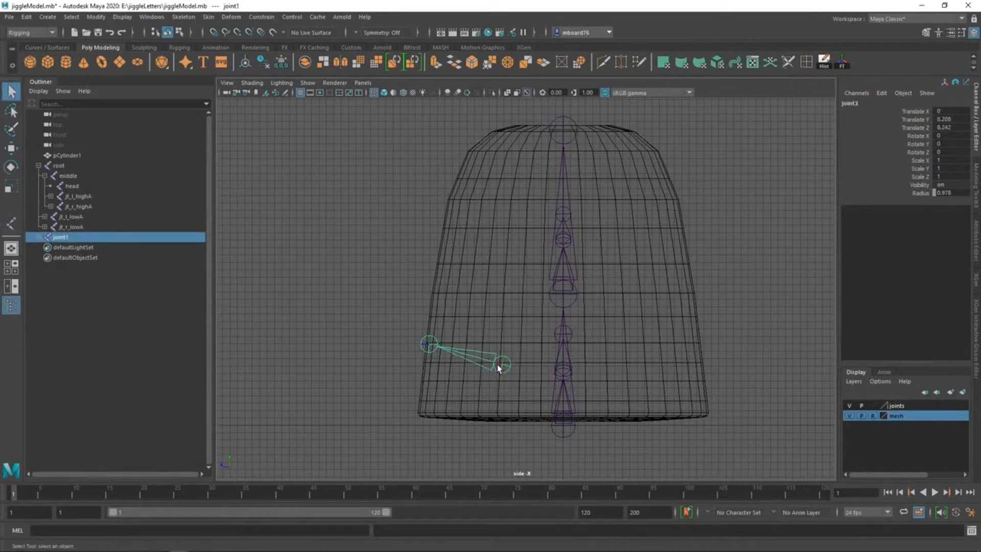
key("space")
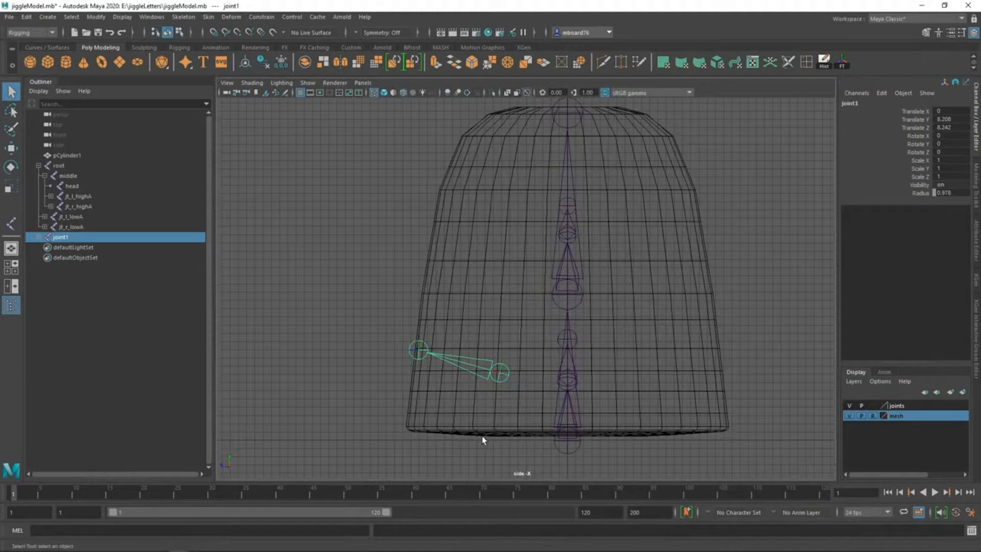
mouse_move(450, 315)
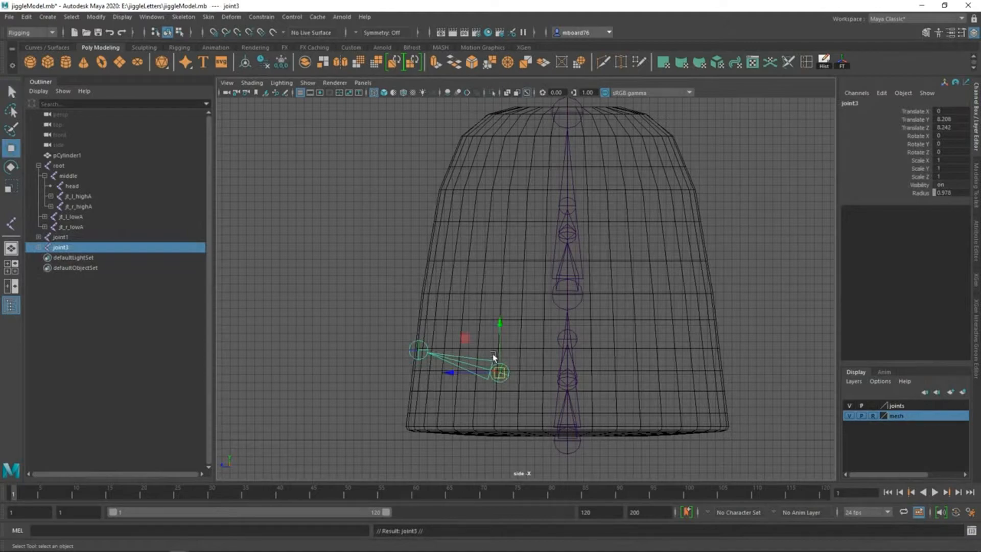
Move the new upper side joint chain up the mesh into position.
left_click_drag(499, 324, 499, 177)
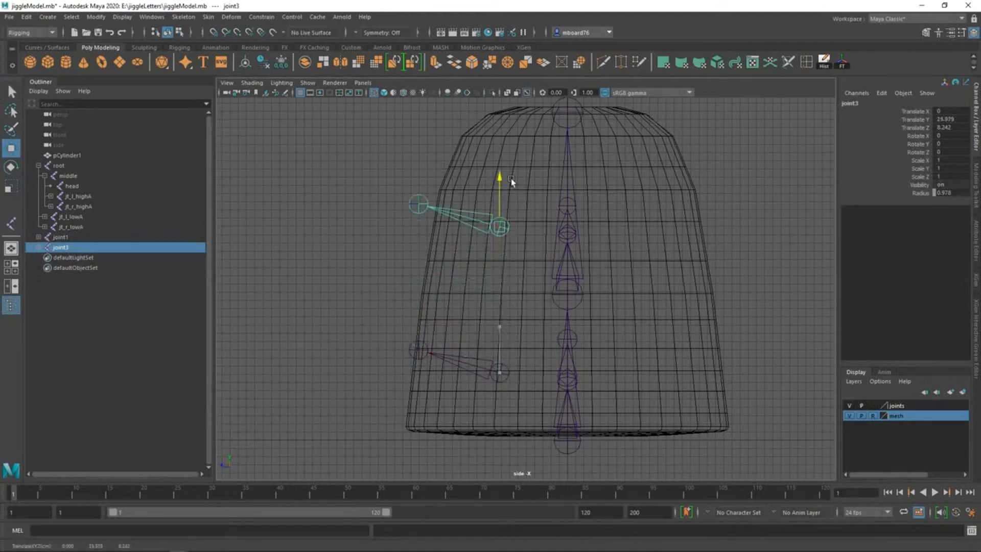
left_click_drag(499, 178, 468, 258)
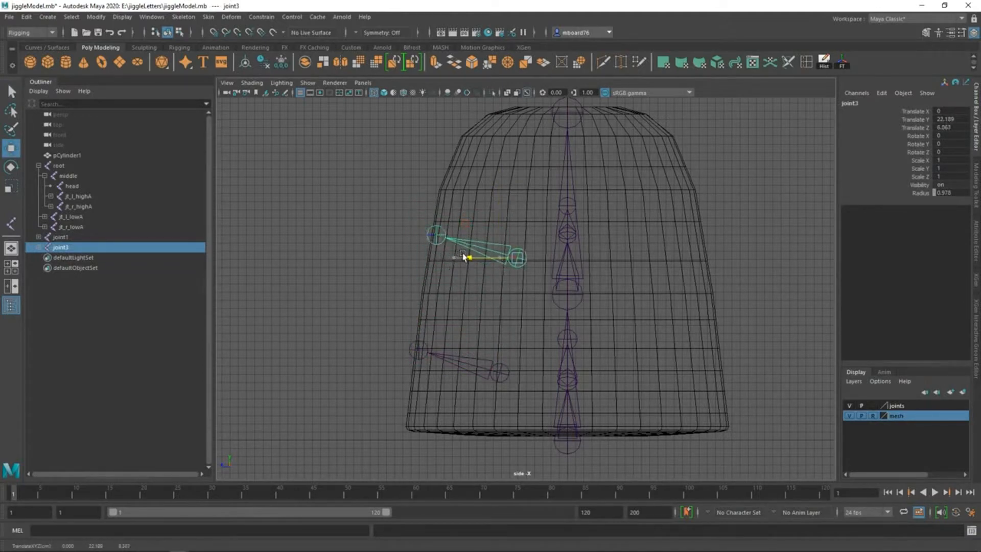
left_click_drag(462, 256, 472, 257)
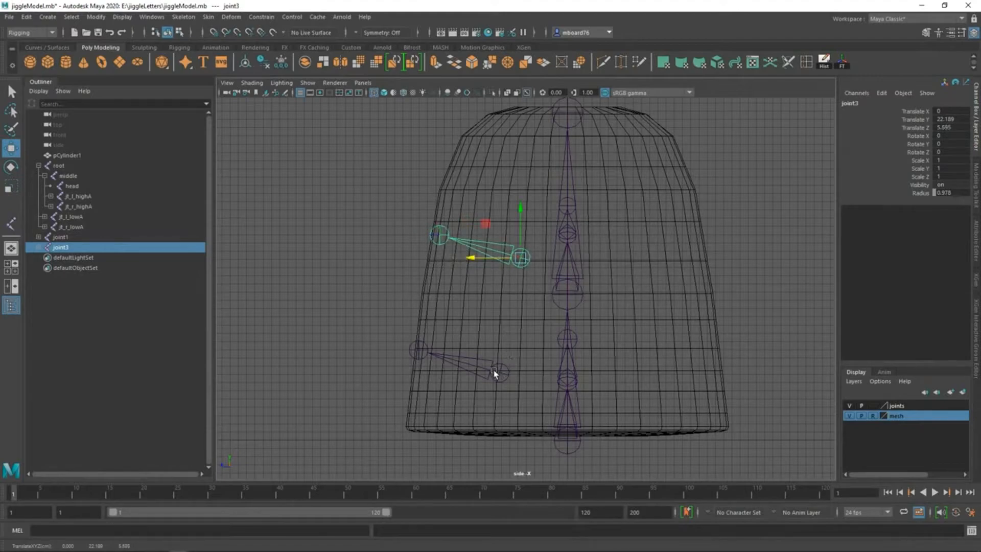
Select the lower side chain with root and the upper with middle for parenting.
left_click(493, 400)
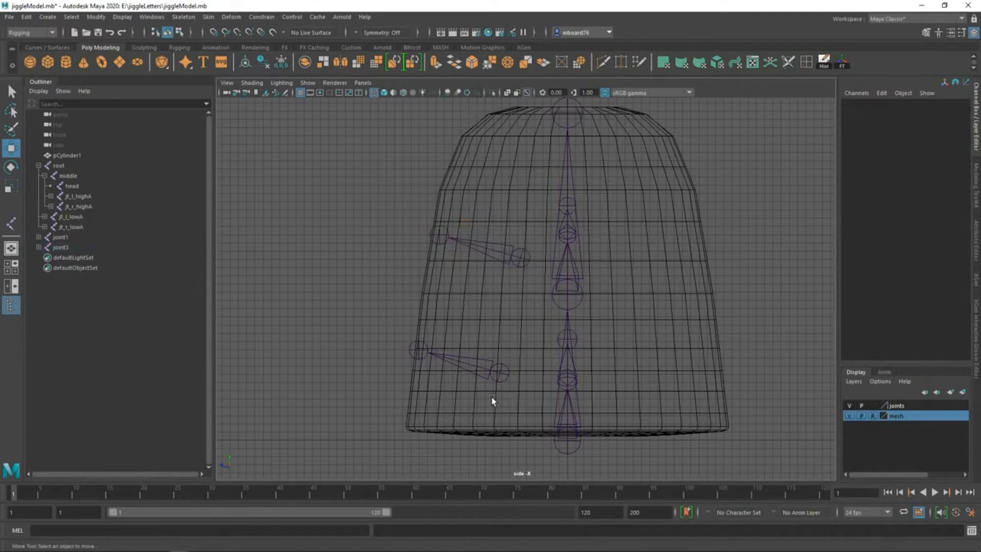
mouse_move(502, 376)
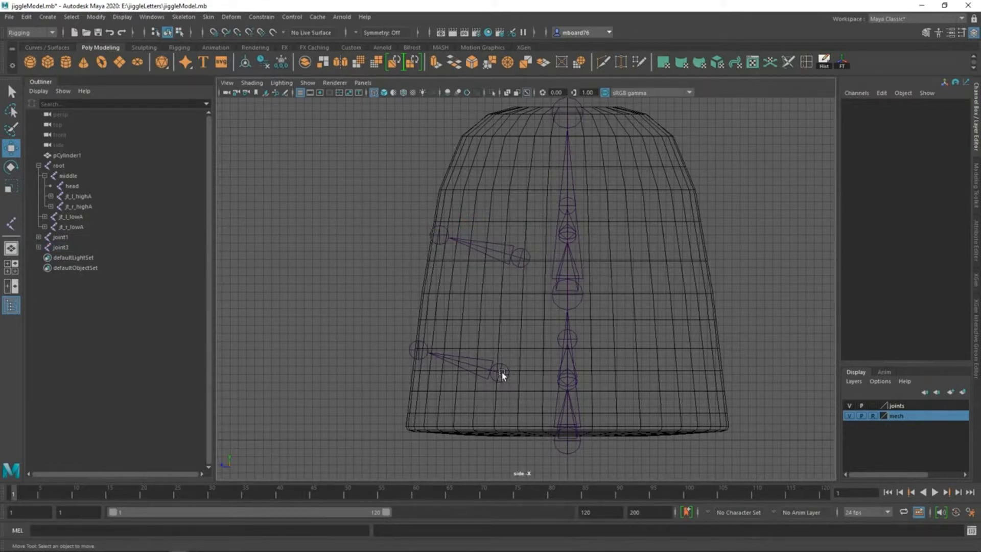
left_click(501, 370)
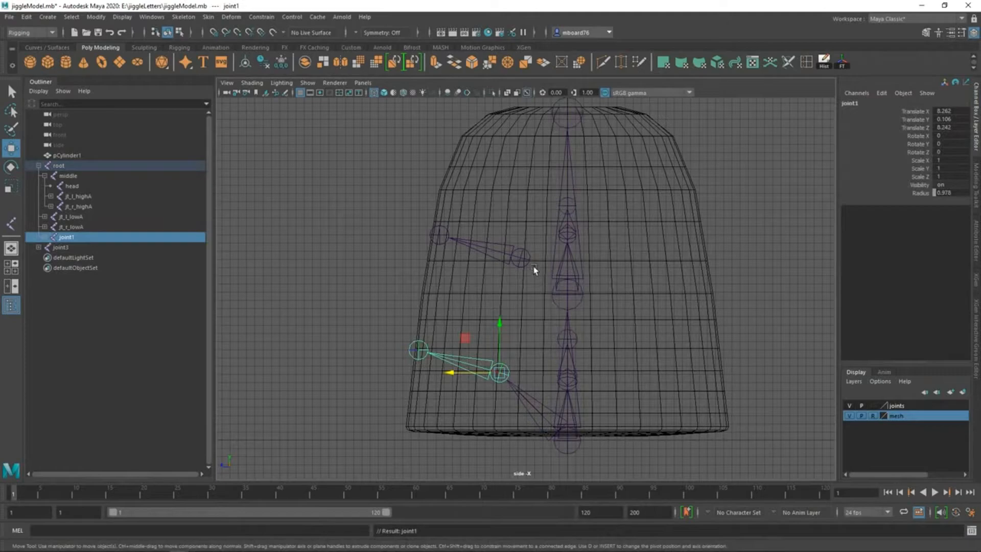
left_click(68, 176)
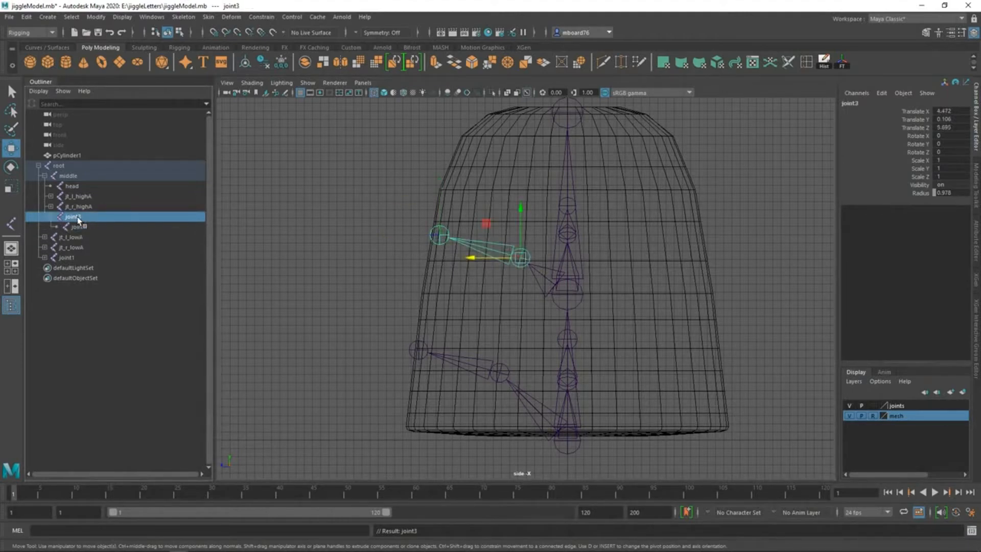
Rename the upper front chain's first joint to jt_f_highA in the Outliner.
double_click(74, 216)
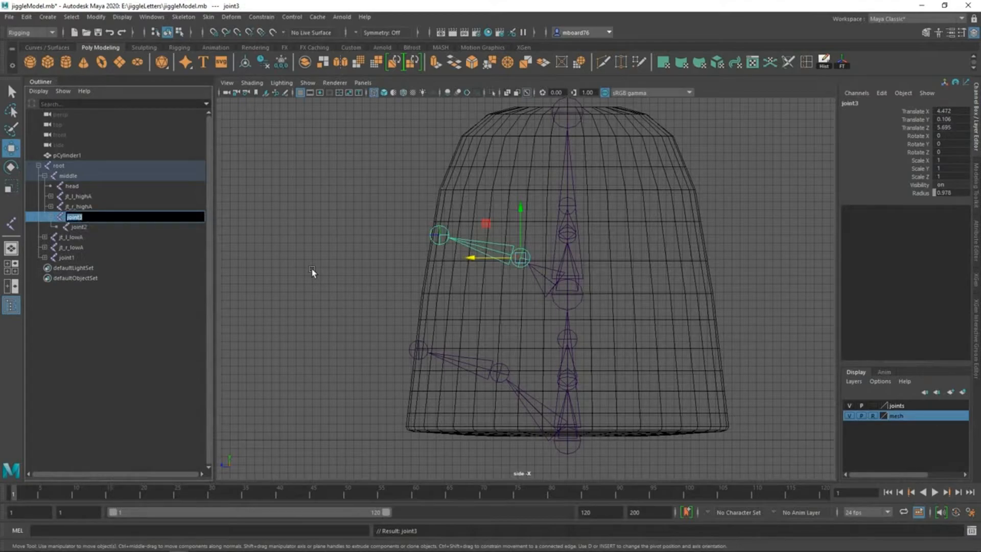
type("r")
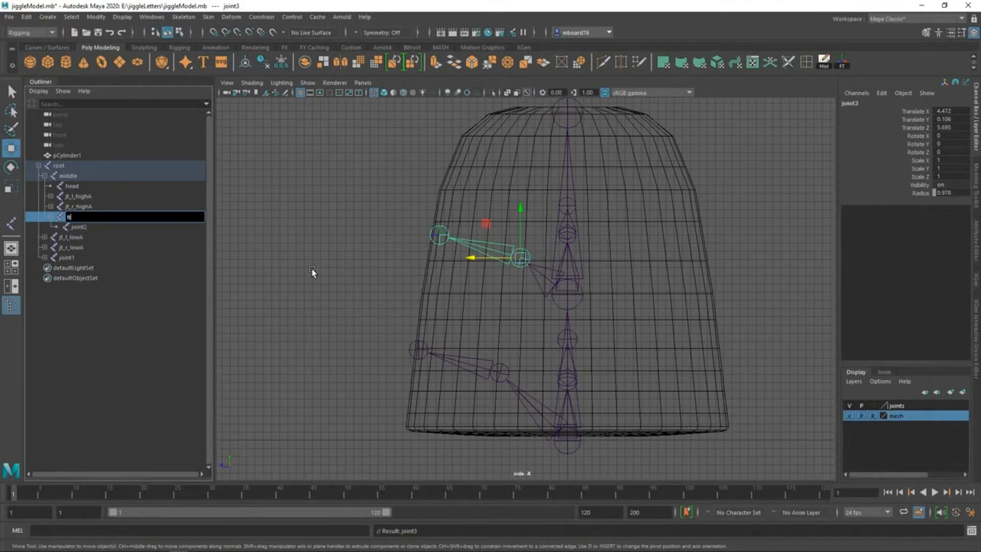
type("jt_f")
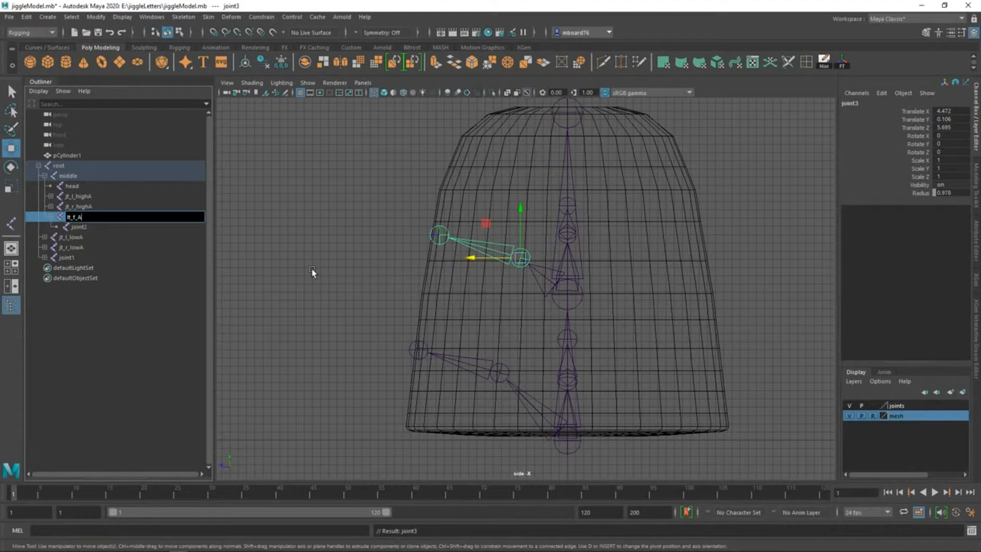
key("Backspace")
type("high")
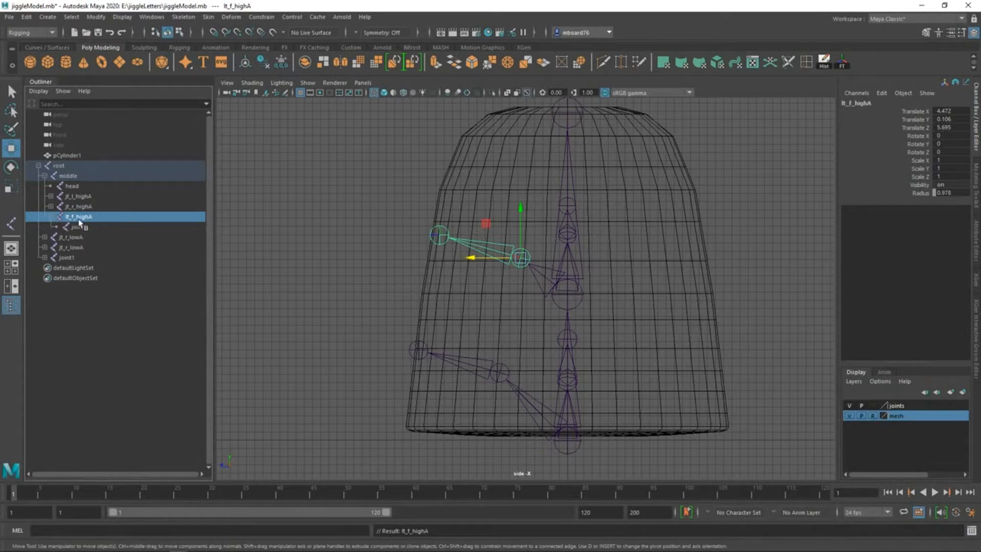
Rename the upper chain's end joint to jt_f_highB and check it against jt_r_highA and jt_l_highA.
double_click(79, 217)
type("lt_f_highB")
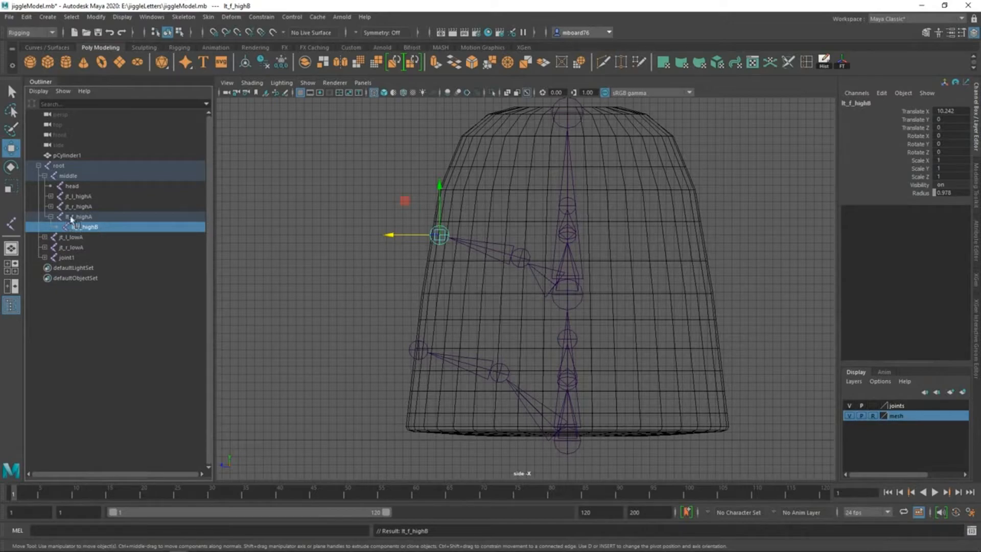
left_click(78, 206)
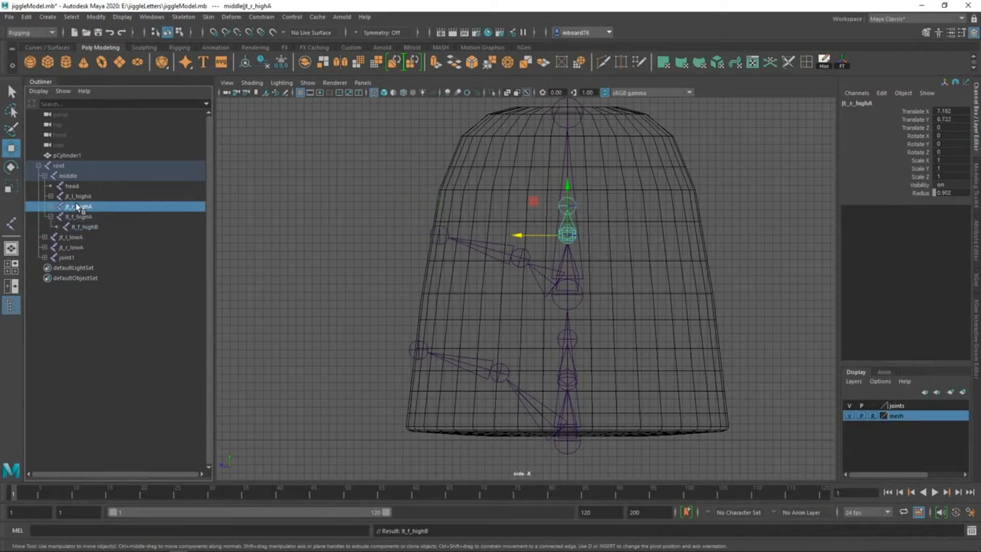
left_click(77, 196)
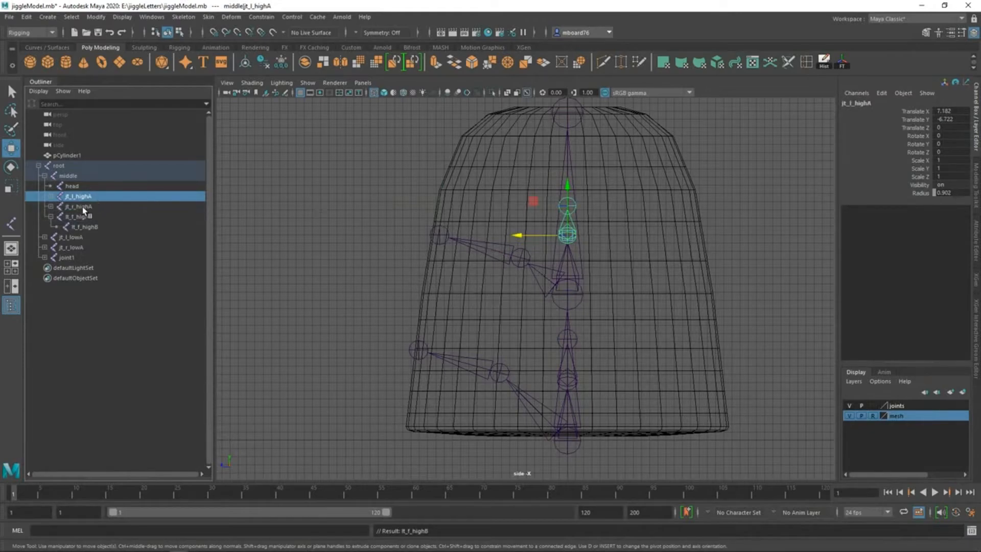
left_click(79, 206)
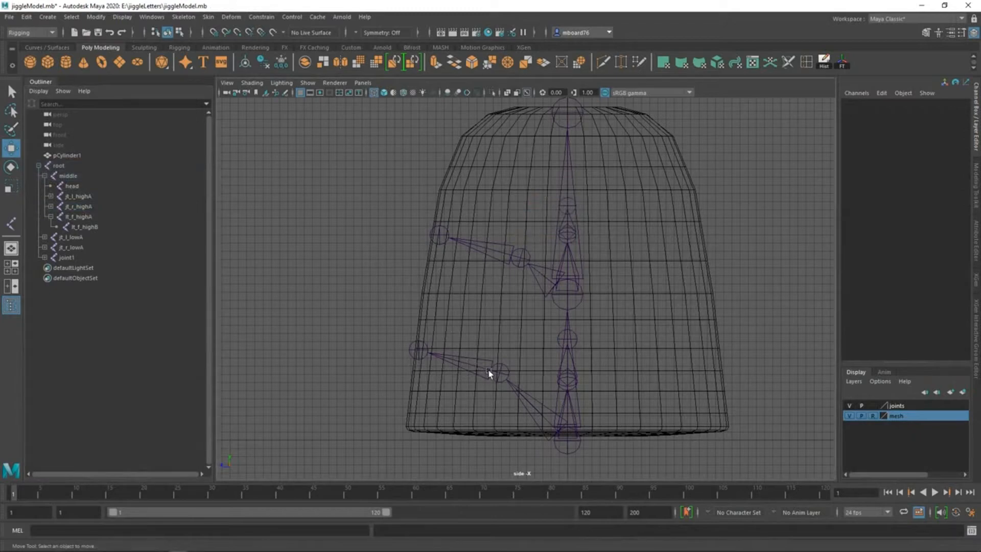
Rename the lower front chain's two joints to ht_f_lowA and ht_f_lowB.
left_click(66, 258)
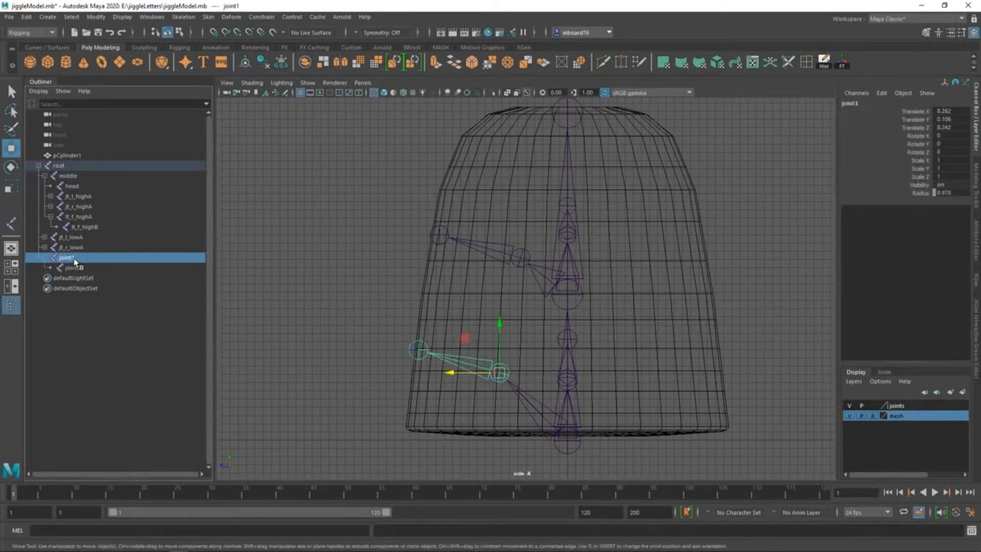
double_click(66, 257)
type("jt_")
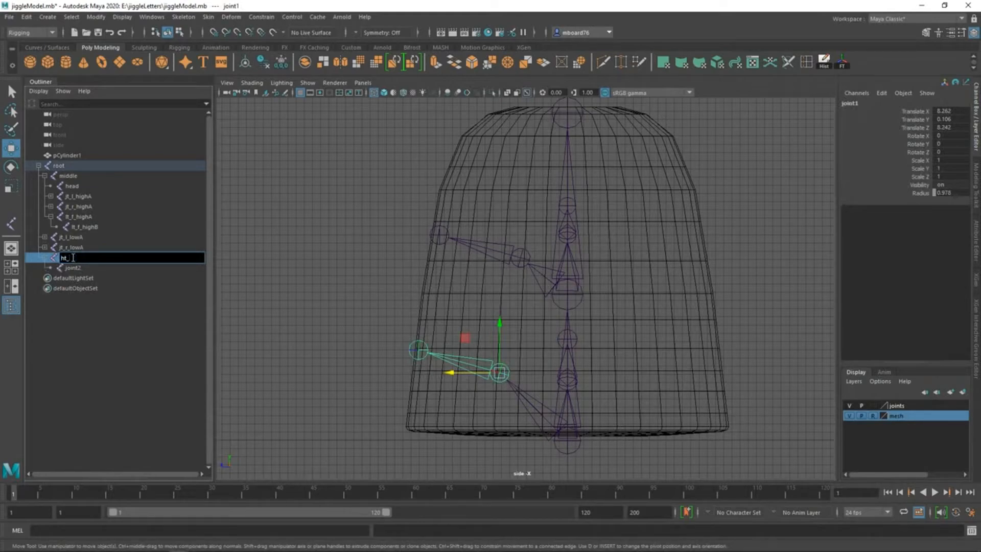
type("f_lowA")
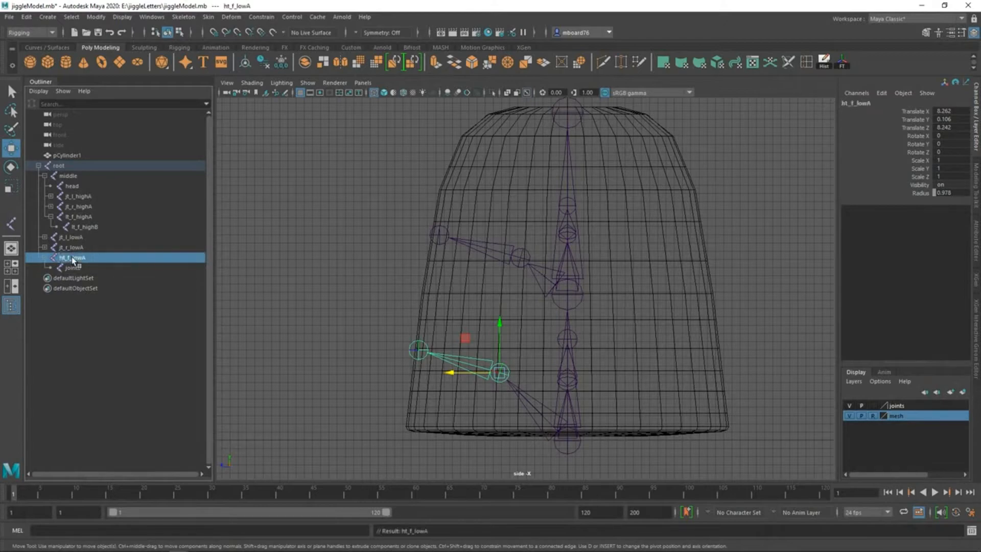
double_click(72, 258)
type("ht_f_lowB")
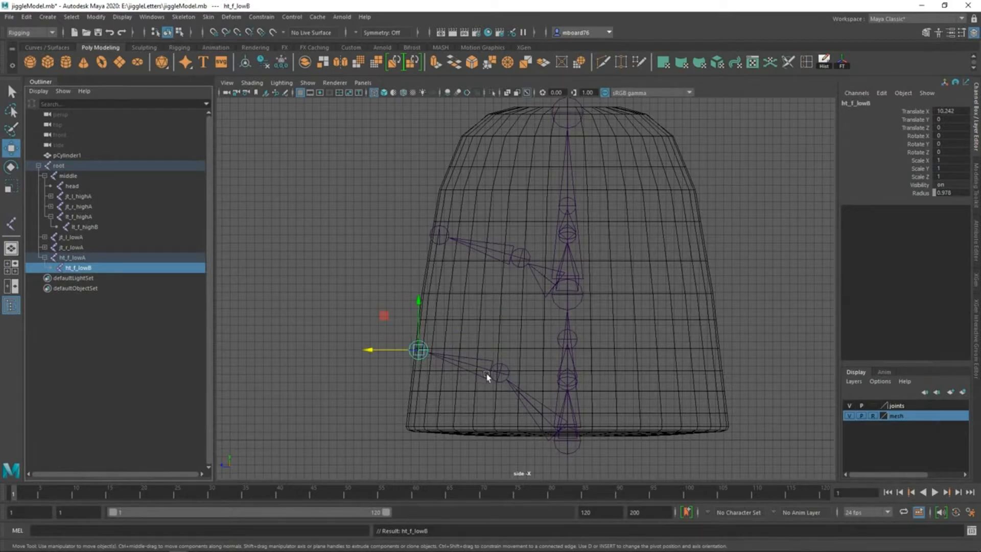
left_click(72, 258)
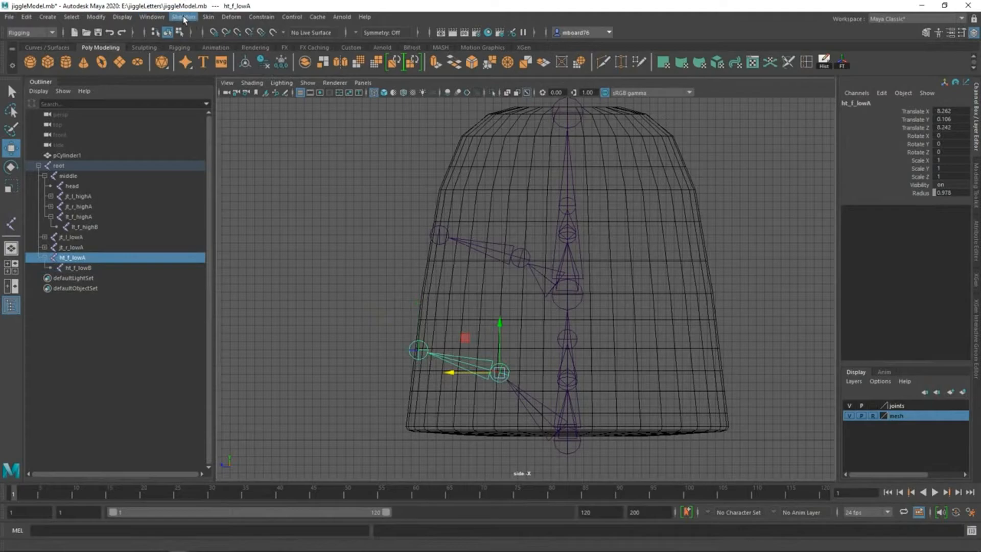
Mirror the lower front chain with Mirror Joints, replacing f_ with _b_ in the copy names.
left_click(183, 17)
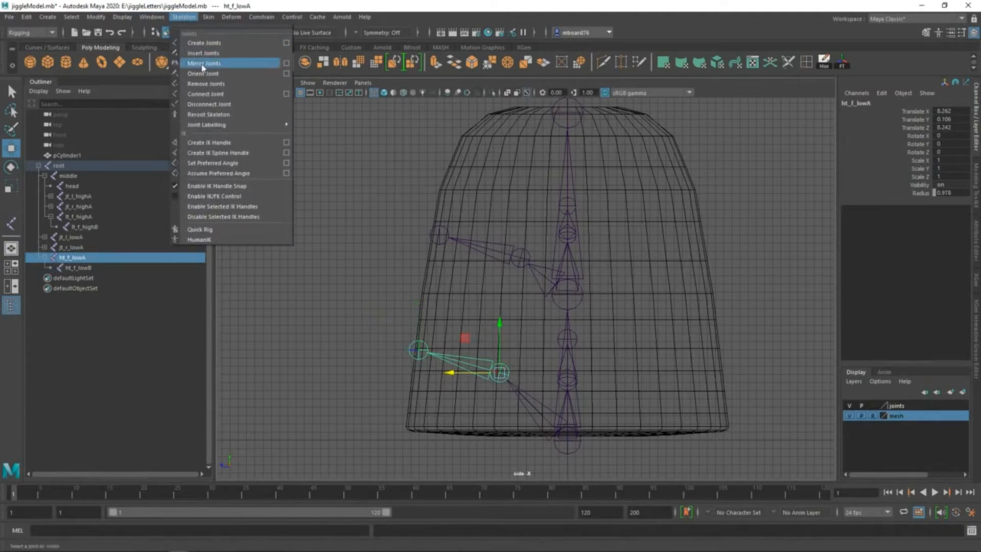
left_click(286, 63)
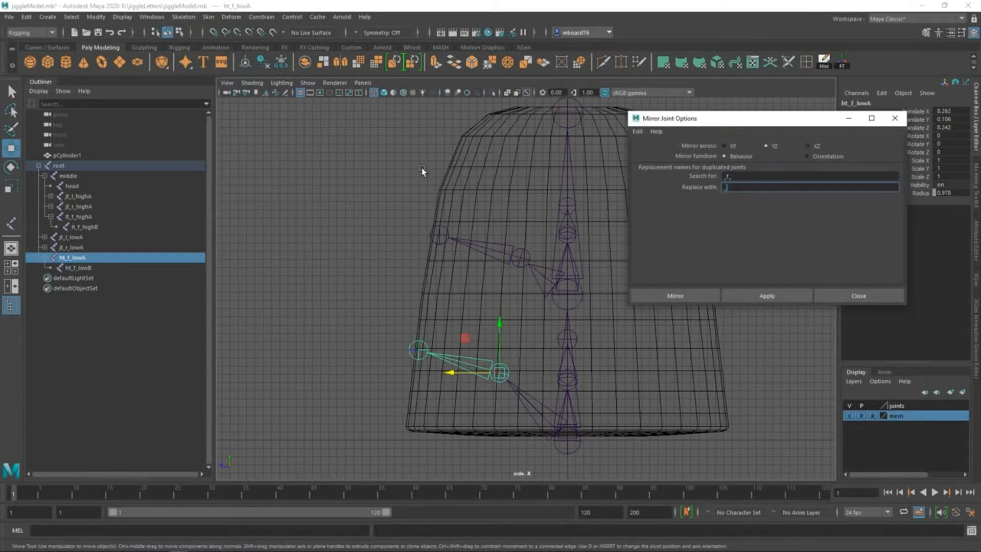
type("_b_")
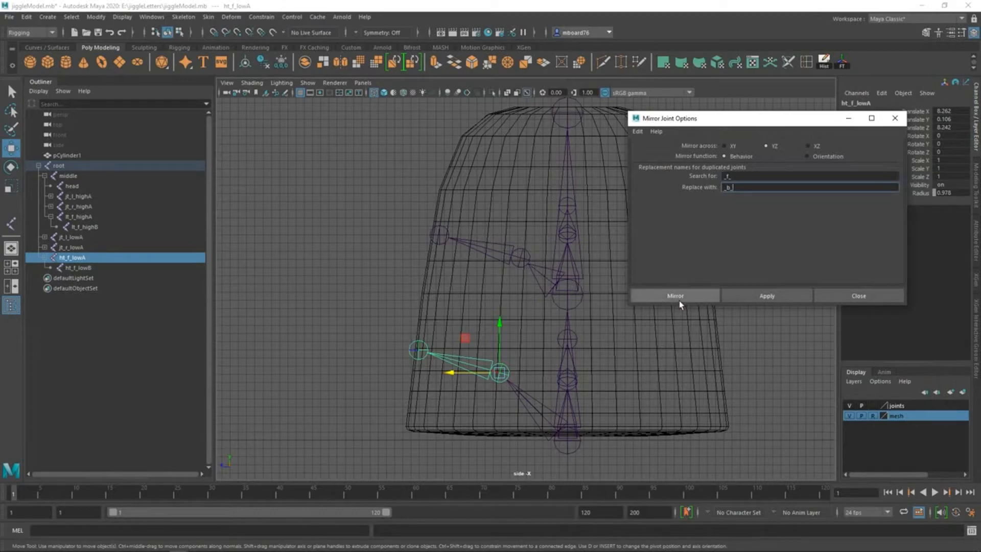
left_click(675, 295)
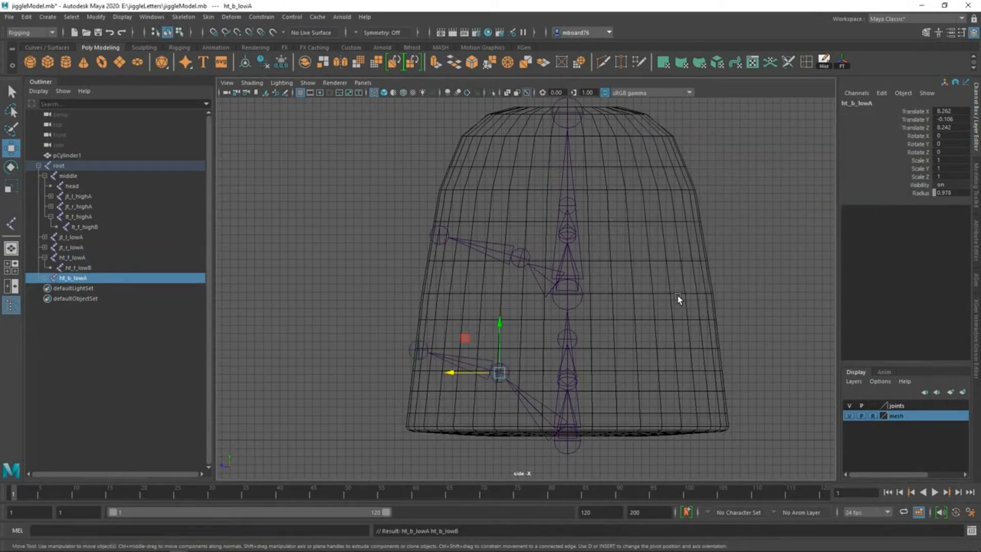
mouse_move(657, 297)
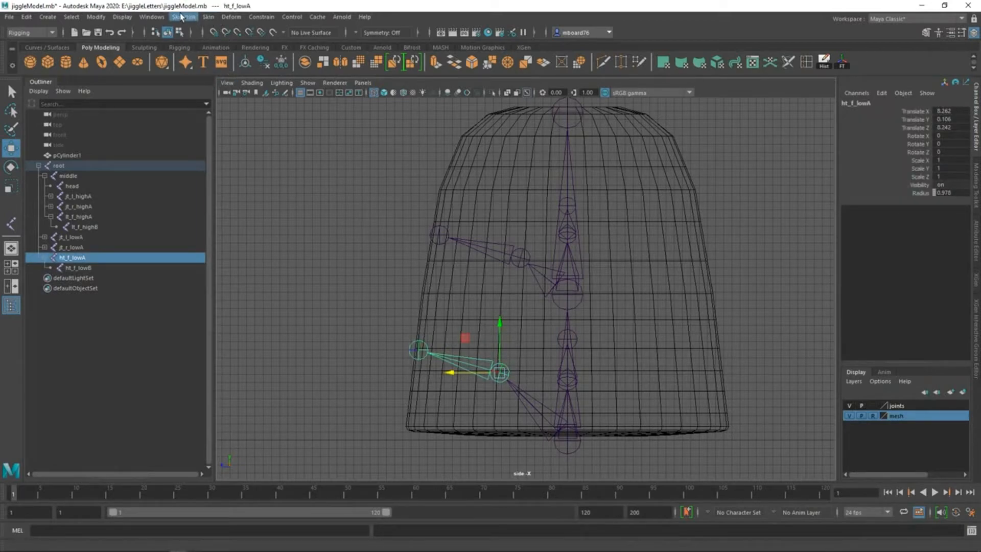
Mirror again across the XY plane so back copies ht_b_lowA and jt_b_highA sit opposite the front chains.
left_click(182, 18)
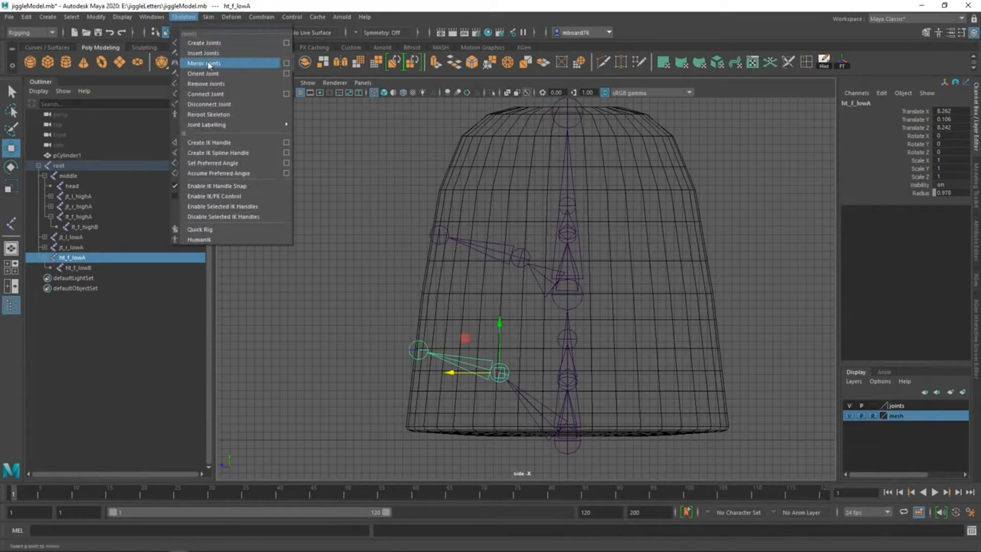
left_click(286, 63)
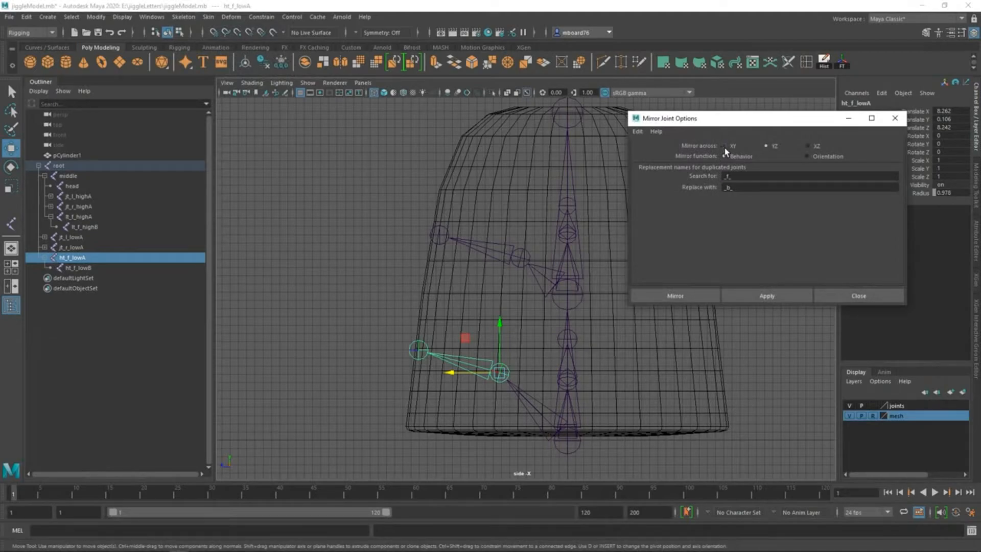
left_click(724, 146)
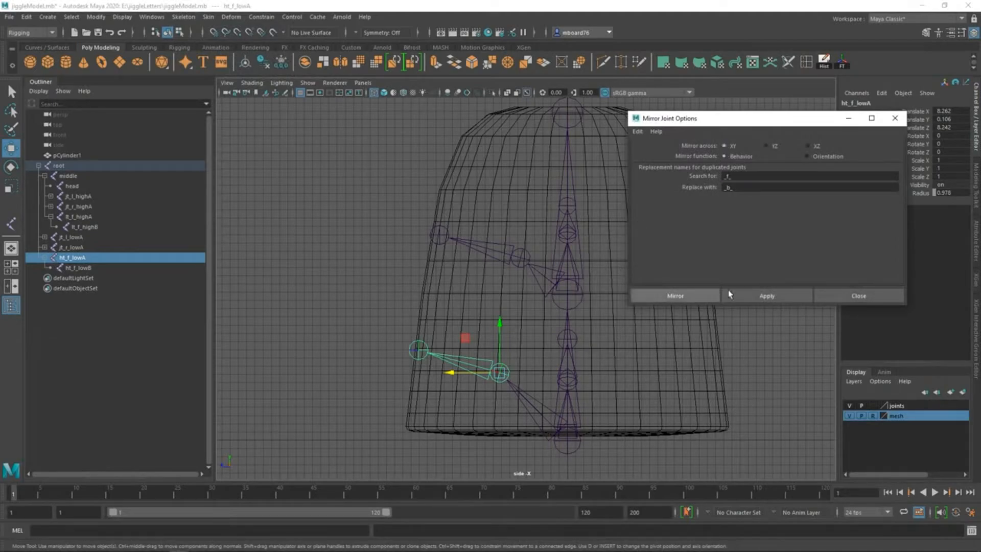
left_click(765, 295)
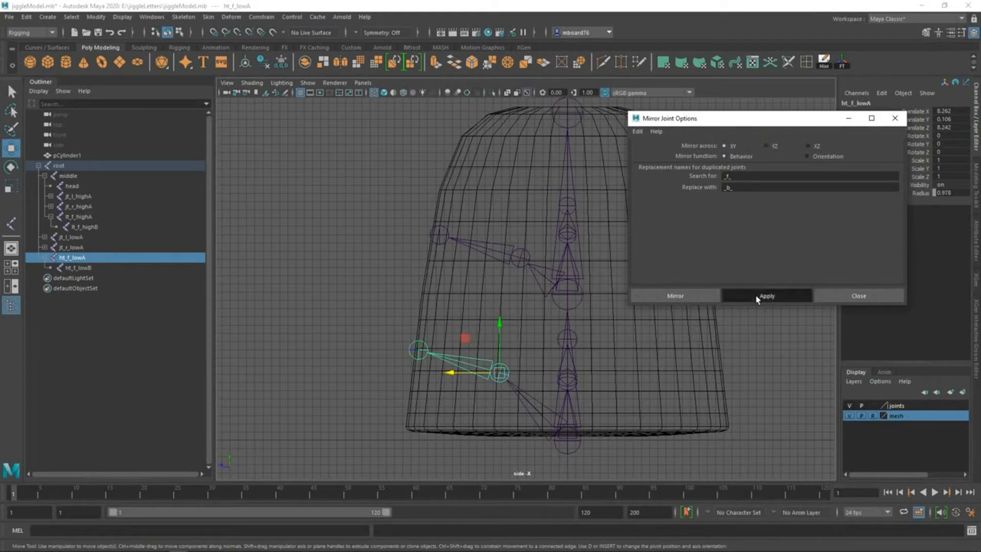
left_click(766, 296)
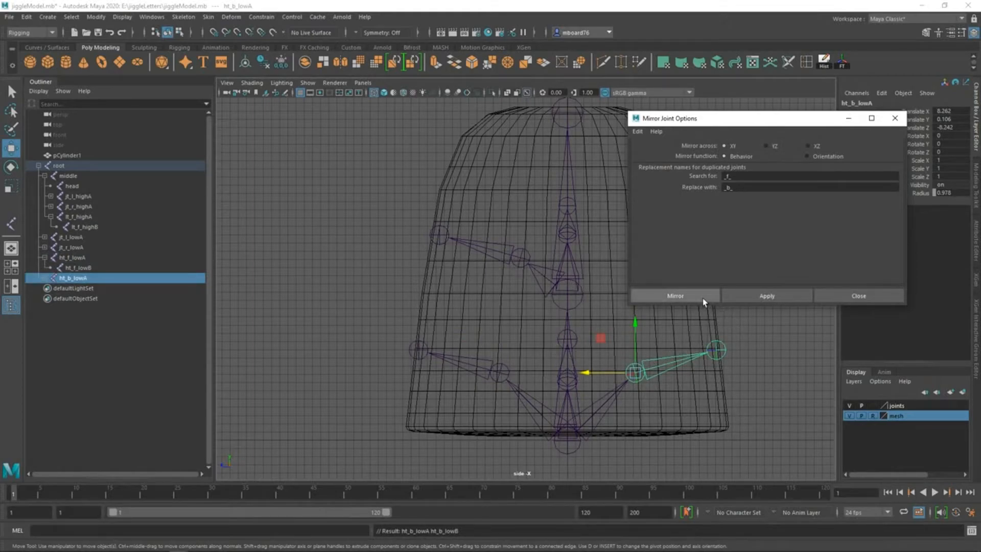
left_click(674, 295)
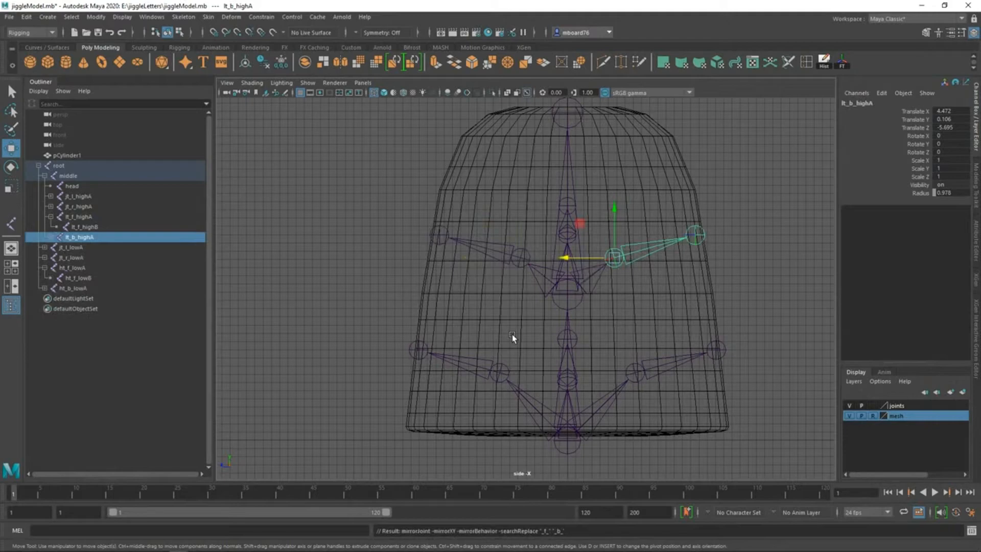
mouse_move(644, 262)
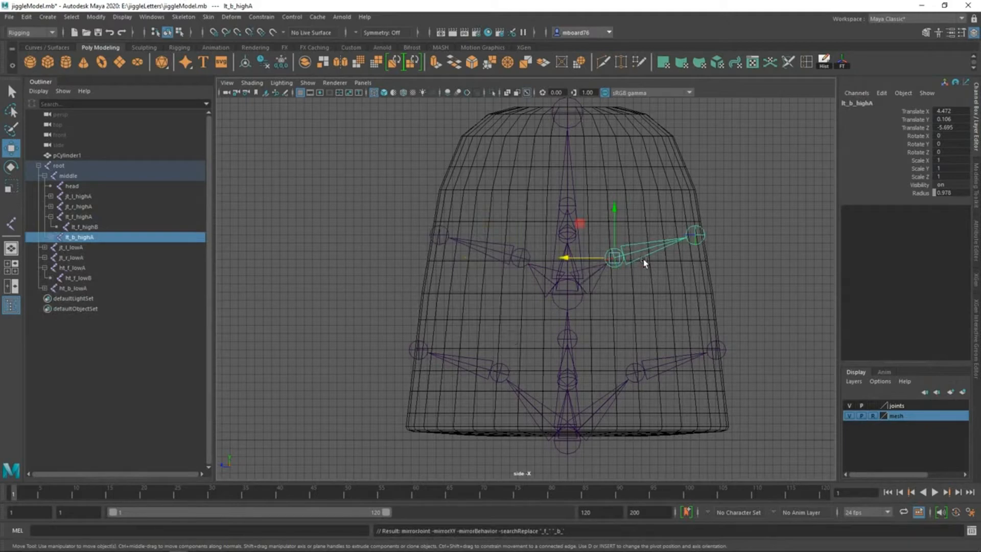
left_click(78, 216)
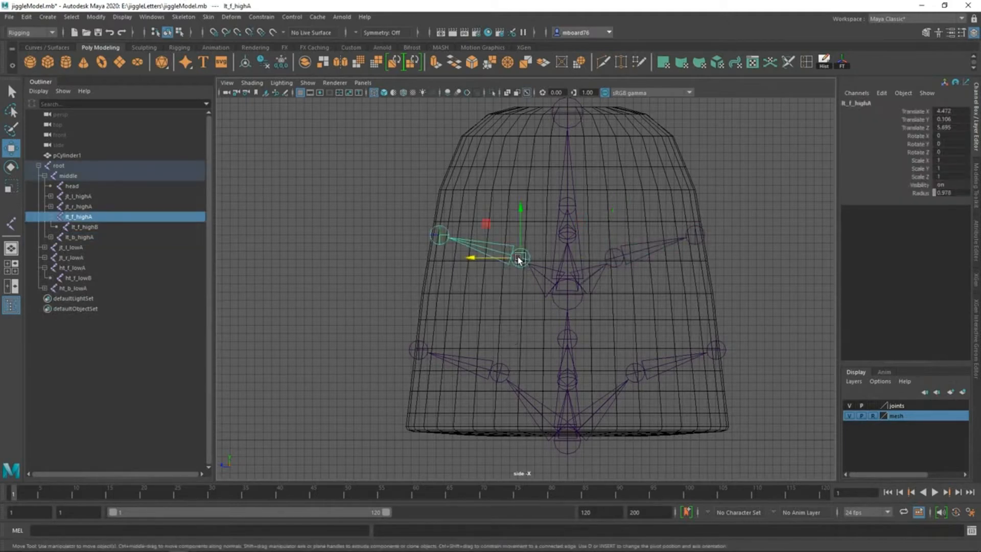
left_click(80, 236)
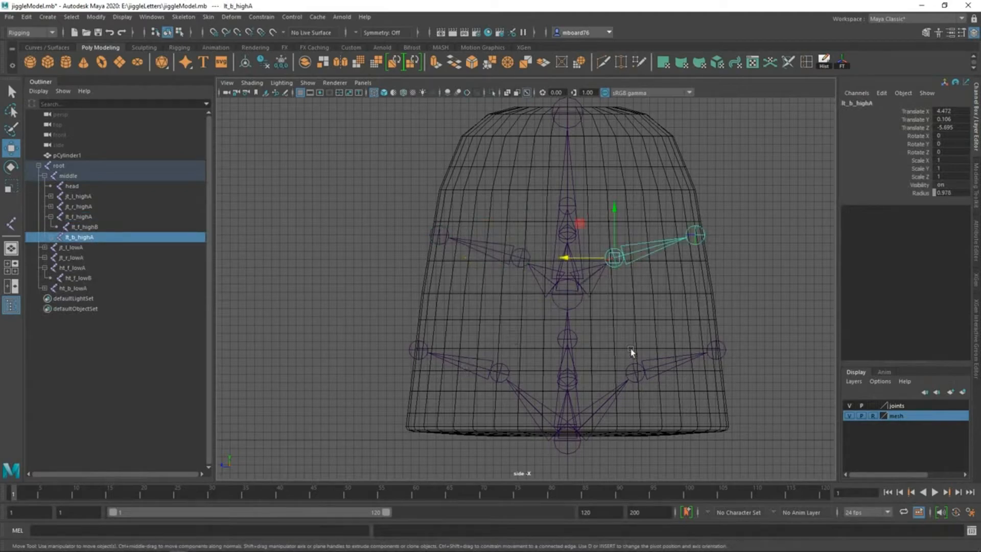
mouse_move(769, 147)
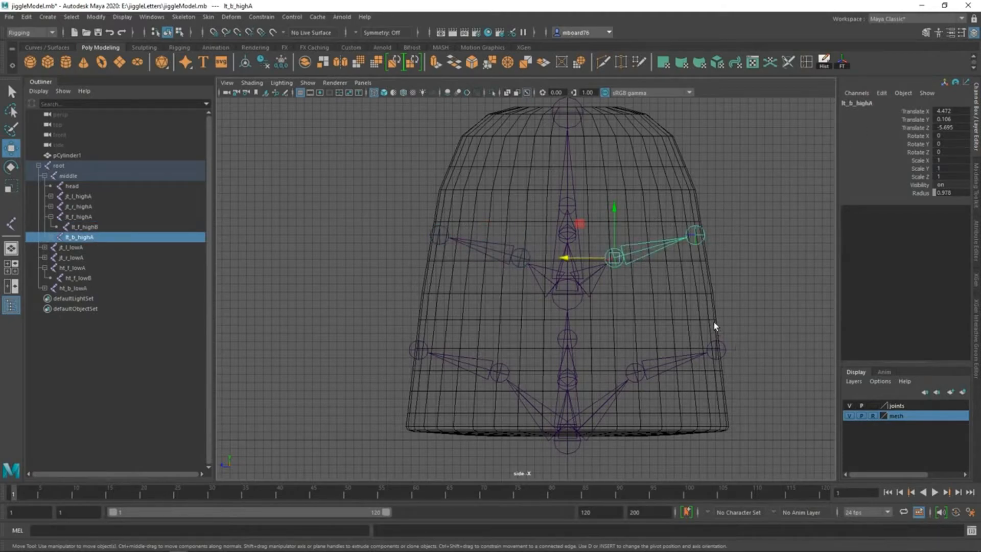
key("space")
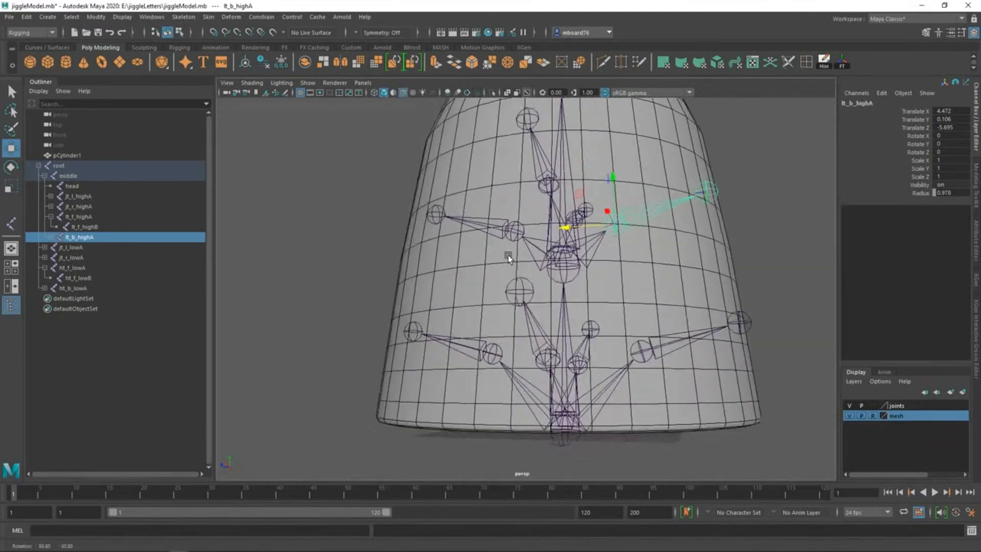
Rename the lower back and front joints to jt_b_lowA and jt_f_lowA, replacing the ht_ names.
left_click_drag(506, 256, 535, 328)
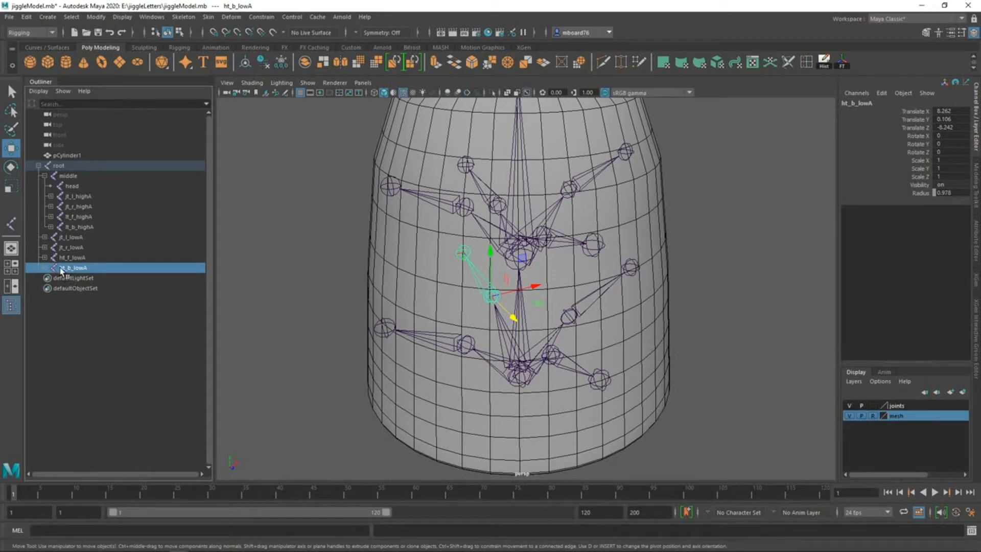
double_click(72, 266)
type("j")
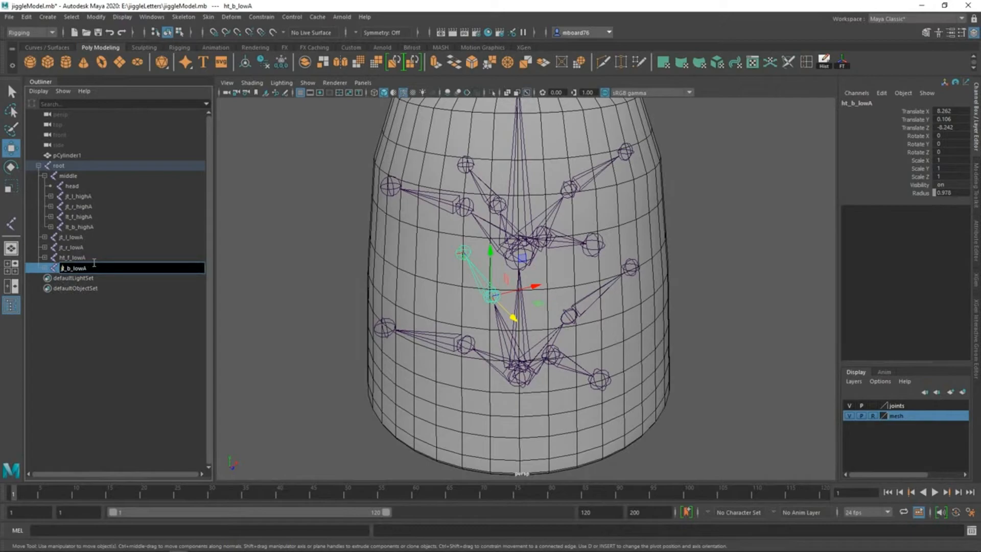
left_click(74, 257)
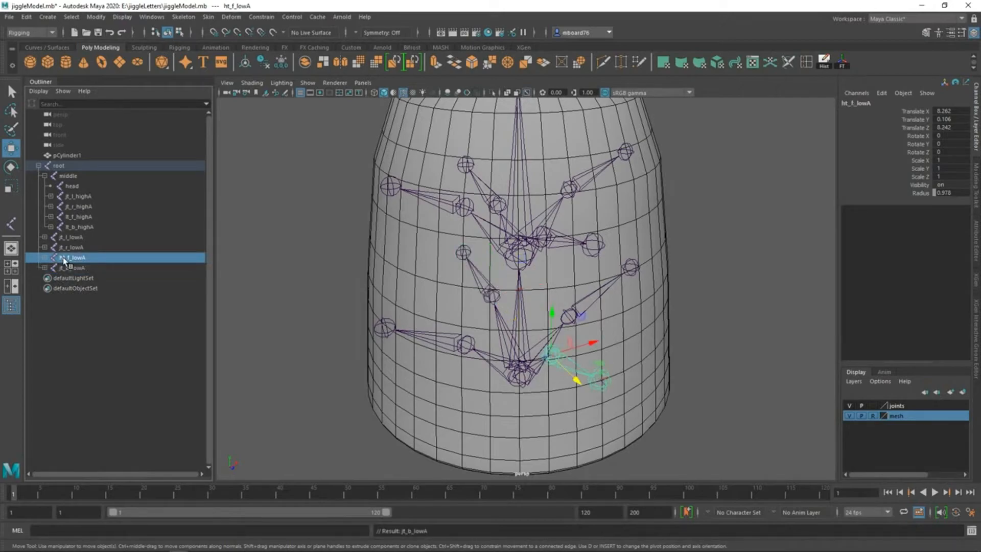
double_click(71, 258)
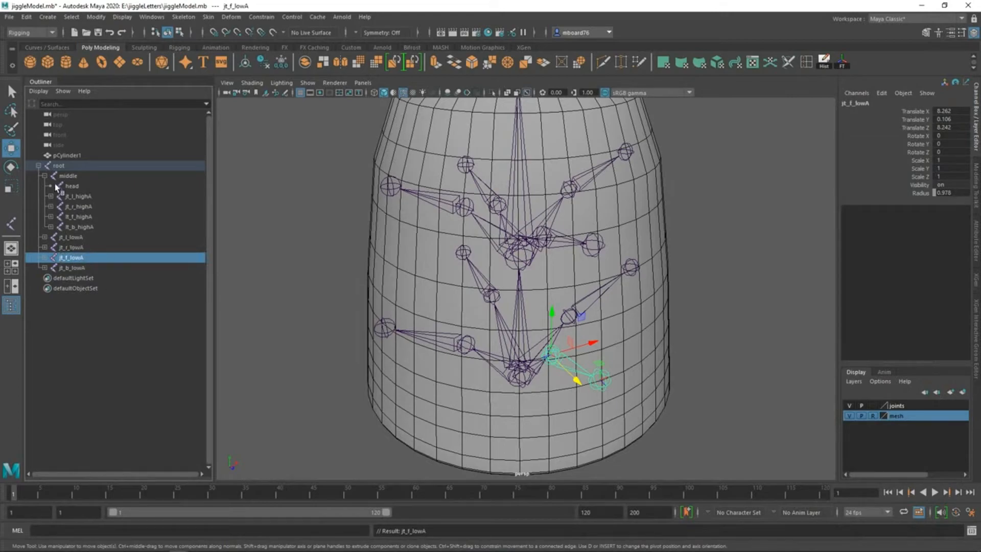
left_click(78, 196)
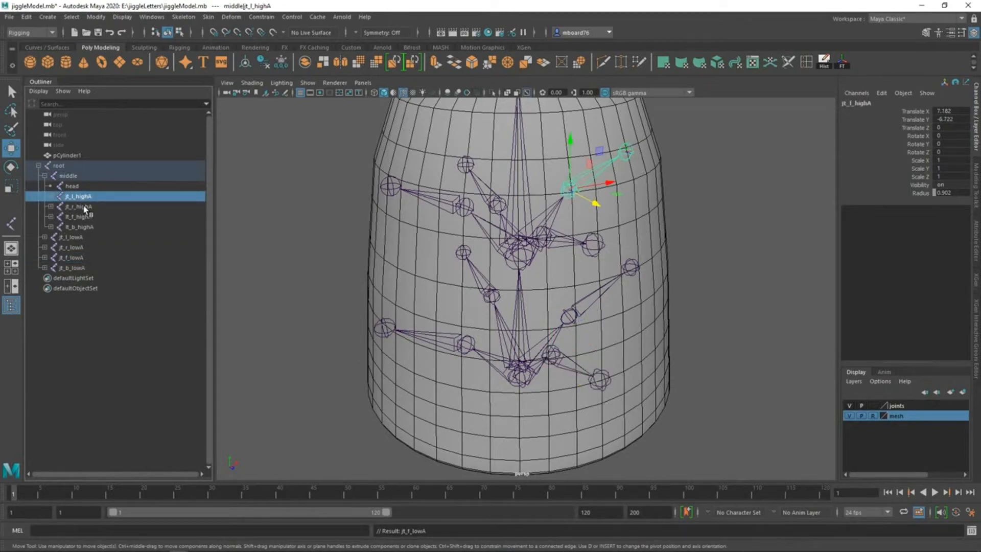
left_click(80, 227)
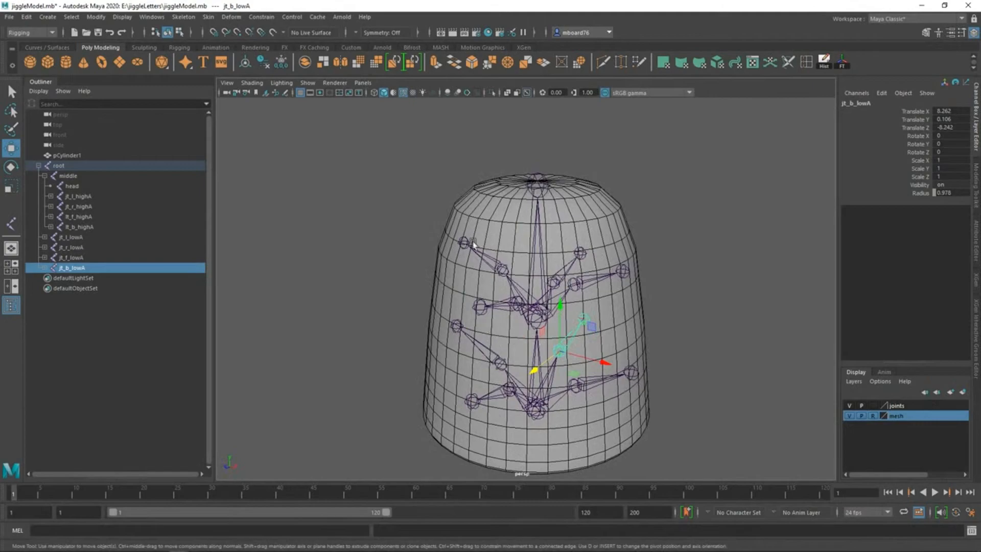
mouse_move(452, 349)
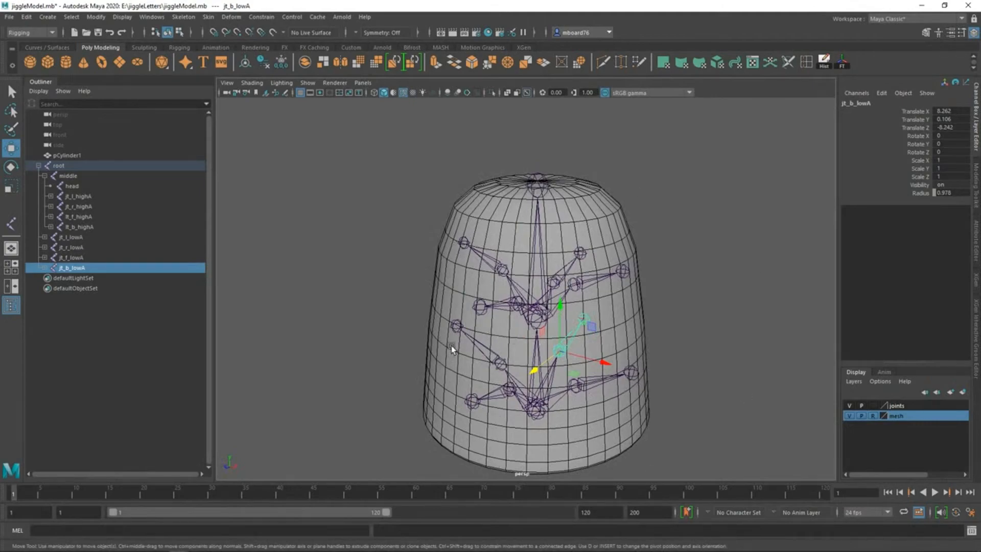
mouse_move(440, 339)
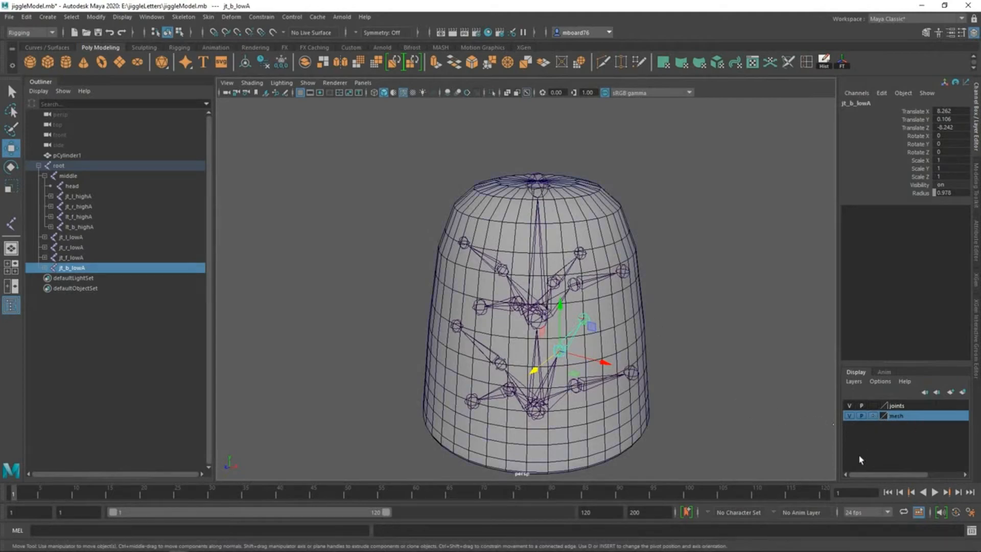
Turn off Reference on the mesh display layer and select the root joint.
left_click(58, 166)
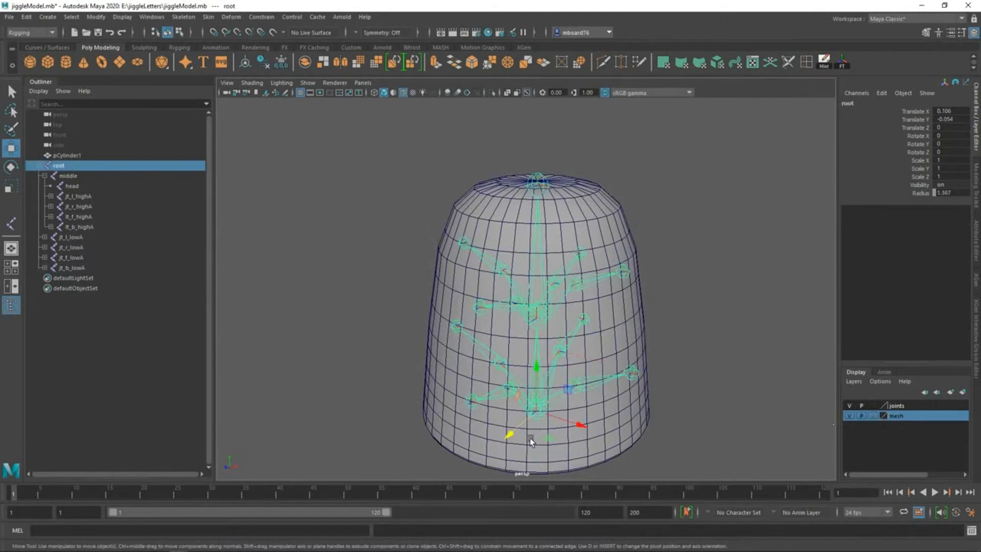
left_click(67, 154)
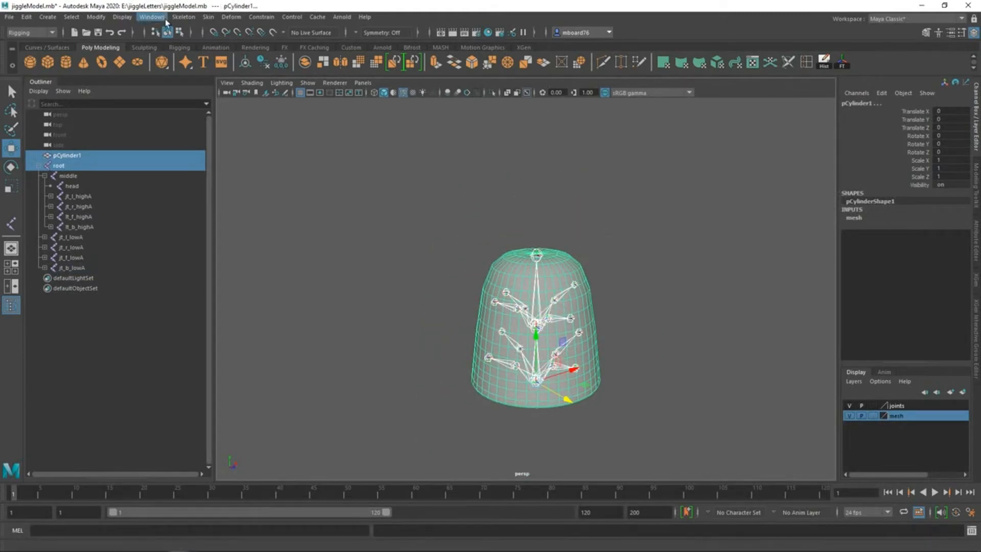
Bind pCylinder1 to the root joint hierarchy by closest distance with adjusted Max influences.
left_click(207, 17)
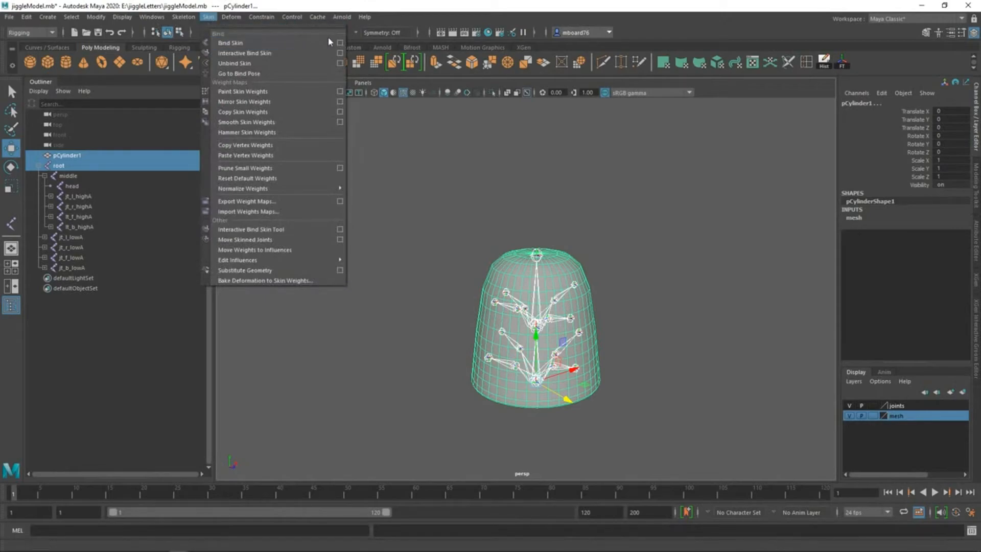
left_click(340, 43)
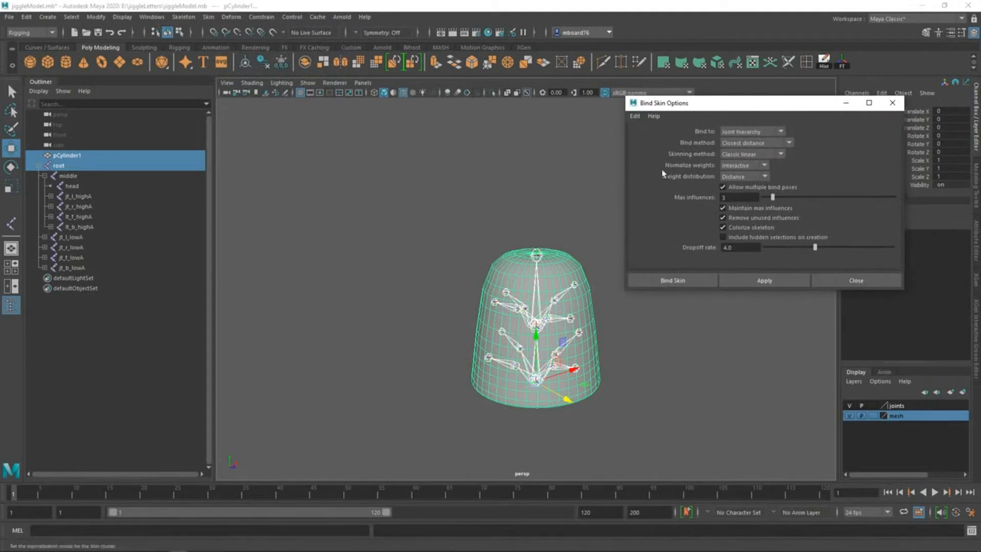
left_click(741, 197)
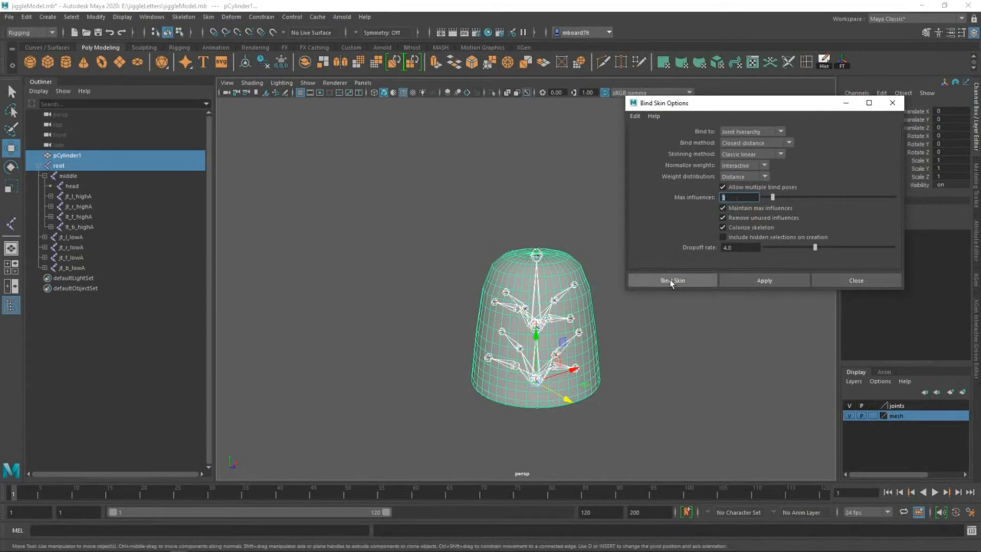
left_click(673, 279)
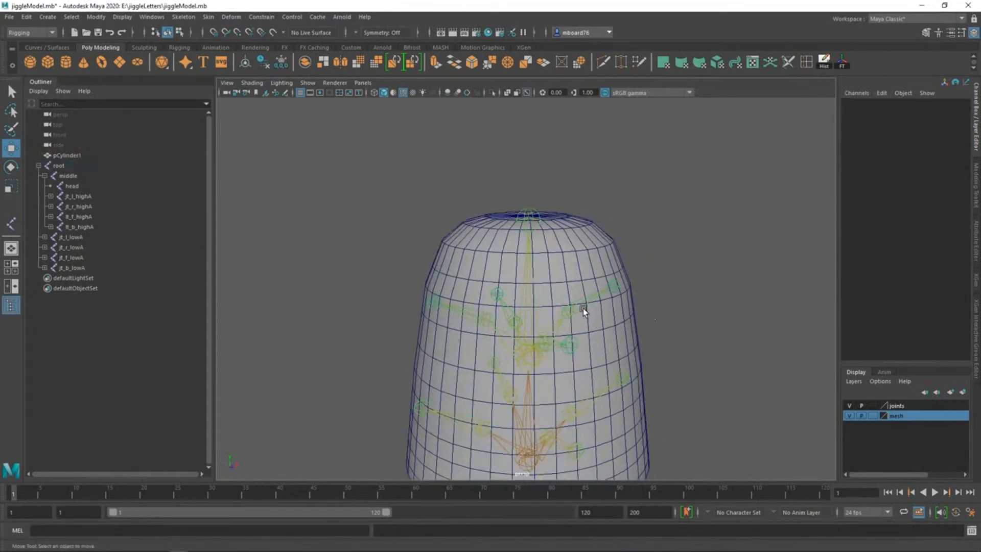
left_click(77, 196)
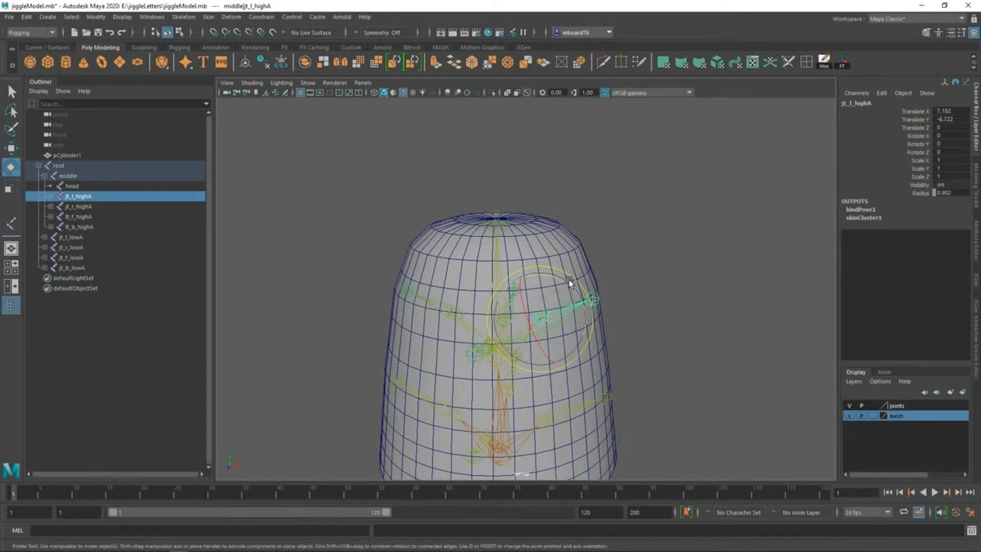
left_click_drag(569, 280, 566, 289)
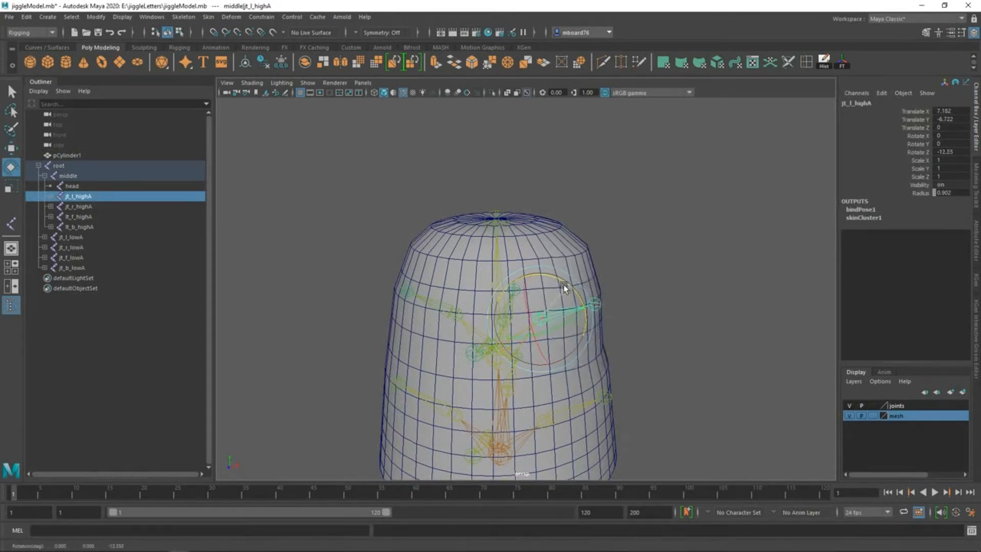
left_click_drag(563, 288, 570, 296)
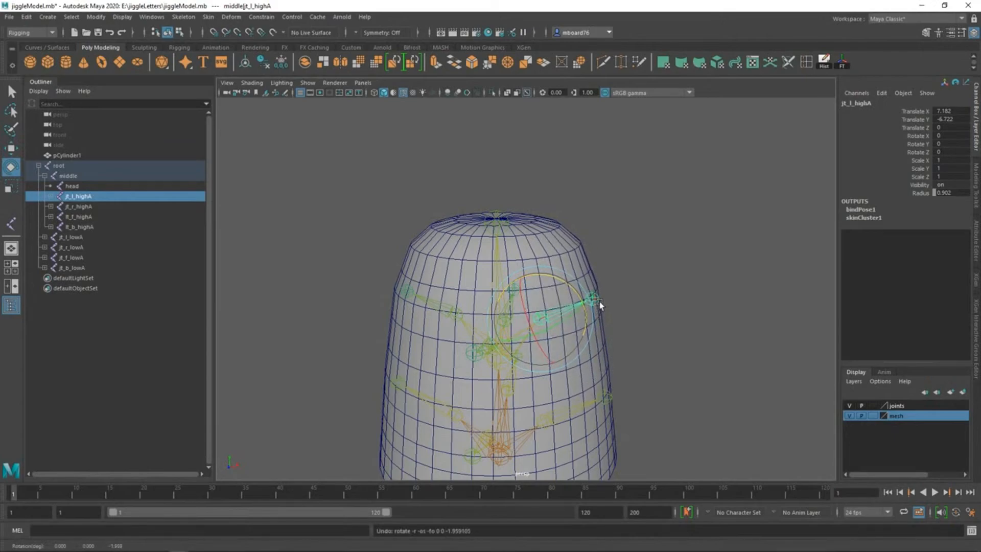
left_click_drag(588, 299, 598, 268)
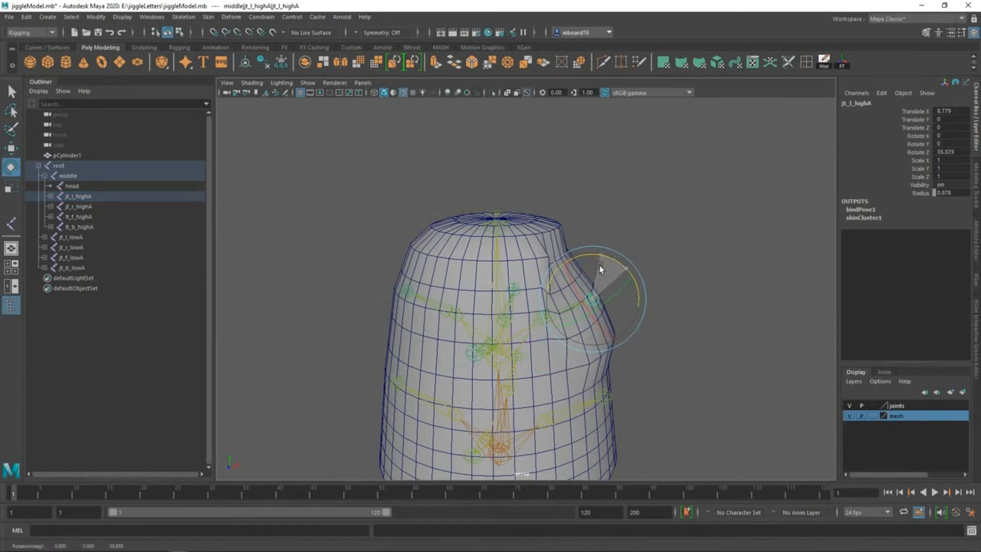
left_click_drag(600, 268, 622, 282)
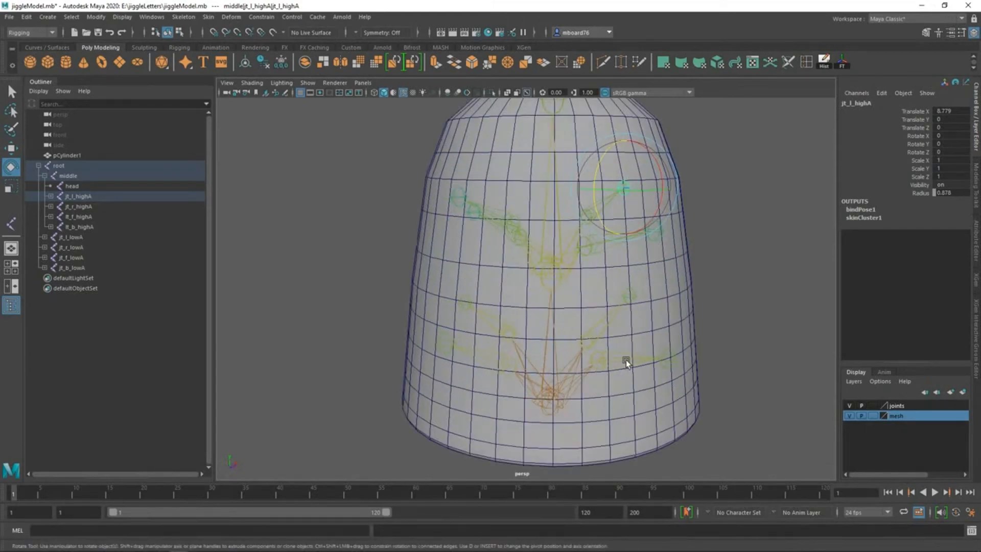
left_click(72, 257)
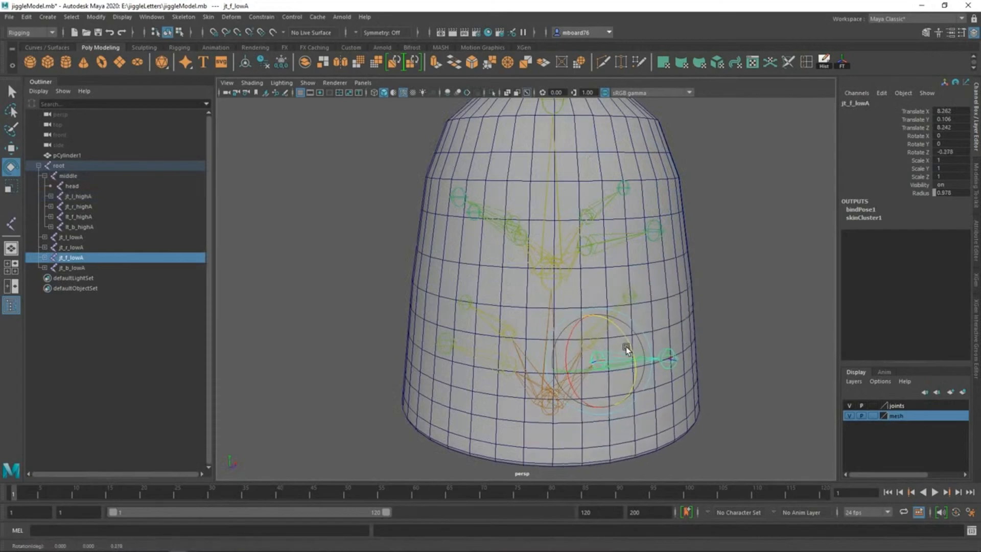
left_click_drag(625, 349, 625, 356)
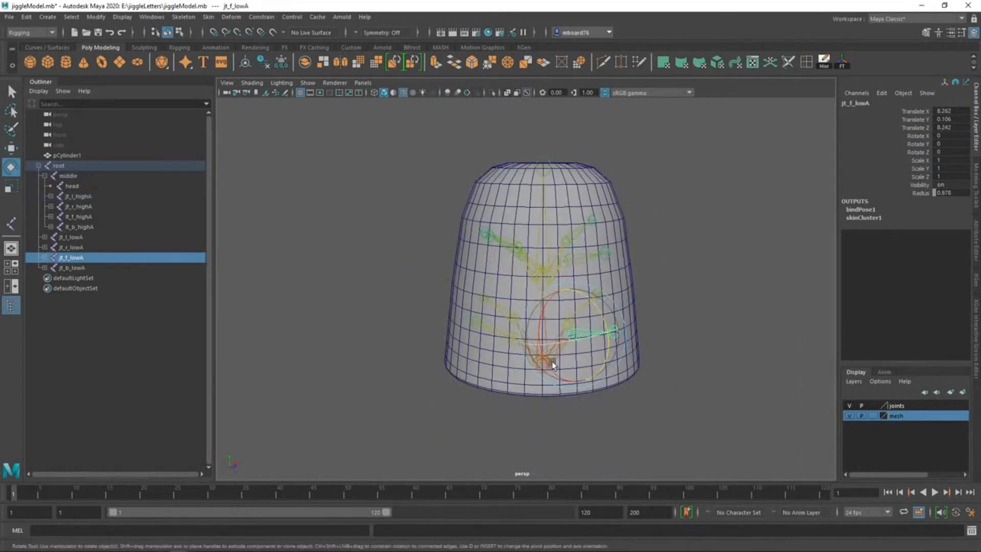
left_click_drag(550, 364, 431, 384)
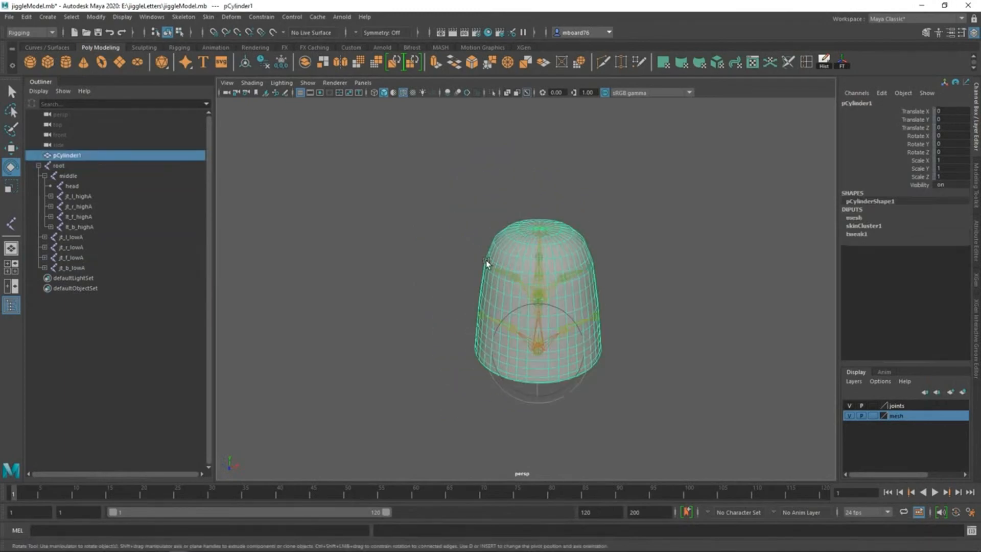
left_click(208, 18)
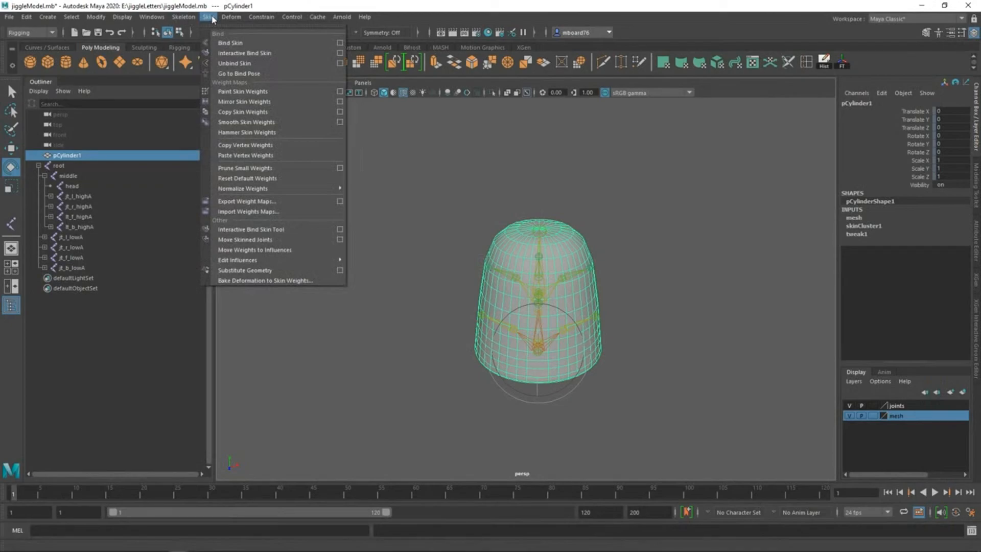
mouse_move(243, 91)
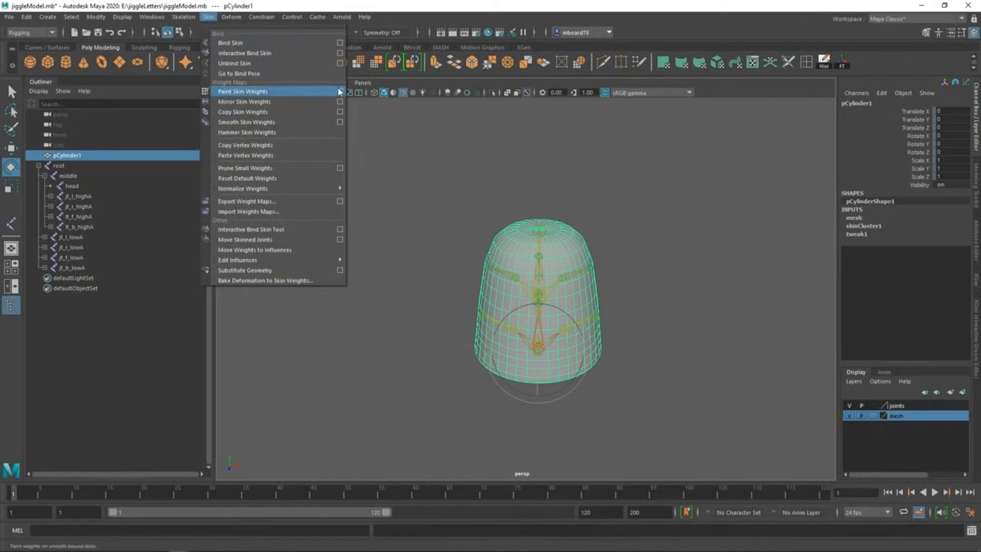
left_click(243, 91)
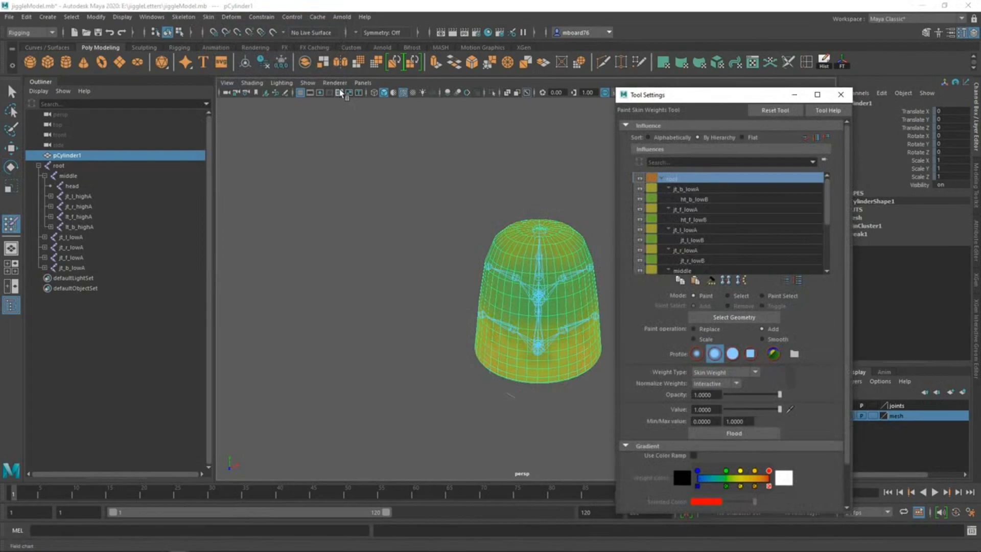
left_click_drag(538, 306, 438, 341)
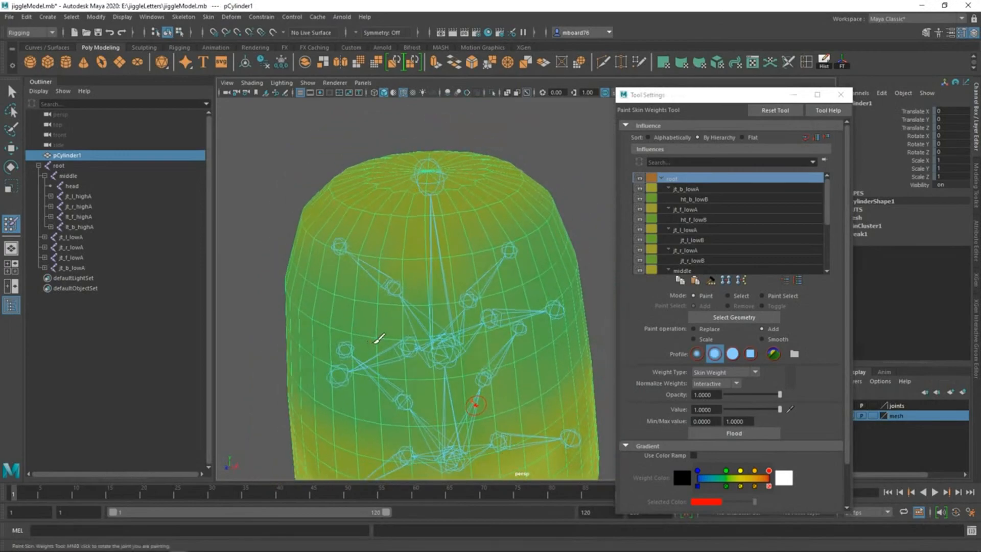
left_click(686, 188)
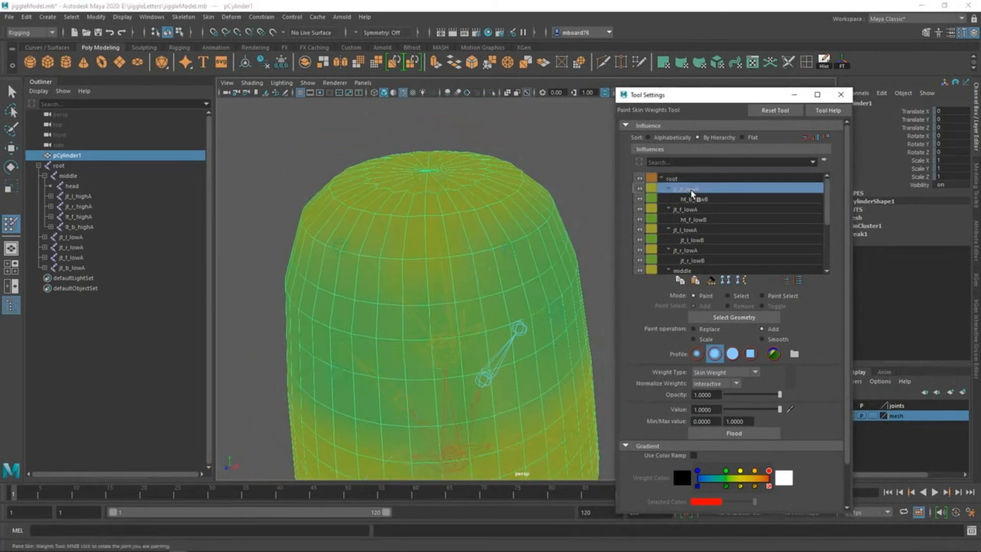
left_click(691, 198)
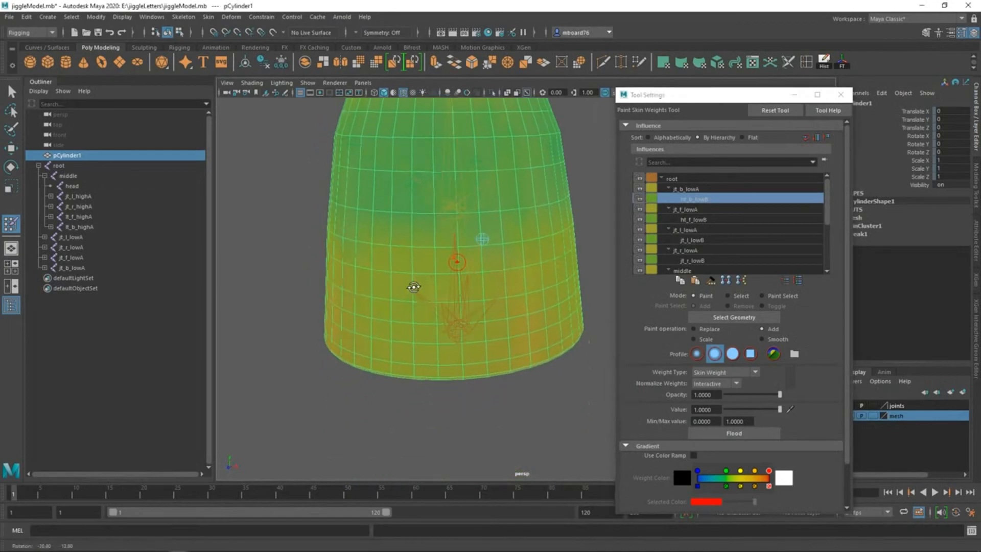
left_click(840, 94)
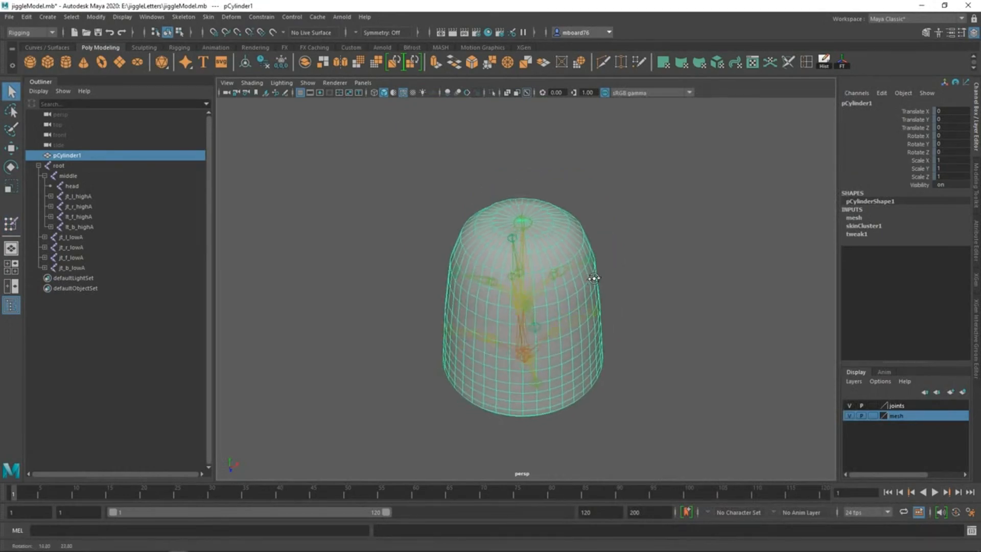
Select the root joint together with pCylinder1 for export.
left_click(58, 165)
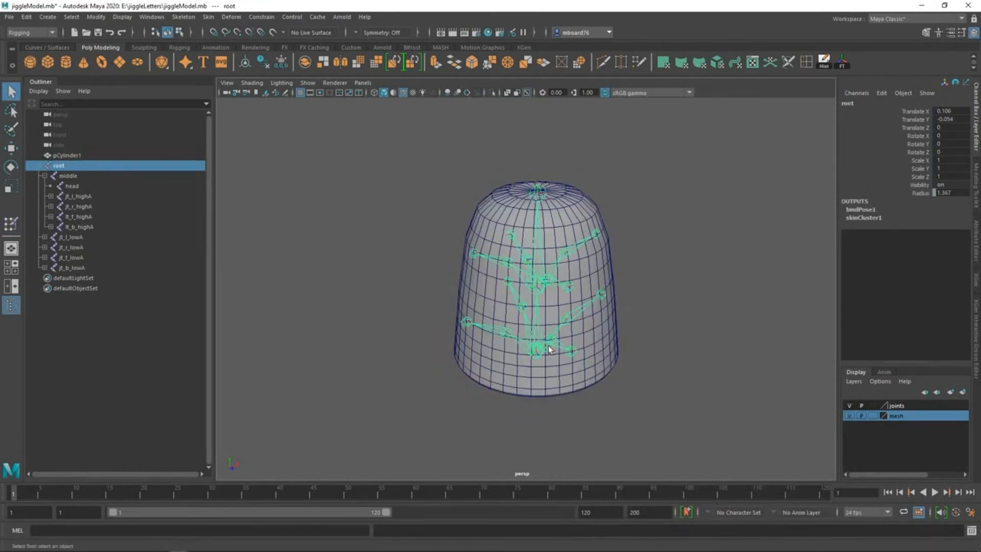
left_click(67, 156)
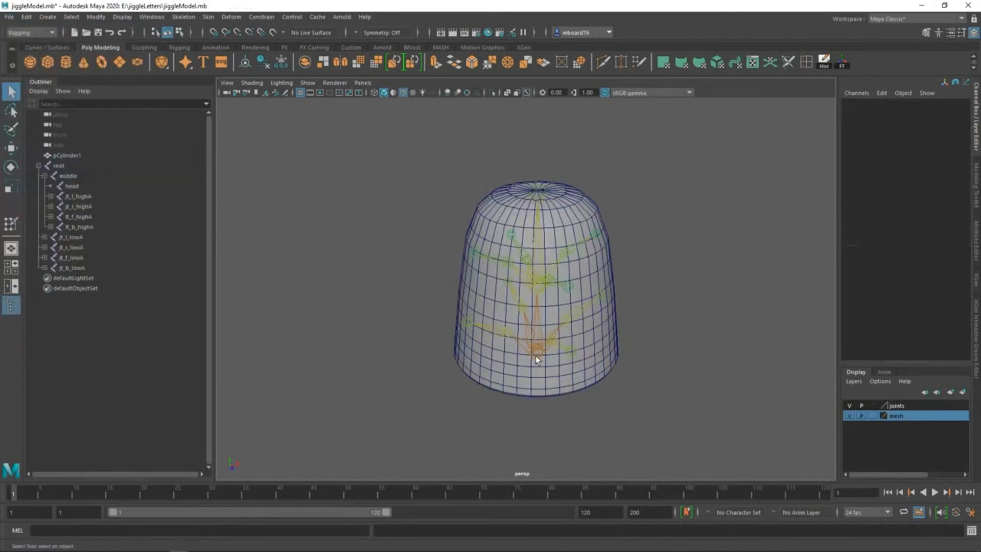
left_click(66, 155)
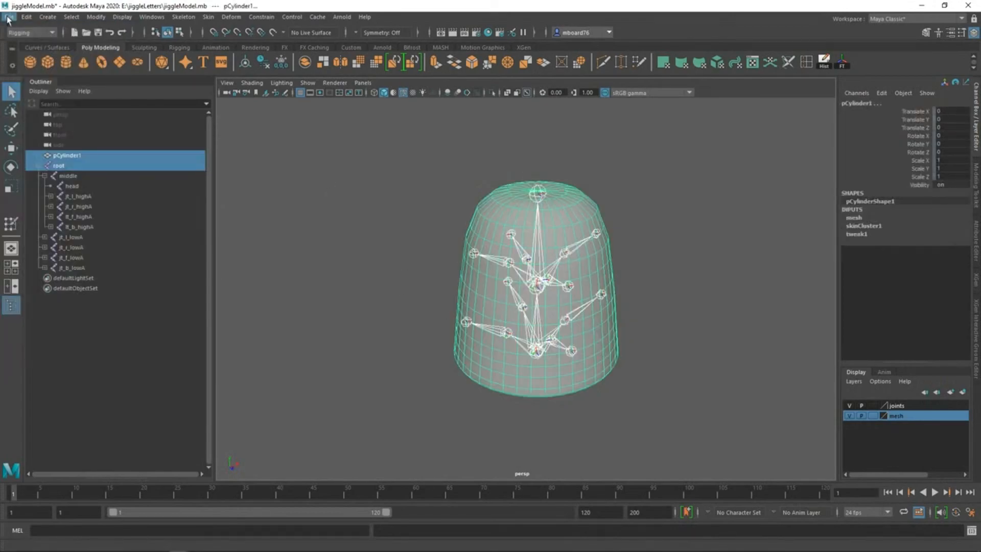
left_click(9, 18)
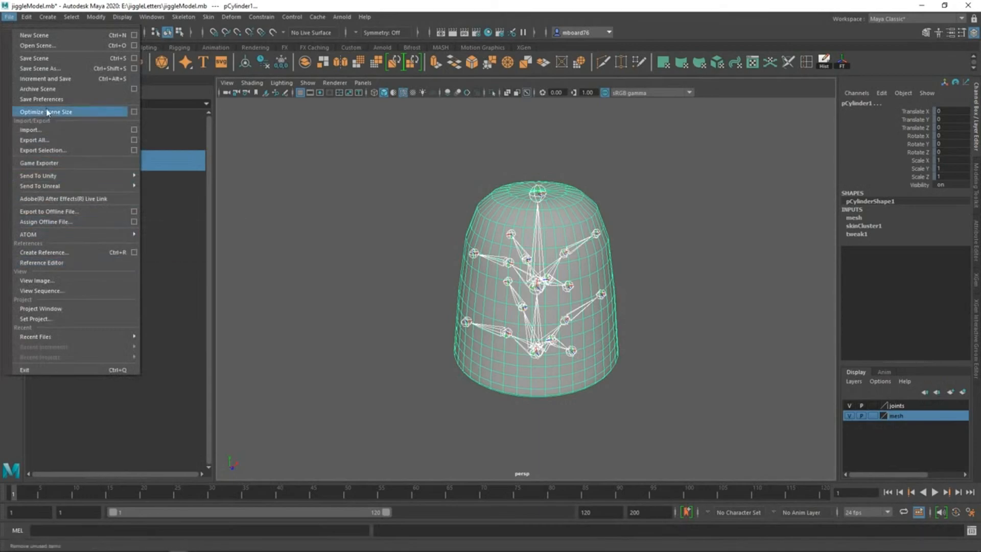
Start Export Selection to dotRefPose.fbx and review the FBX geometry export options.
left_click(42, 149)
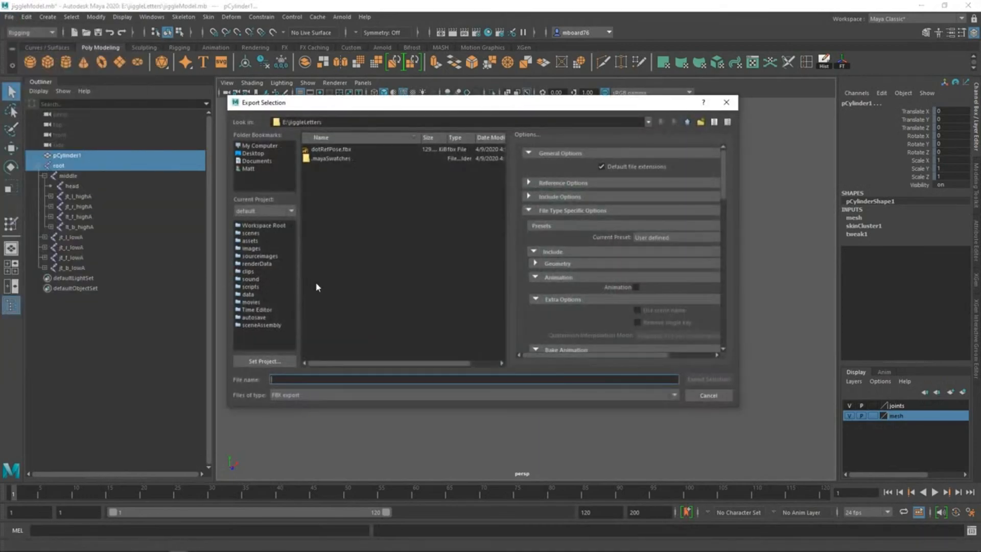
left_click(330, 149)
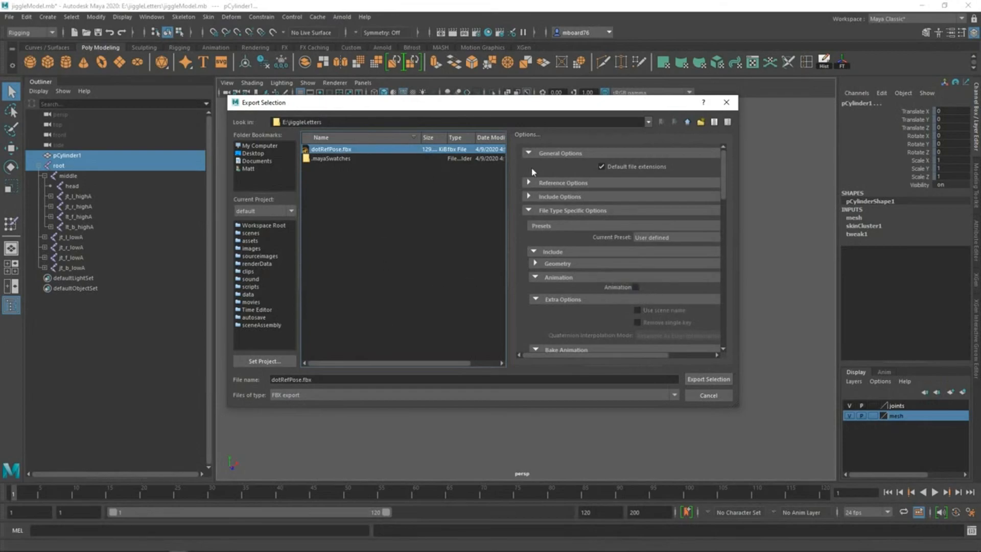
scroll("down", 3)
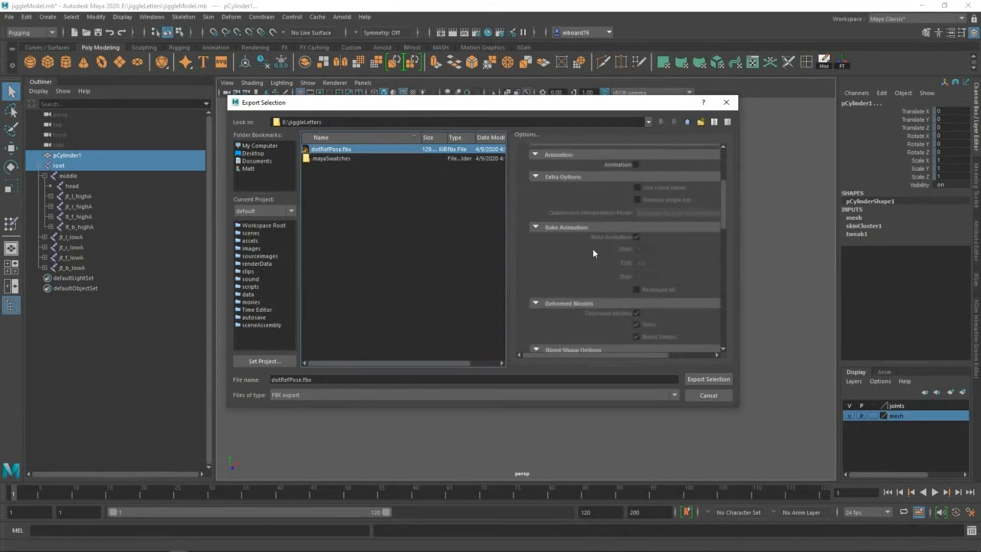
mouse_move(639, 188)
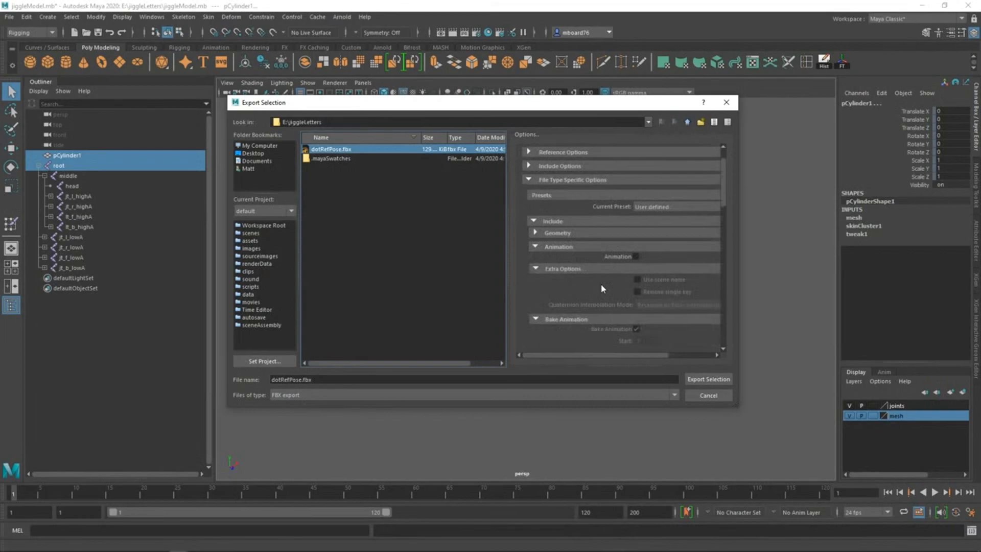
left_click(534, 233)
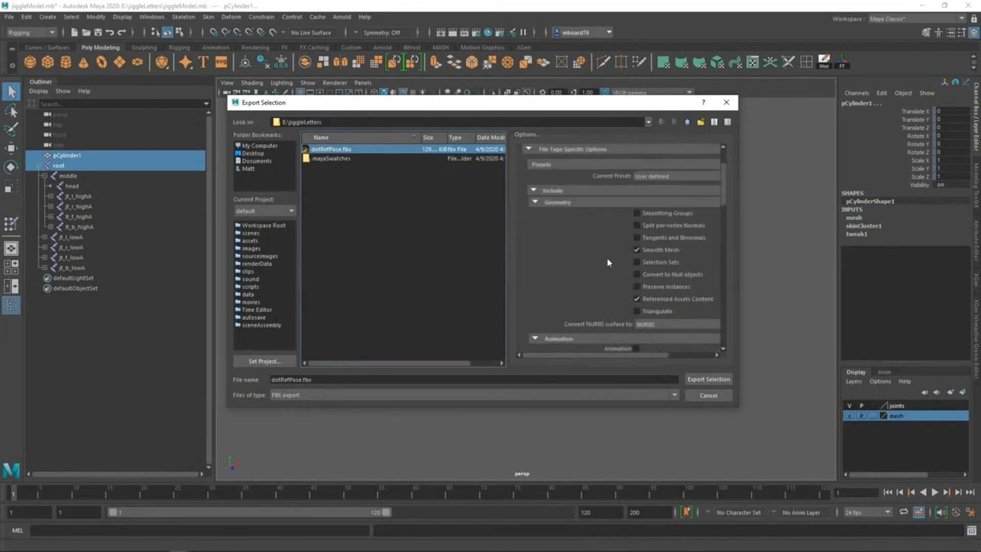
left_click(637, 298)
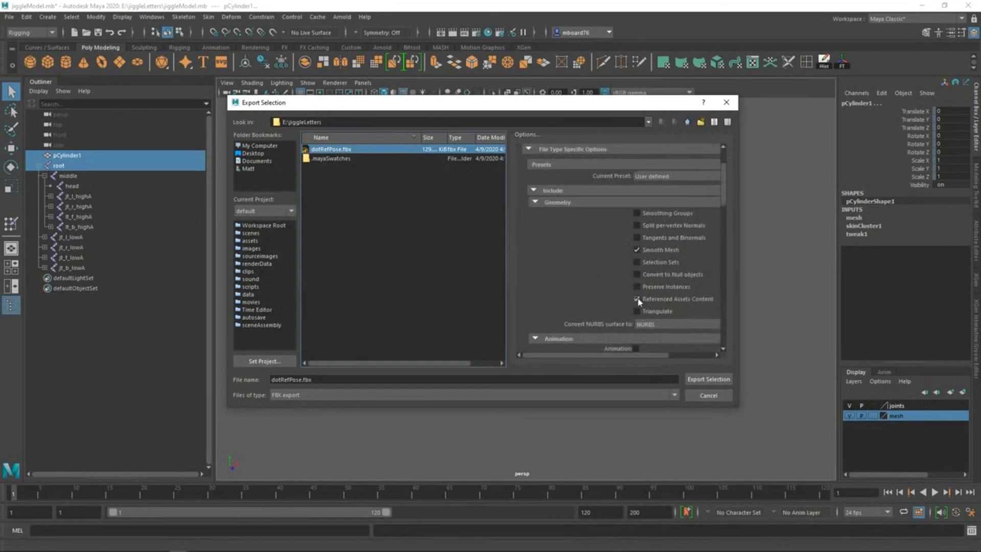
left_click(636, 298)
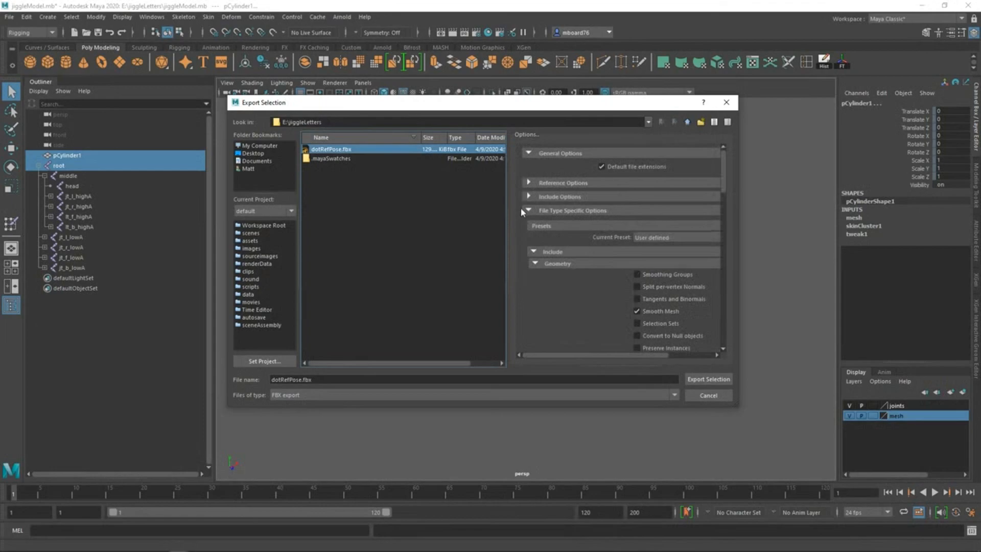
left_click(529, 182)
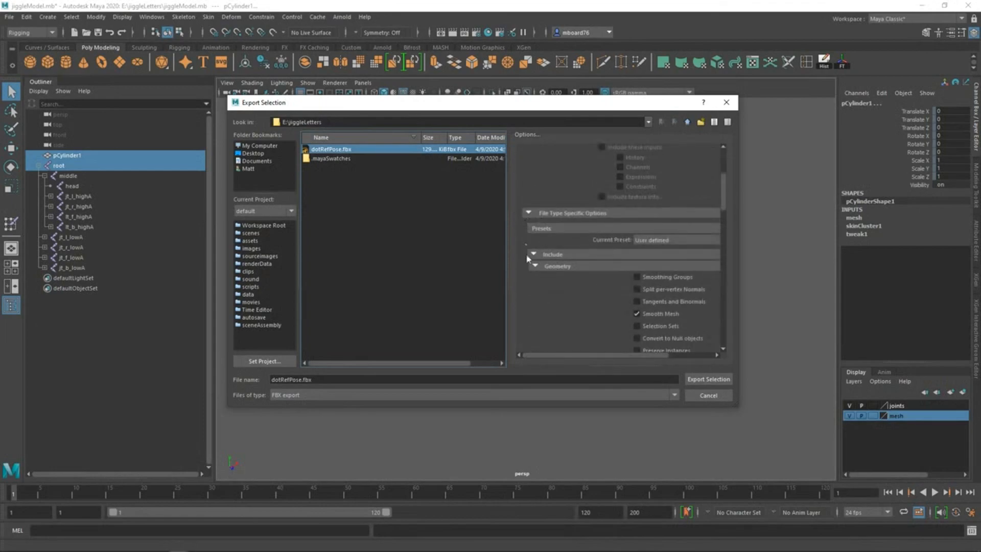
scroll("down", 3)
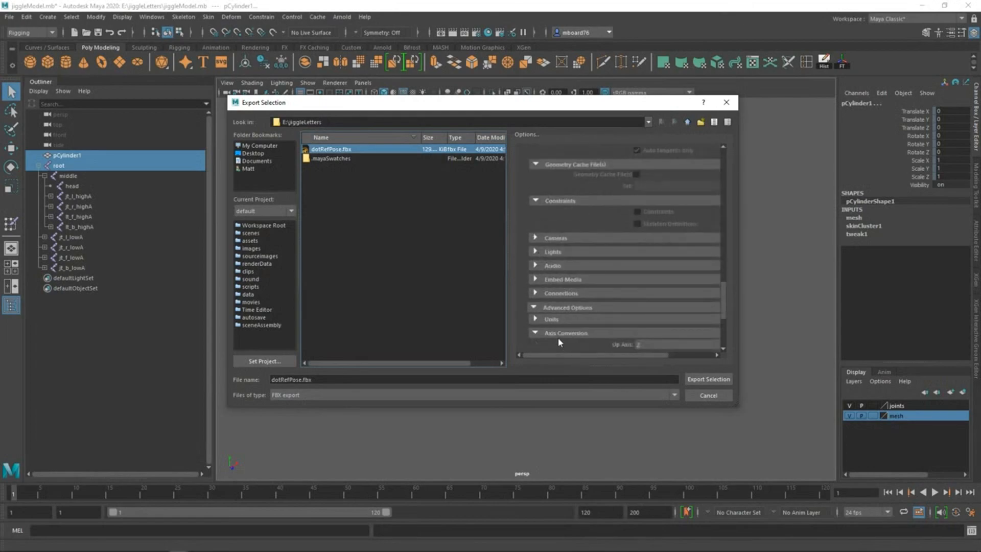
scroll("down", 3)
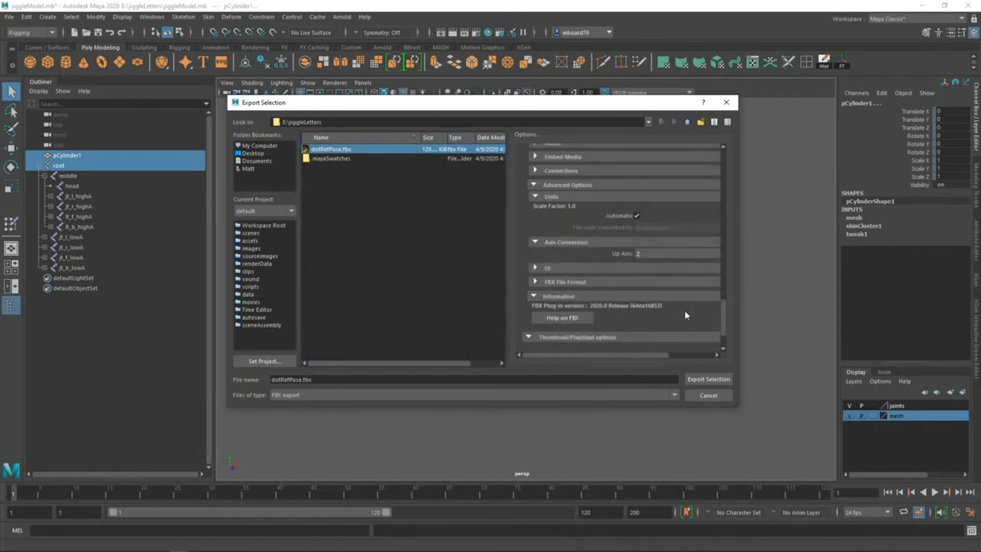
mouse_move(595, 220)
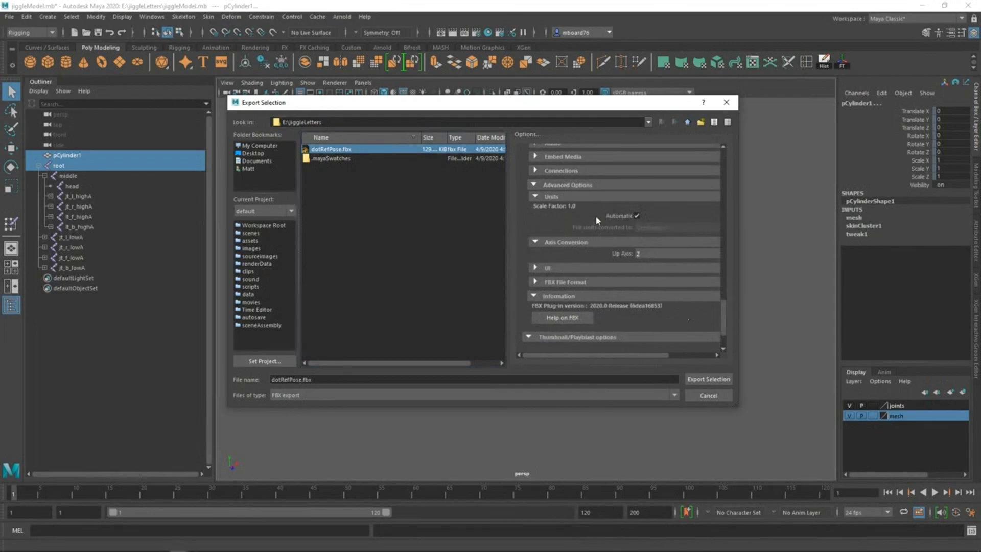
mouse_move(631, 262)
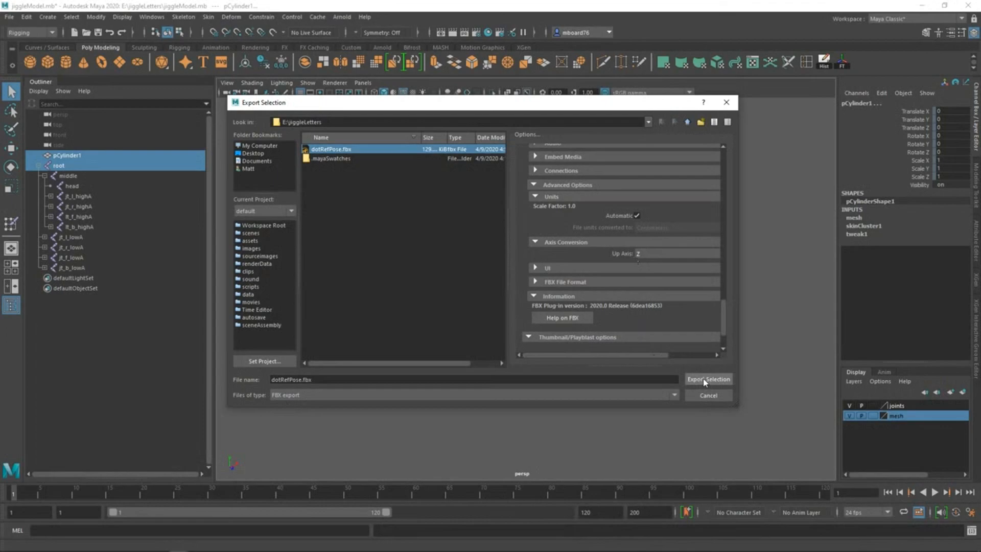
Export the cylinder and skeleton as dotRefPose.fbx, overwriting the existing file.
left_click(707, 378)
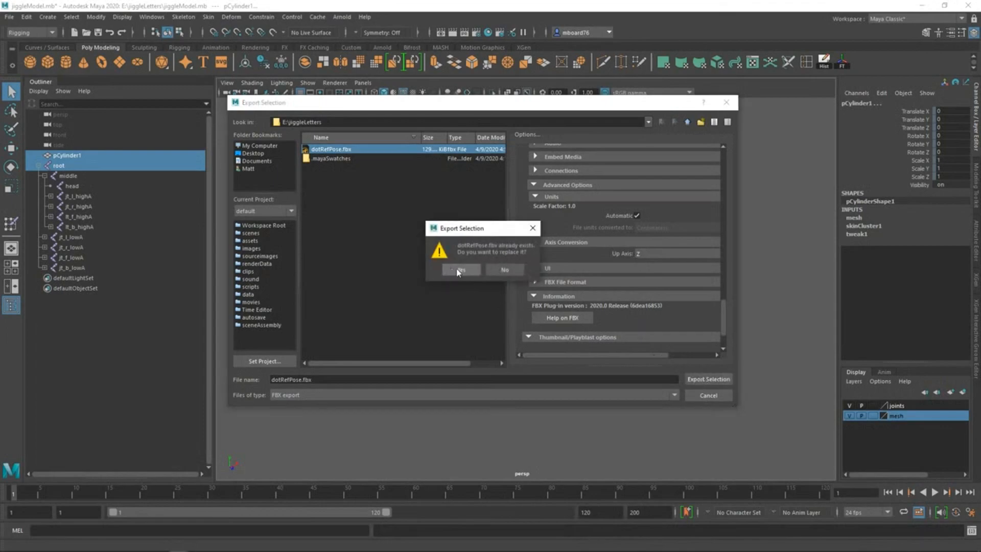
left_click(460, 269)
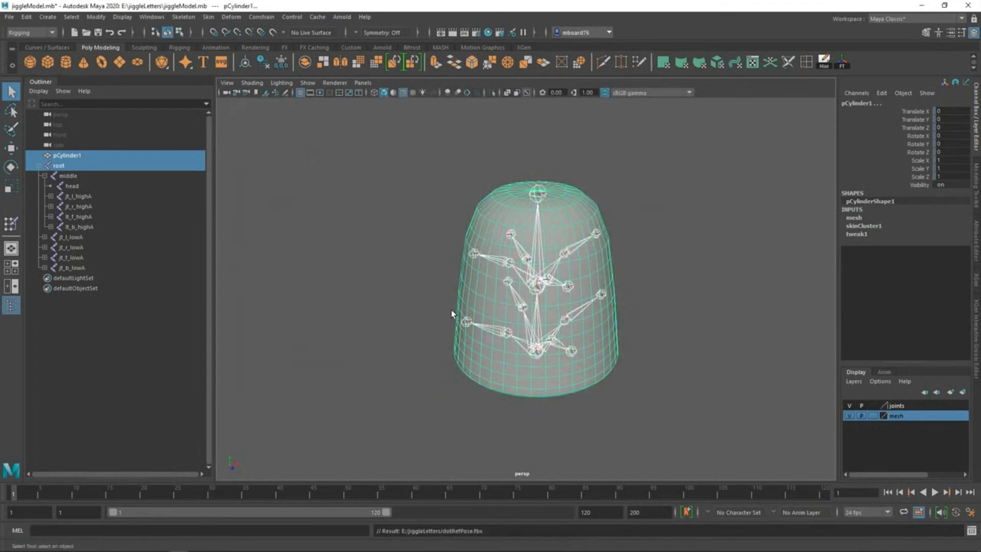